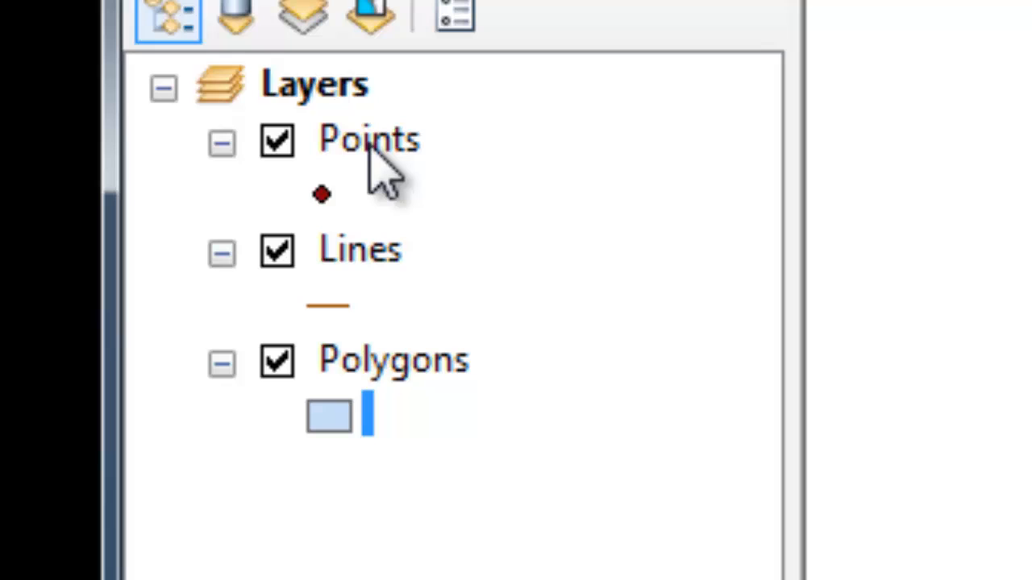
Open the Points layer's properties and its marker Symbol Selector from Symbology.
click(359, 249)
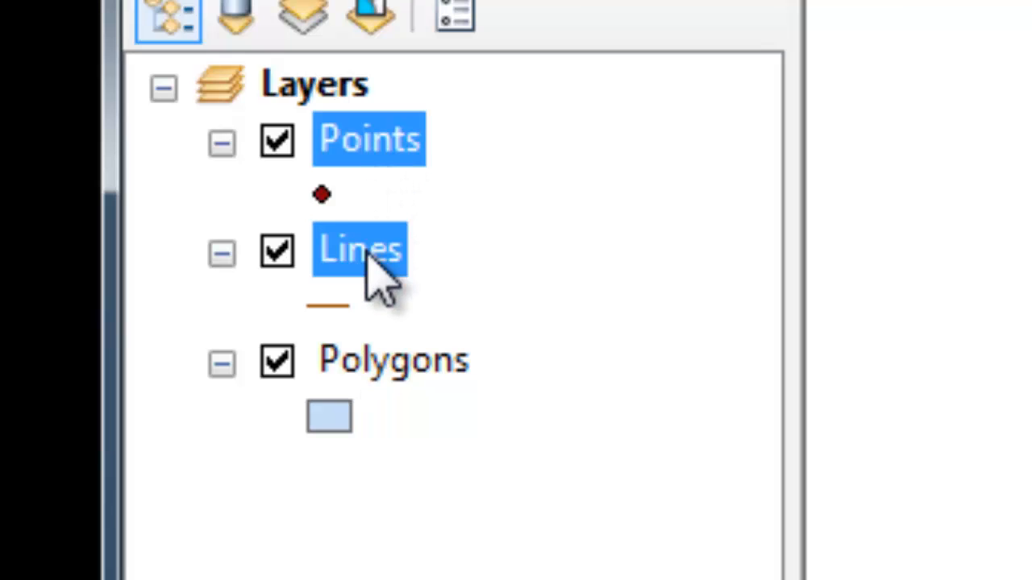
click(392, 359)
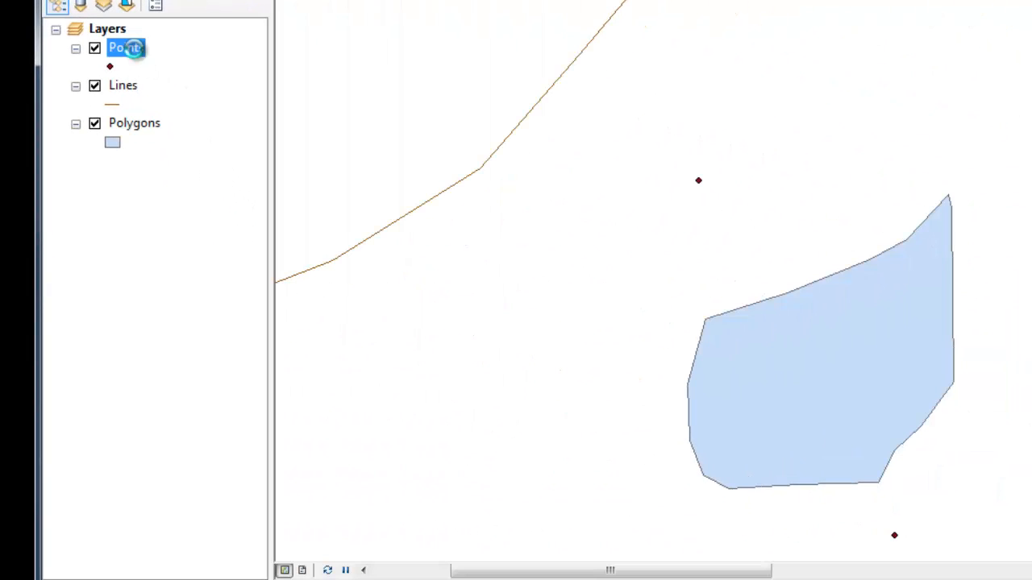
right_click(125, 47)
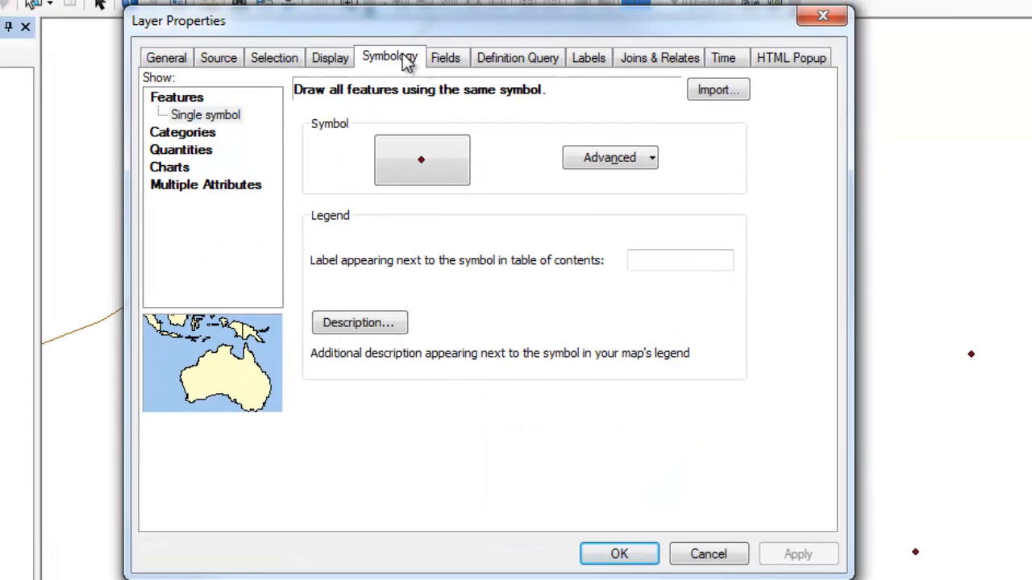
mouse_move(421, 169)
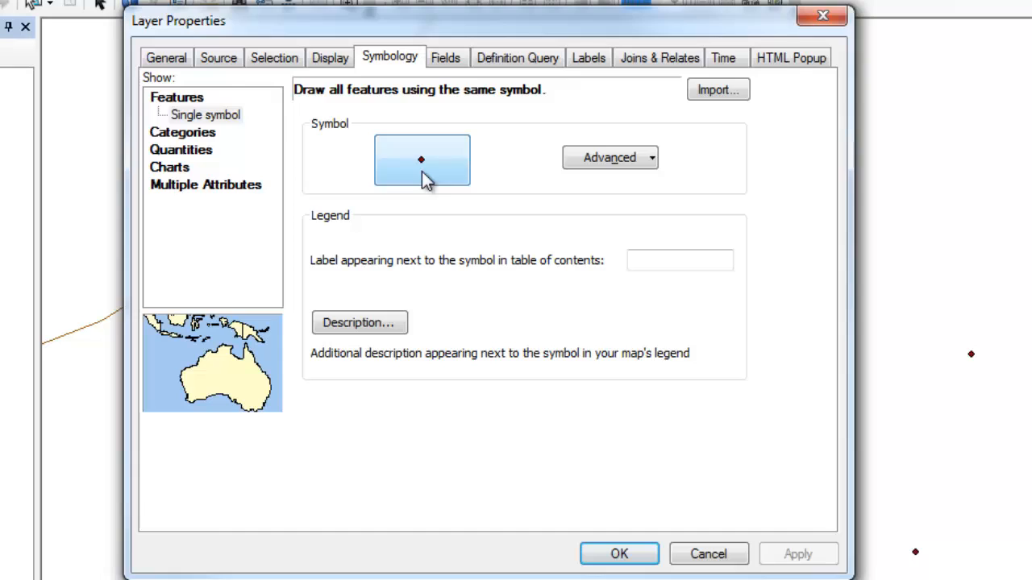
click(422, 160)
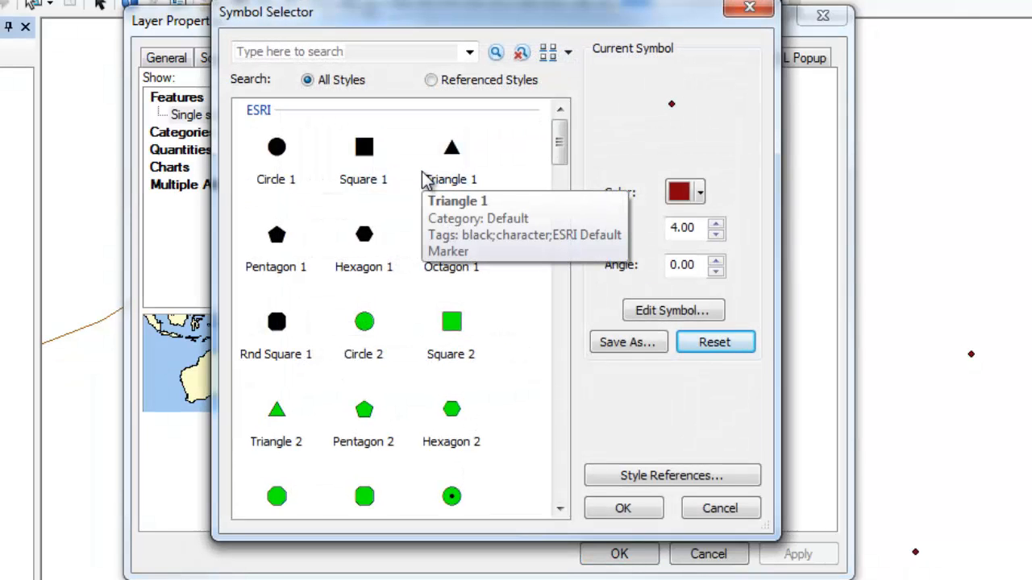
mouse_move(707, 509)
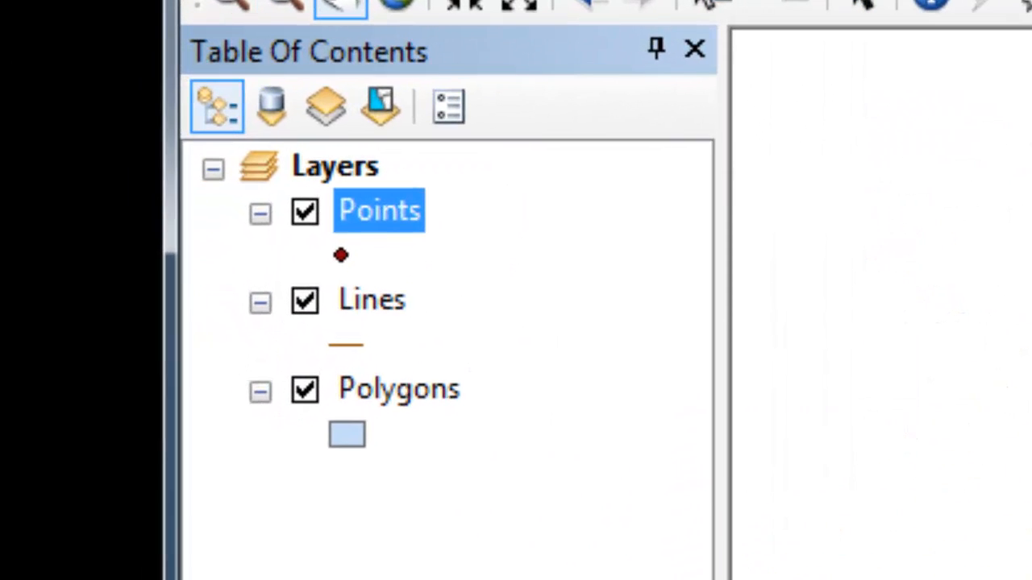
mouse_move(346, 270)
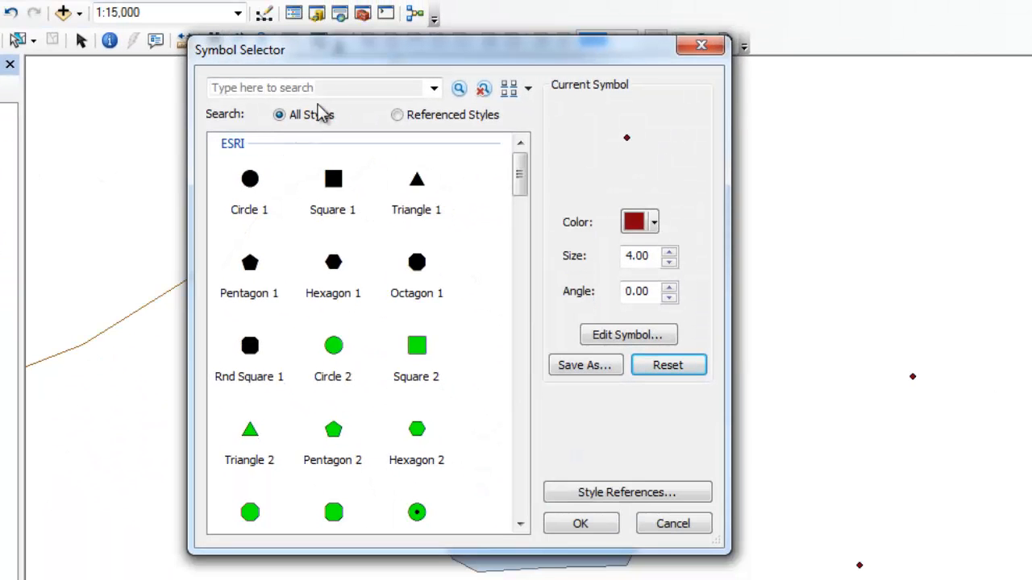
mouse_move(425, 58)
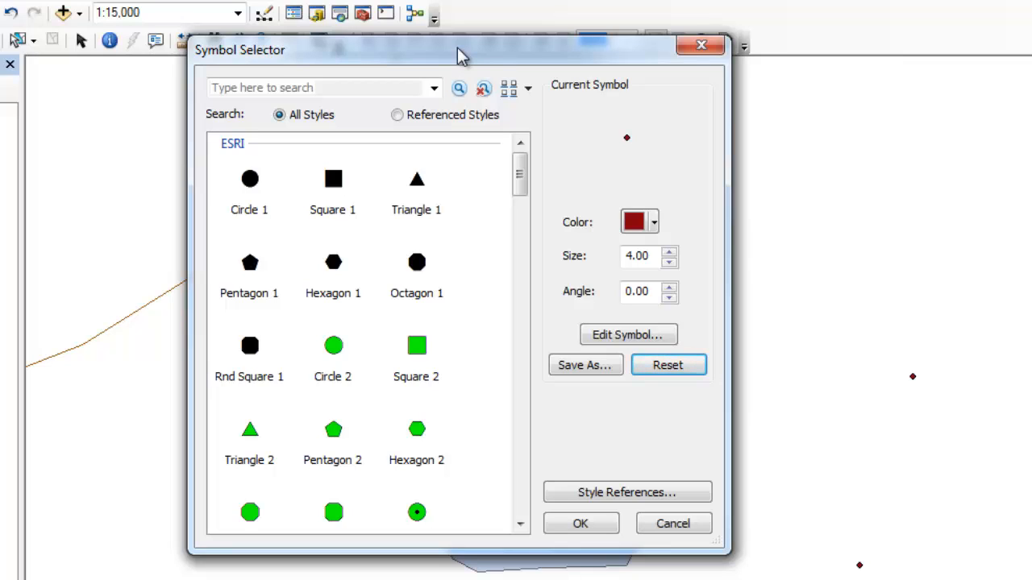
click(323, 87)
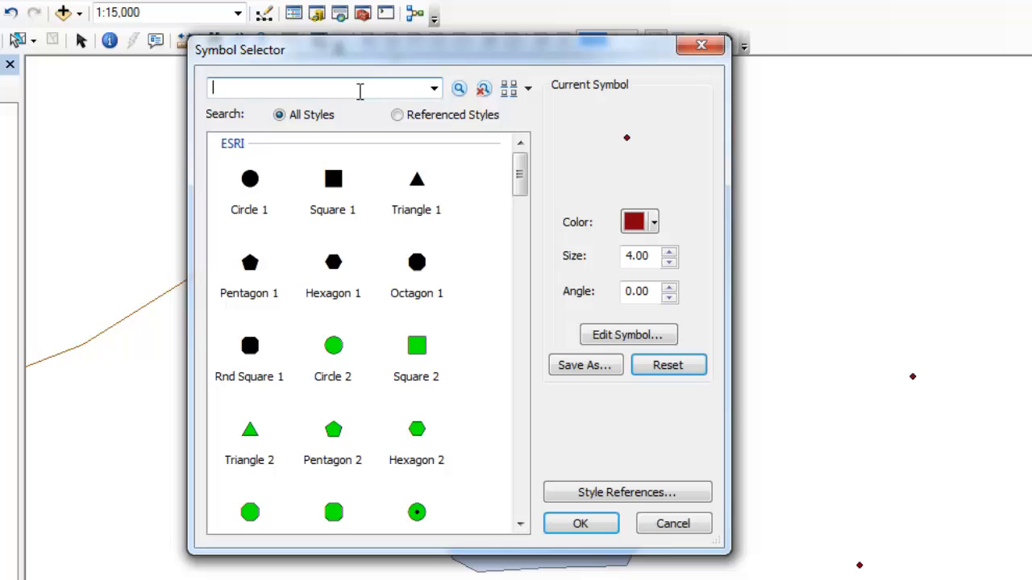
mouse_move(548, 137)
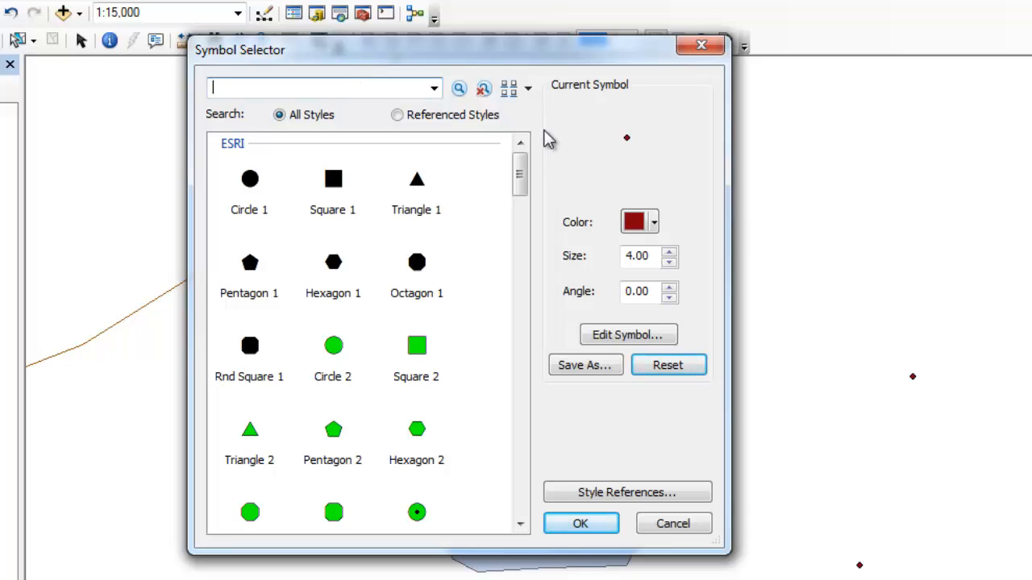
text(red)
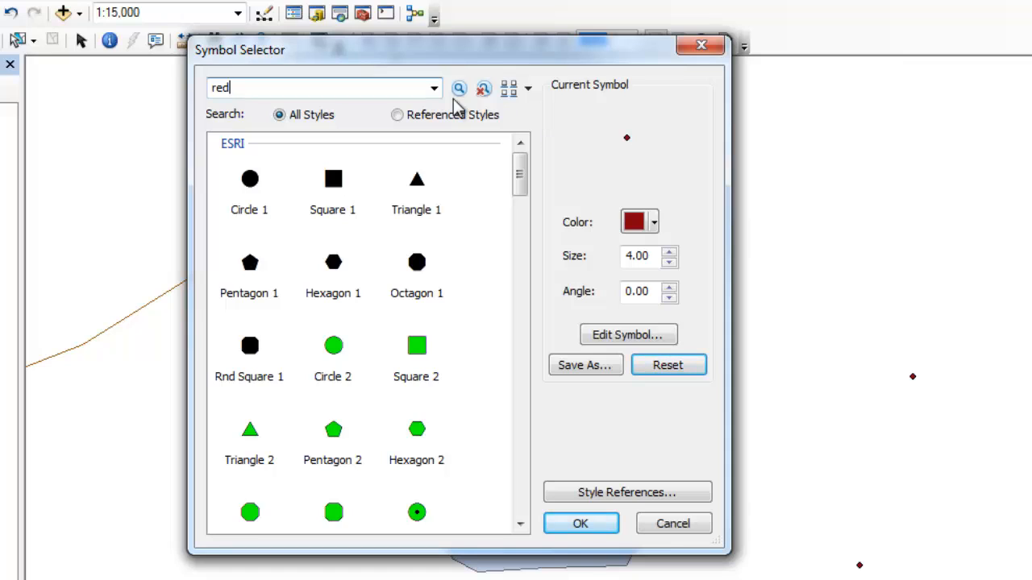
click(459, 88)
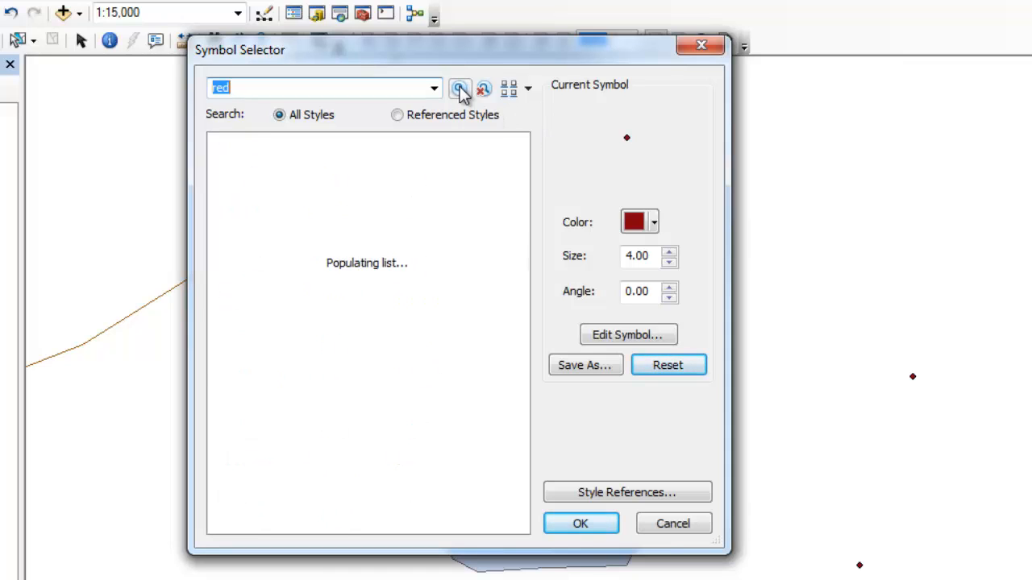
click(460, 88)
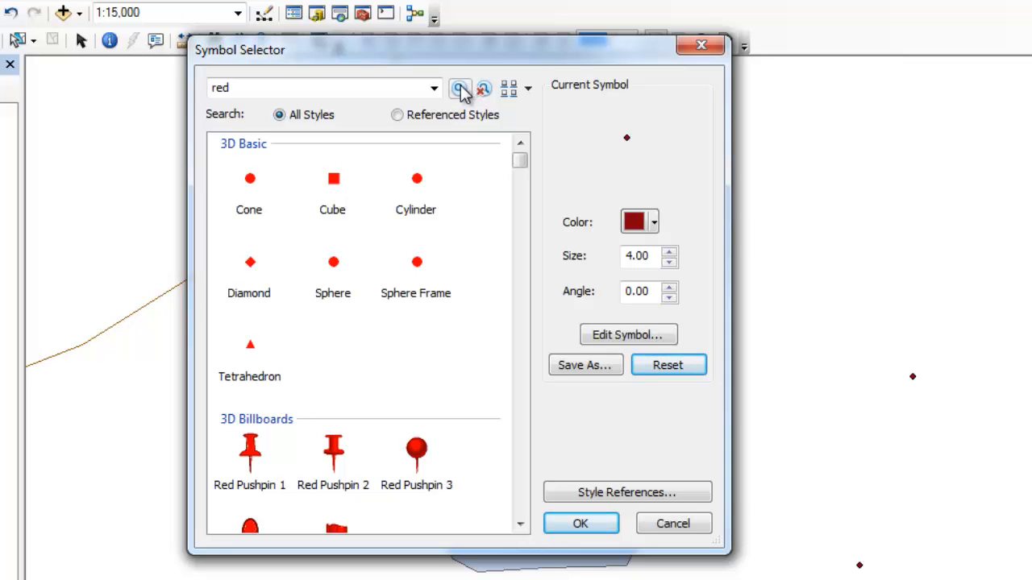
click(460, 89)
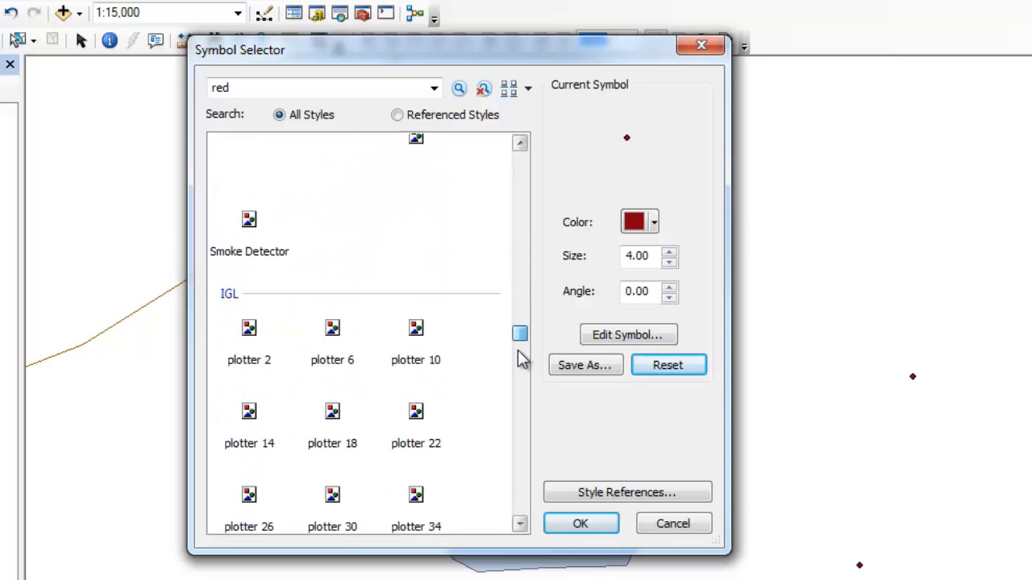
scroll(down, 3)
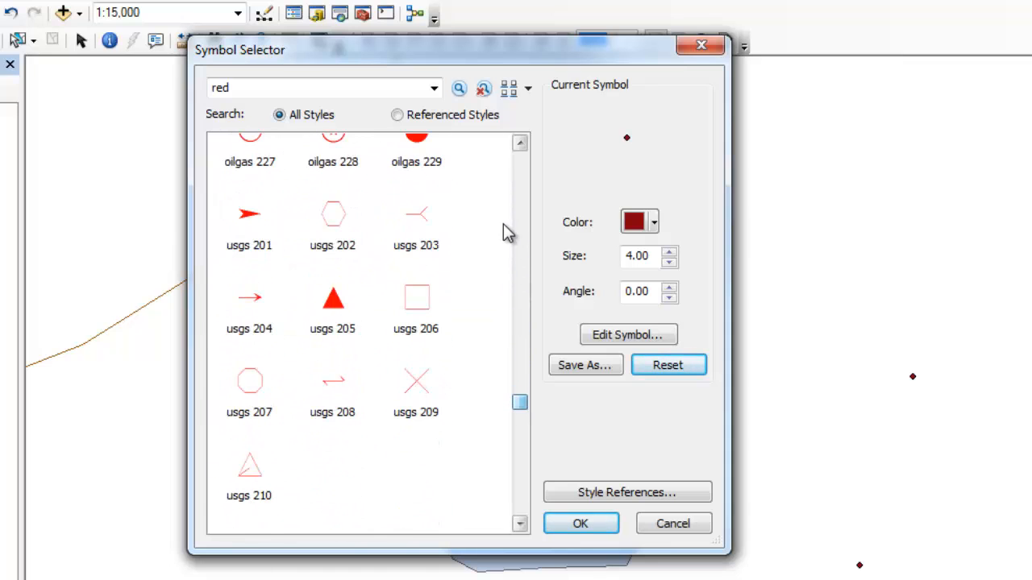
mouse_move(484, 89)
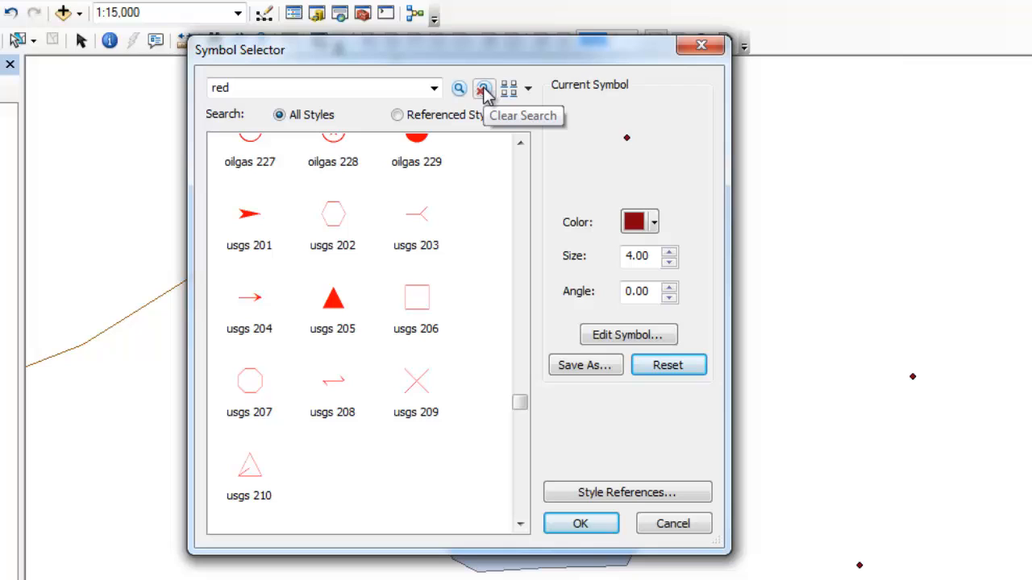
click(484, 87)
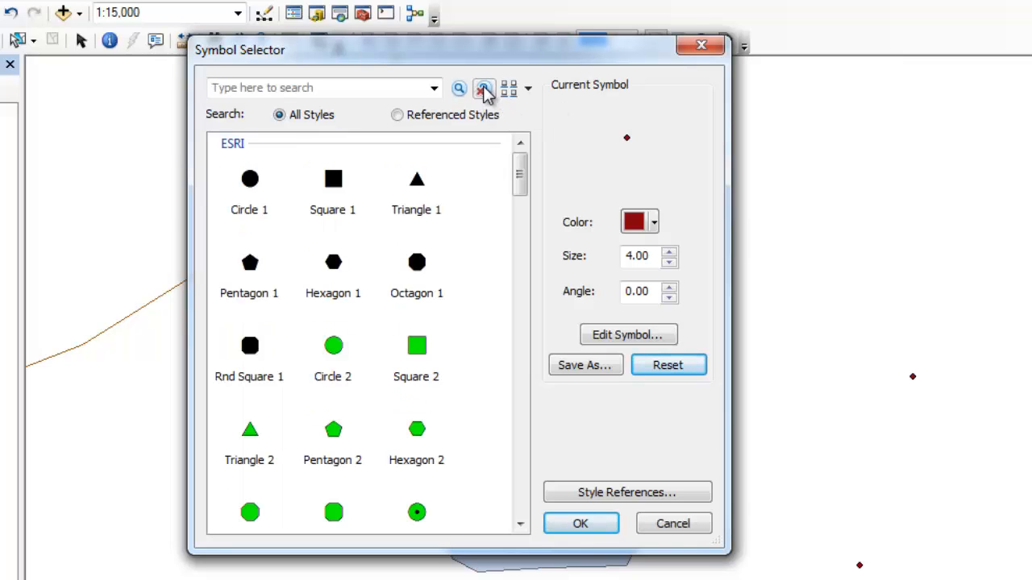
mouse_move(516, 157)
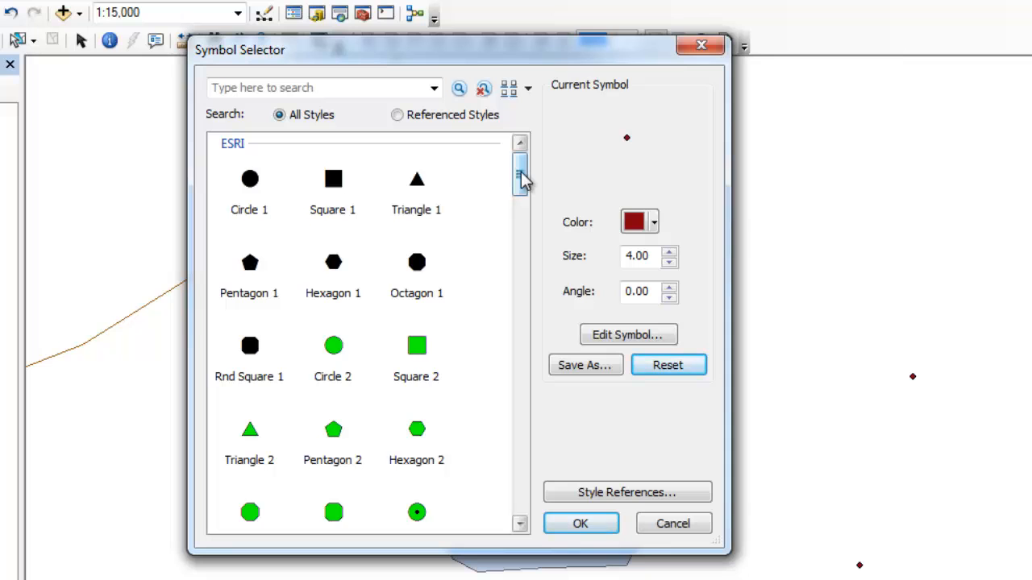
scroll(down, 3)
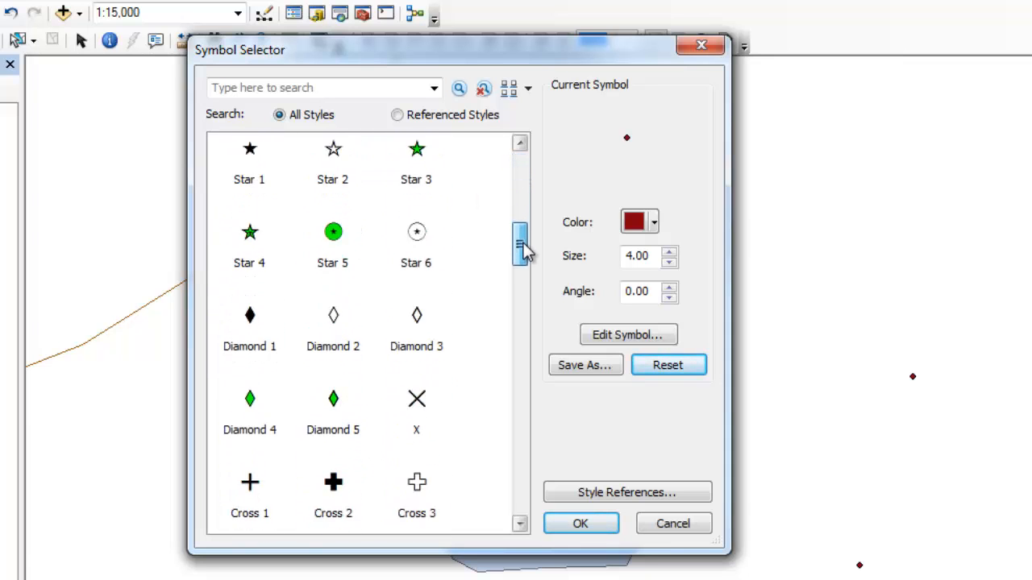
scroll(down, 3)
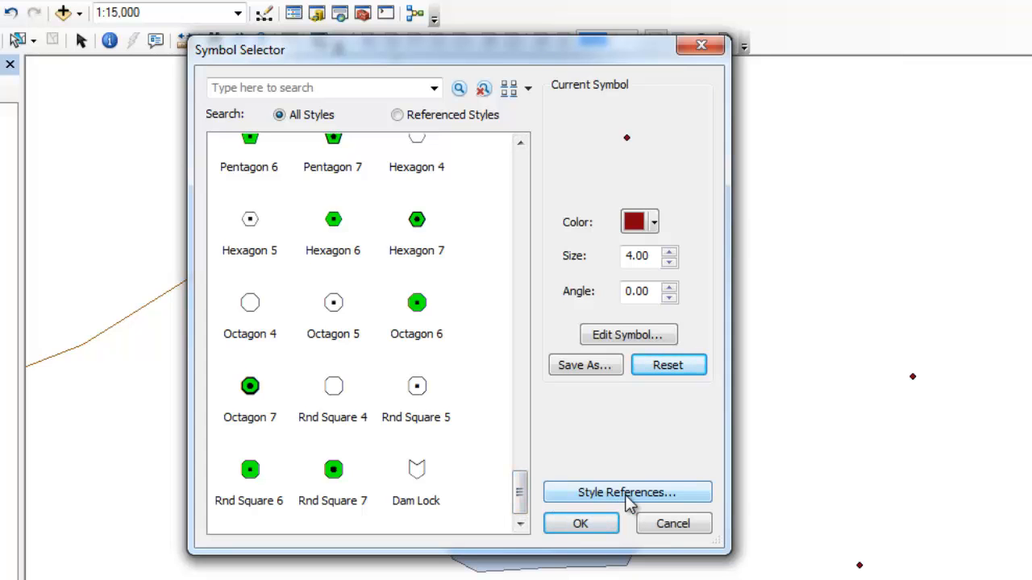
Tick Real Estate in the Style References list and confirm it.
click(627, 492)
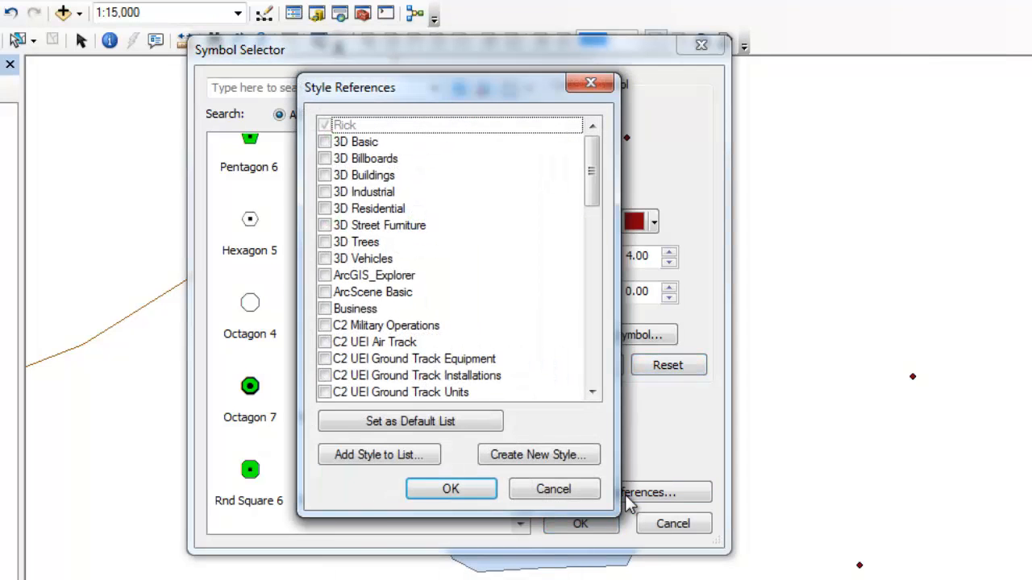
mouse_move(592, 161)
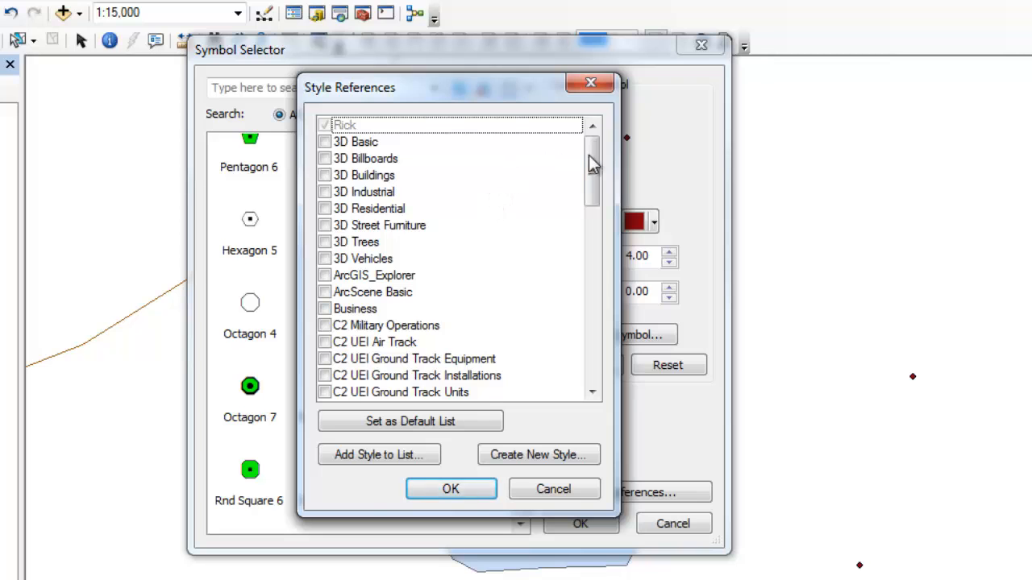
scroll(down, 3)
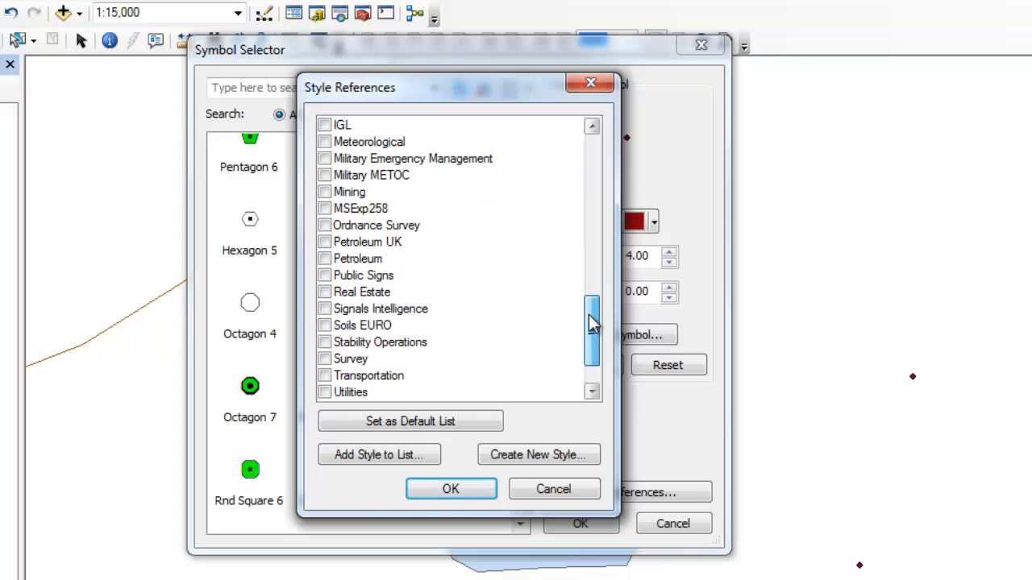
click(325, 292)
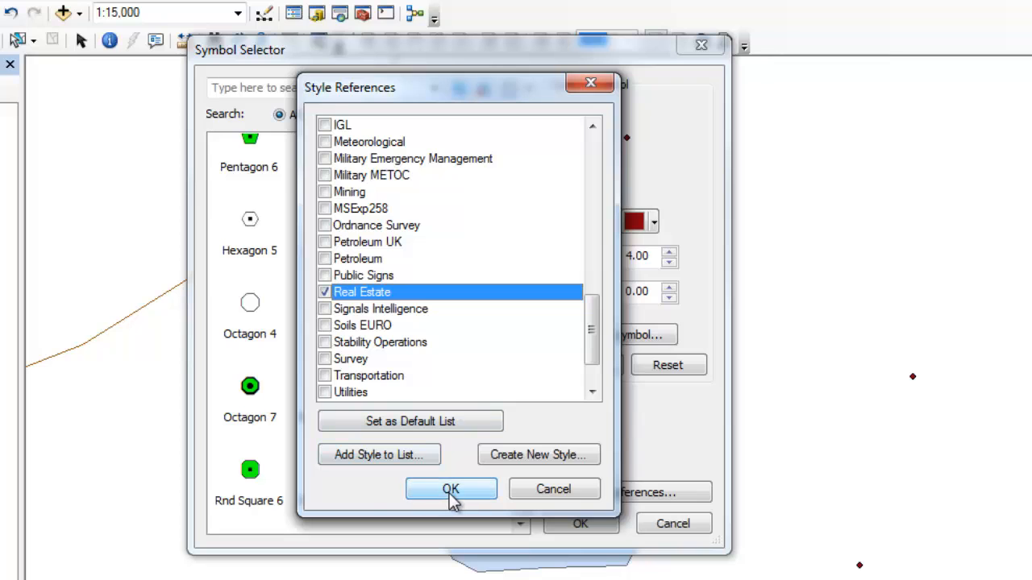
click(451, 489)
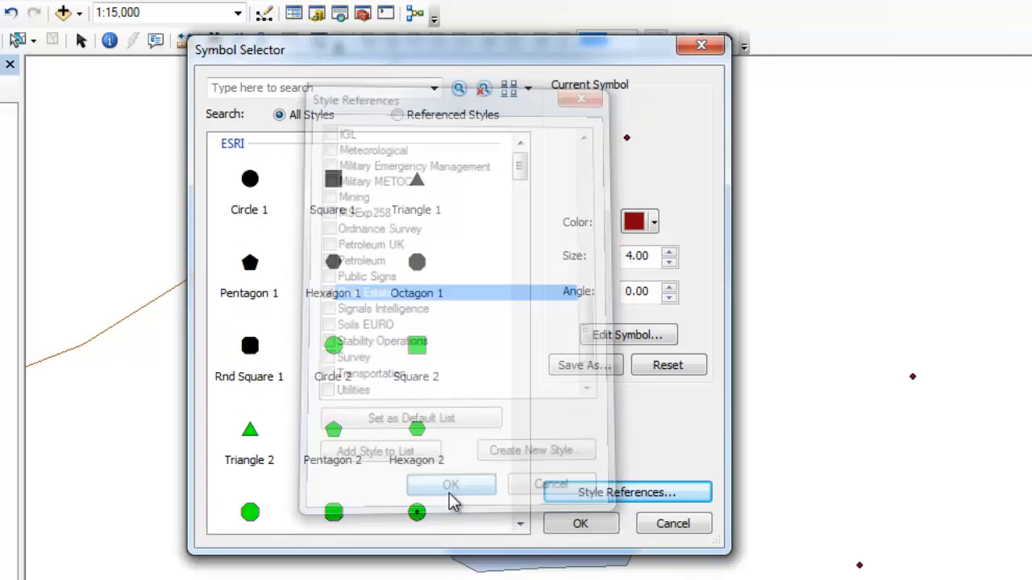
click(450, 484)
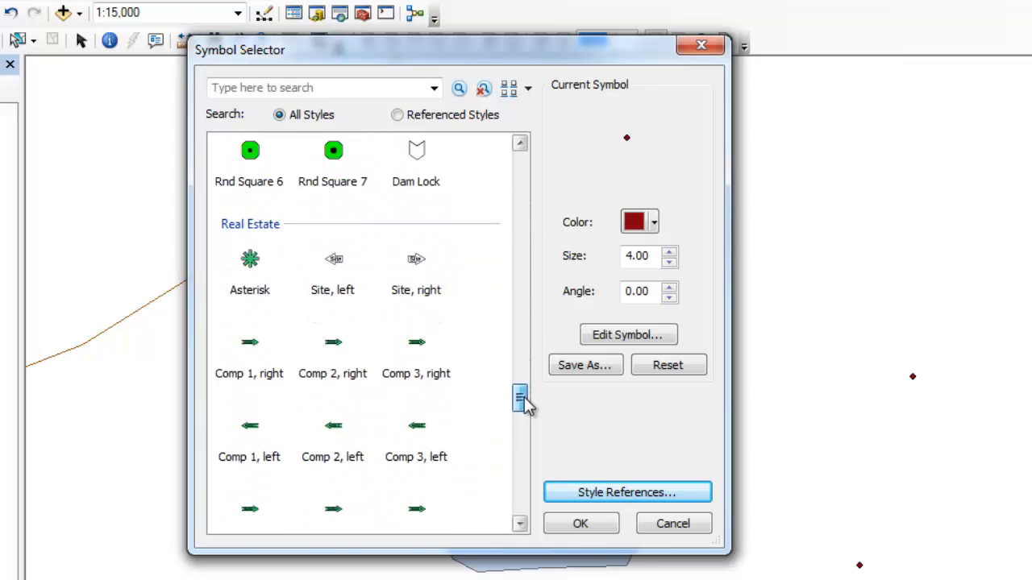
scroll(down, 3)
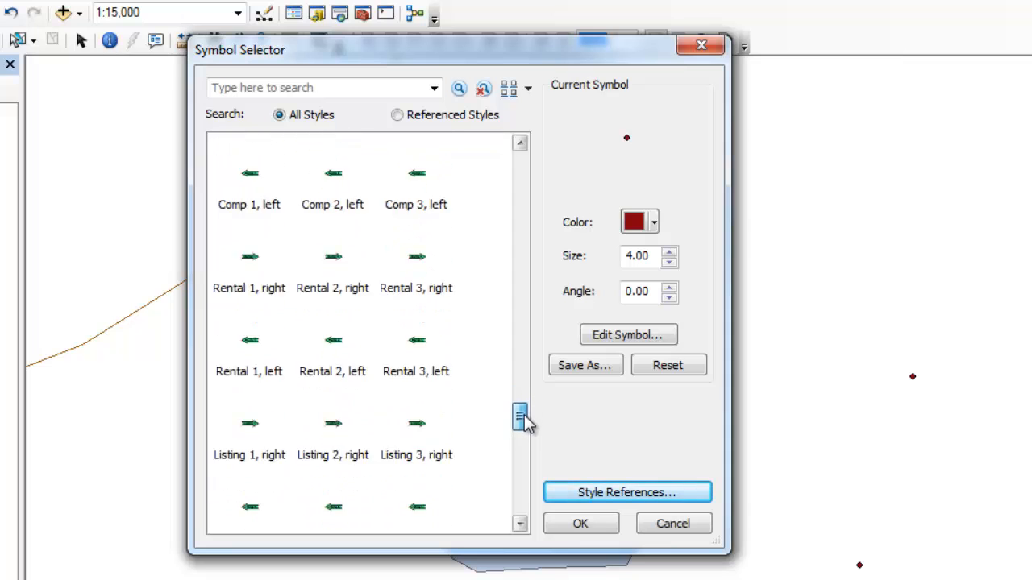
scroll(down, 3)
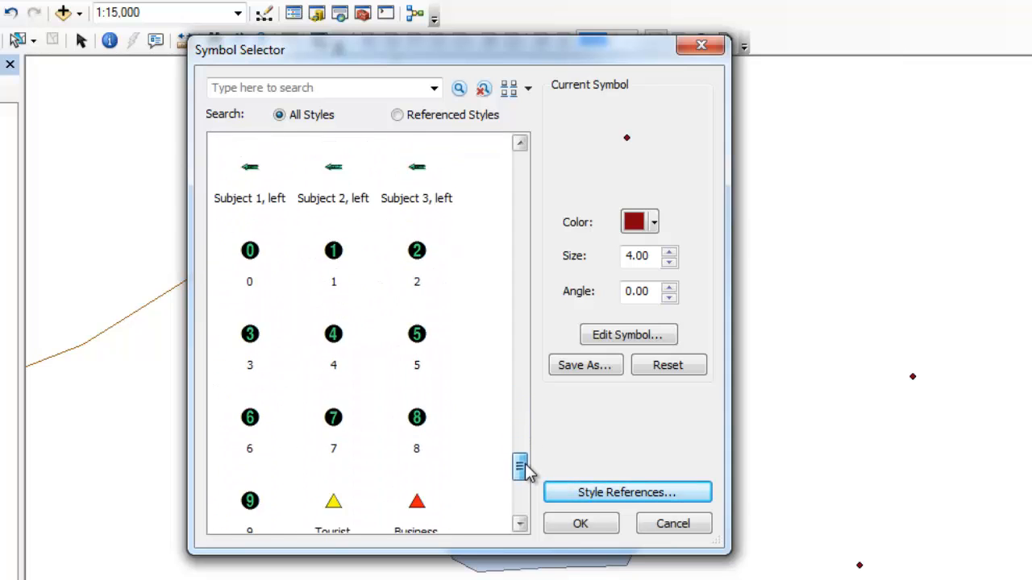
scroll(down, 3)
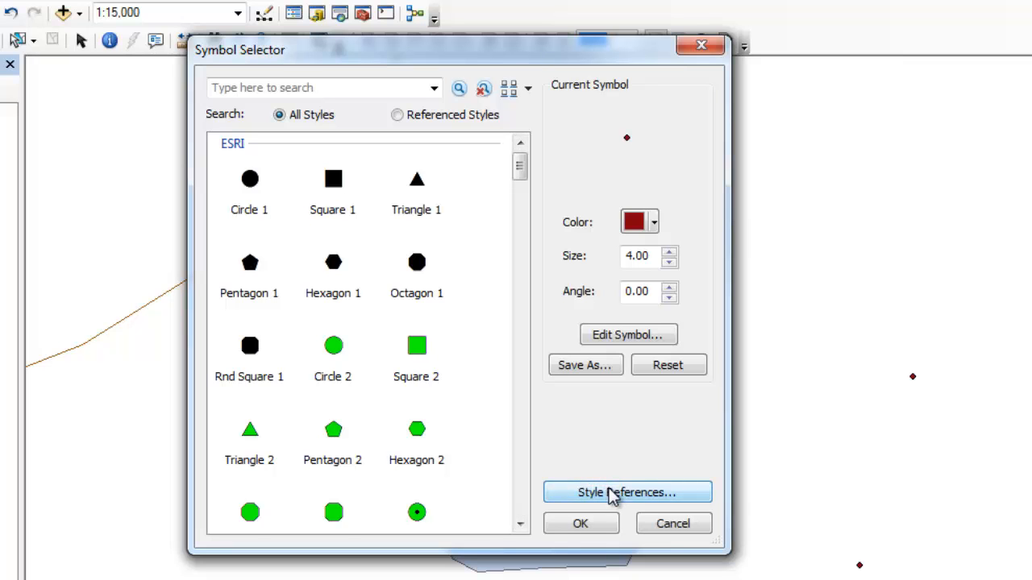
Reopen Style References and choose Add Style to List.
click(627, 492)
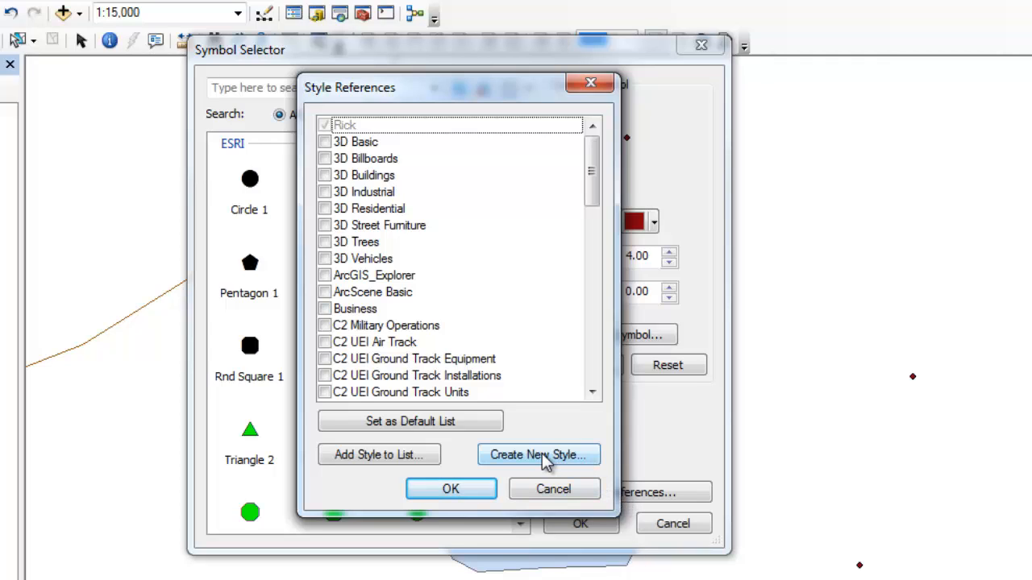
mouse_move(537, 454)
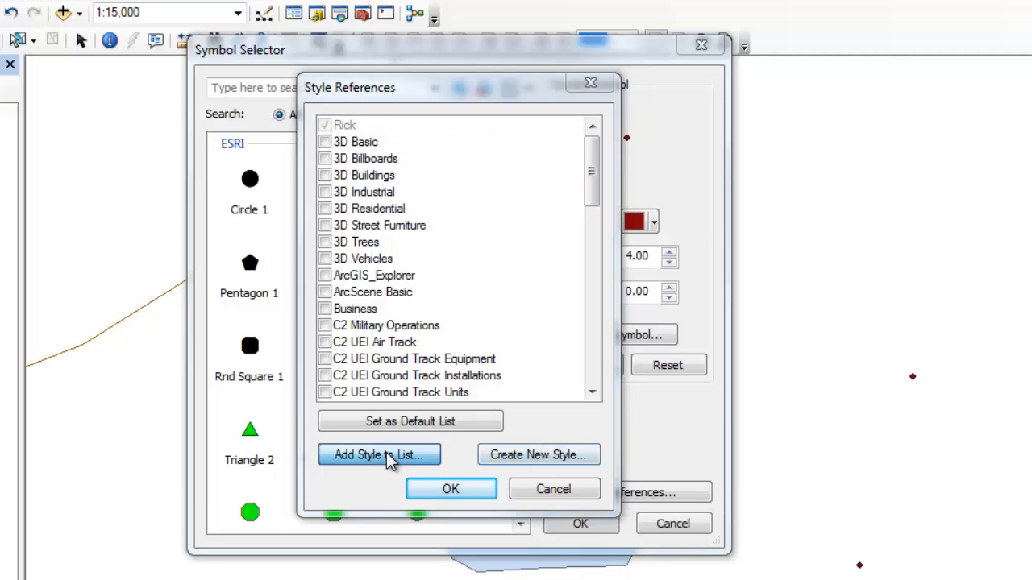
click(378, 454)
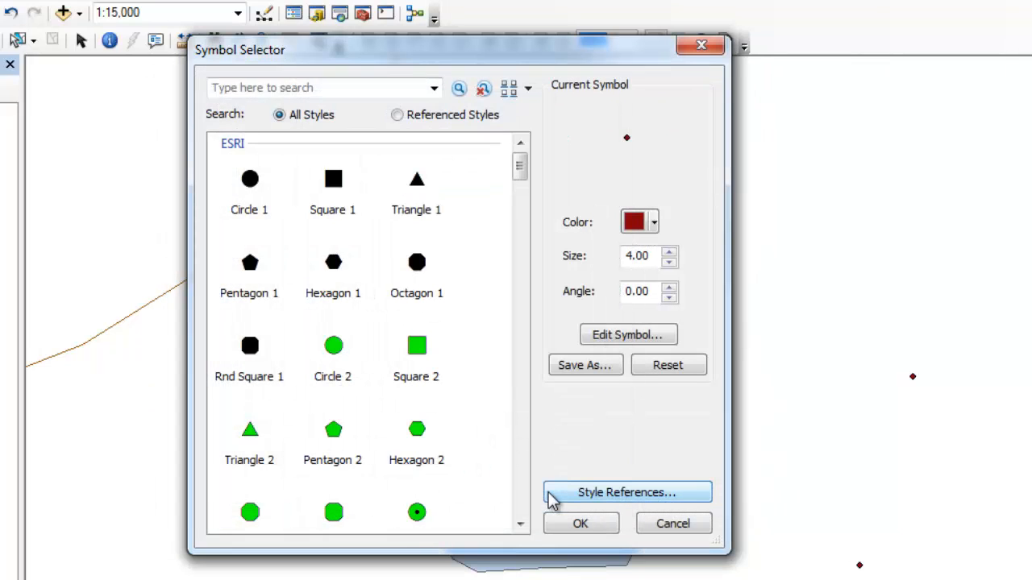
mouse_move(426, 320)
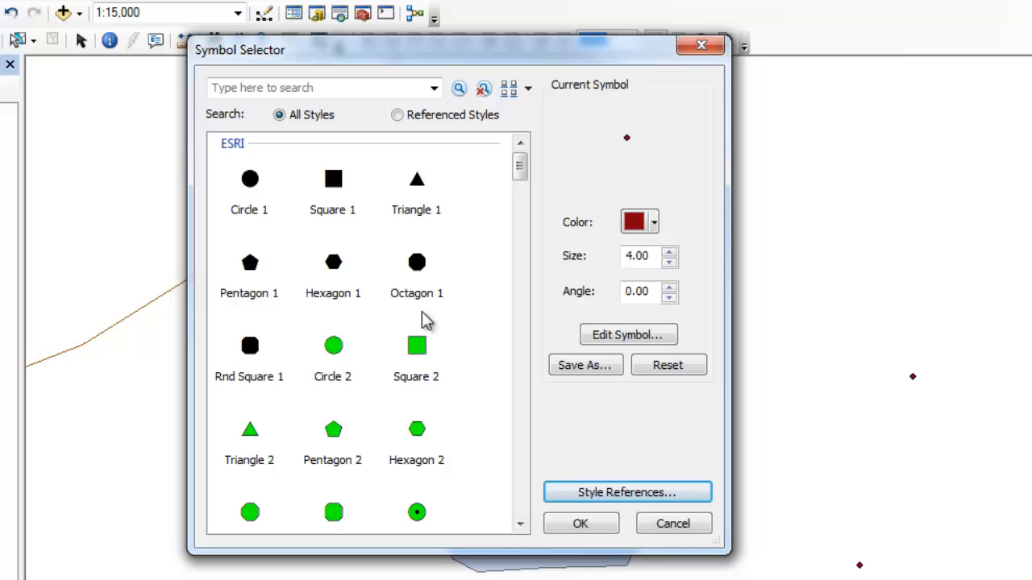
mouse_move(249, 178)
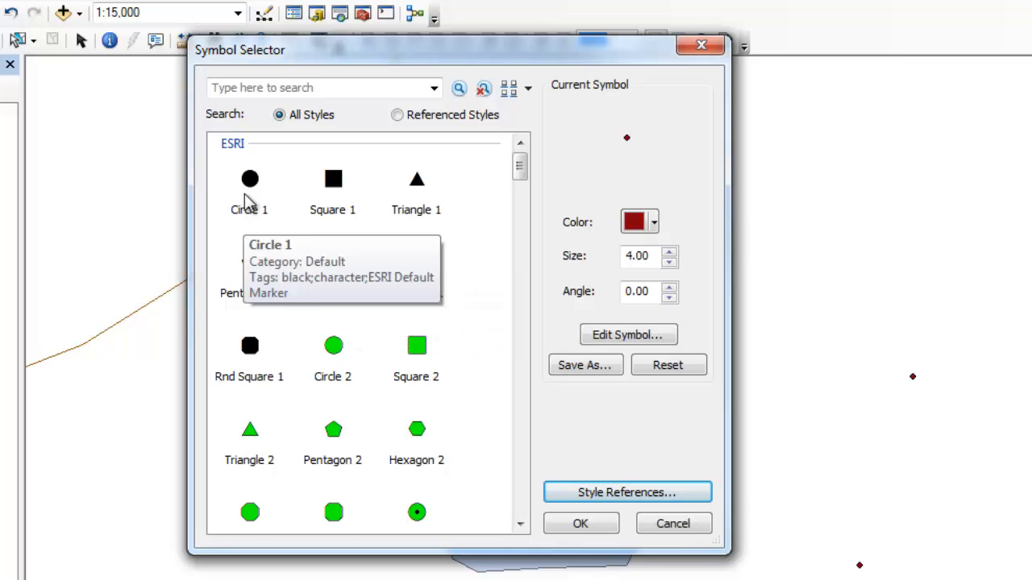
Pick the black size-18 Circle 1 marker and view its colour palette.
click(250, 178)
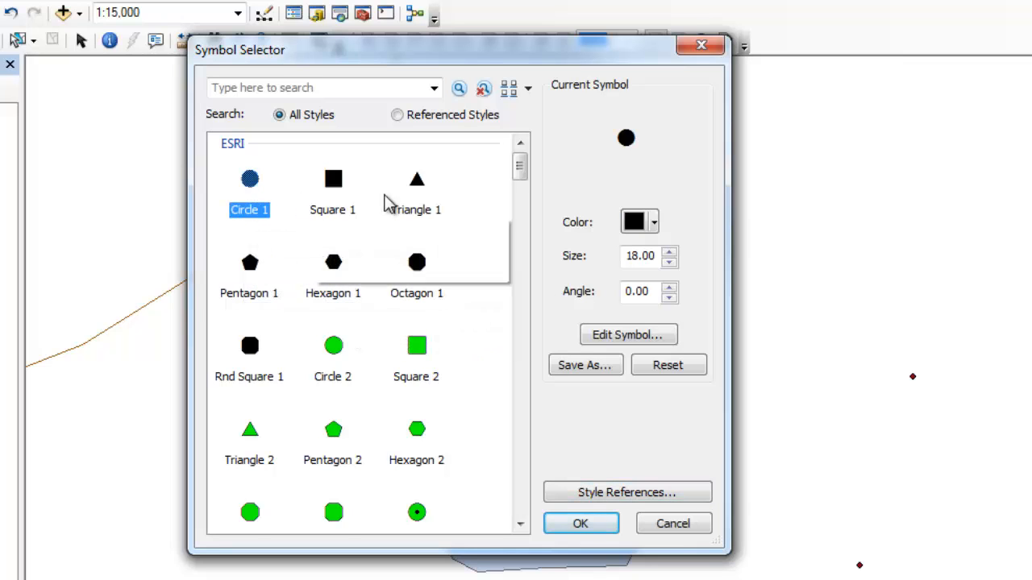
mouse_move(561, 199)
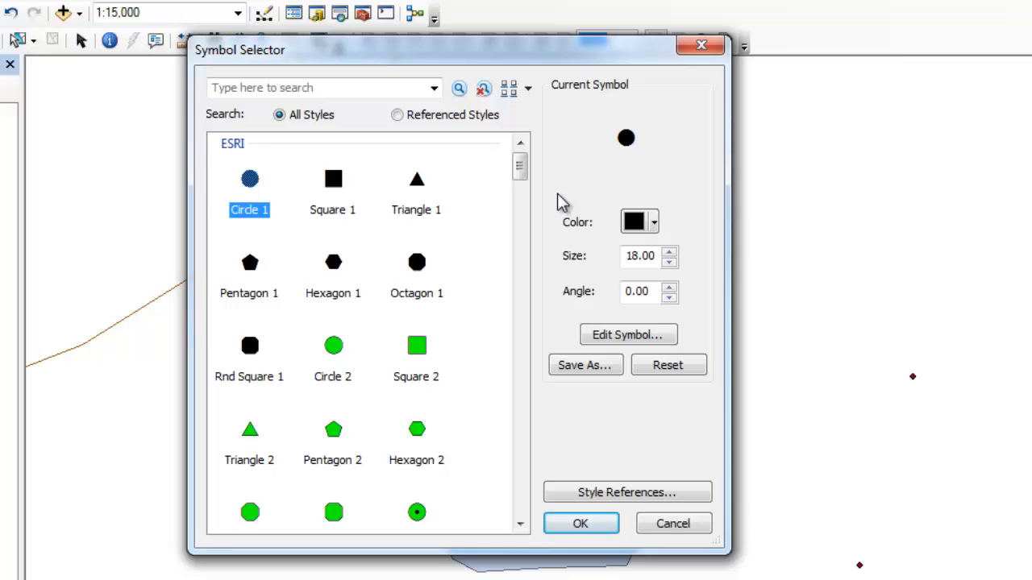
click(653, 222)
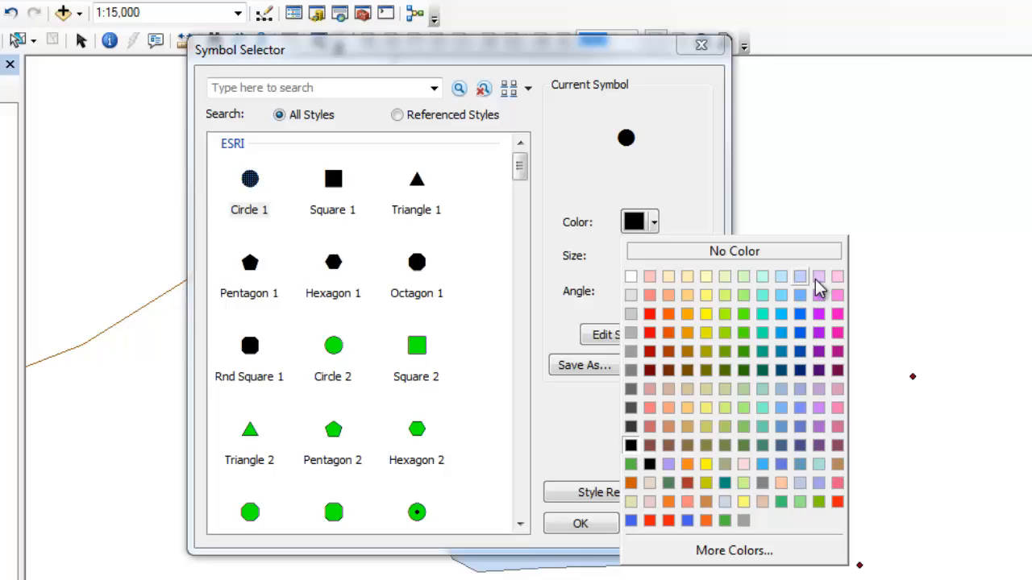
mouse_move(735, 450)
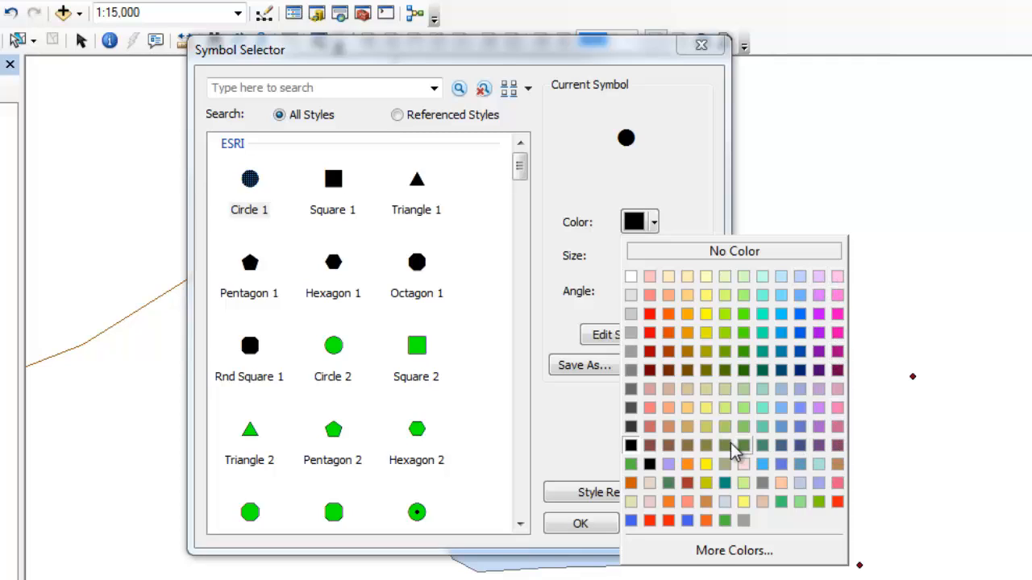
mouse_move(673, 354)
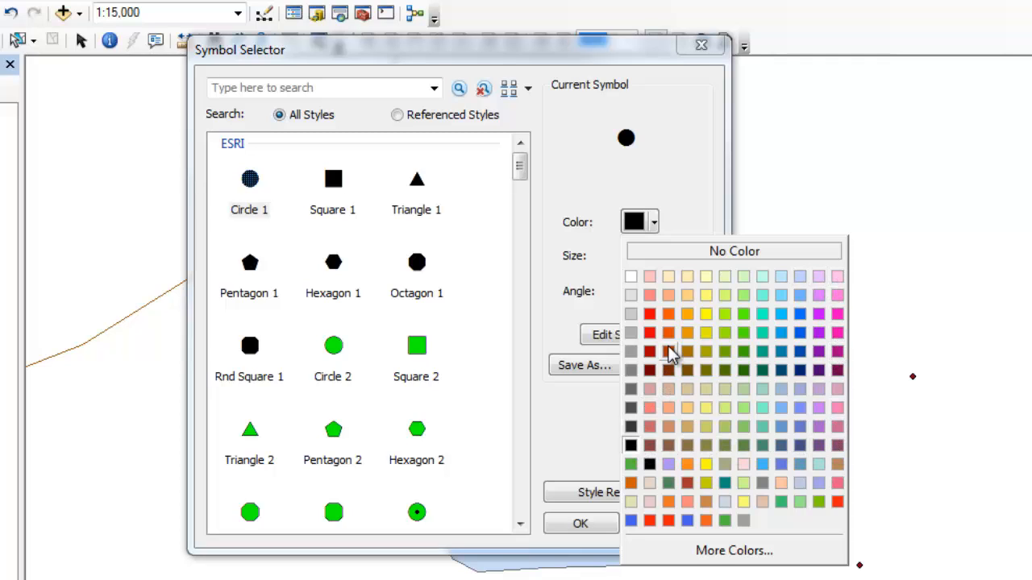
mouse_move(668, 353)
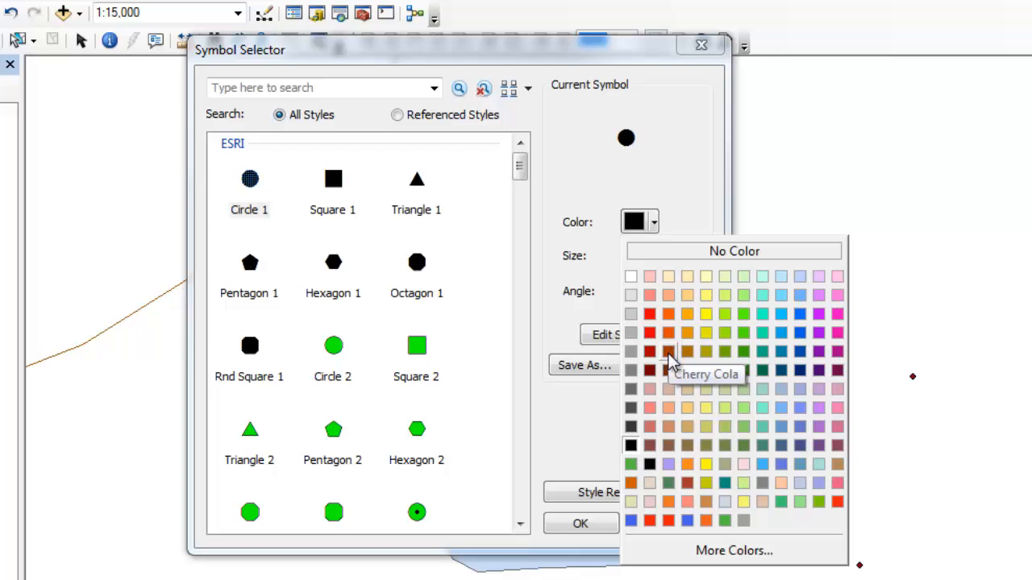
mouse_move(685, 442)
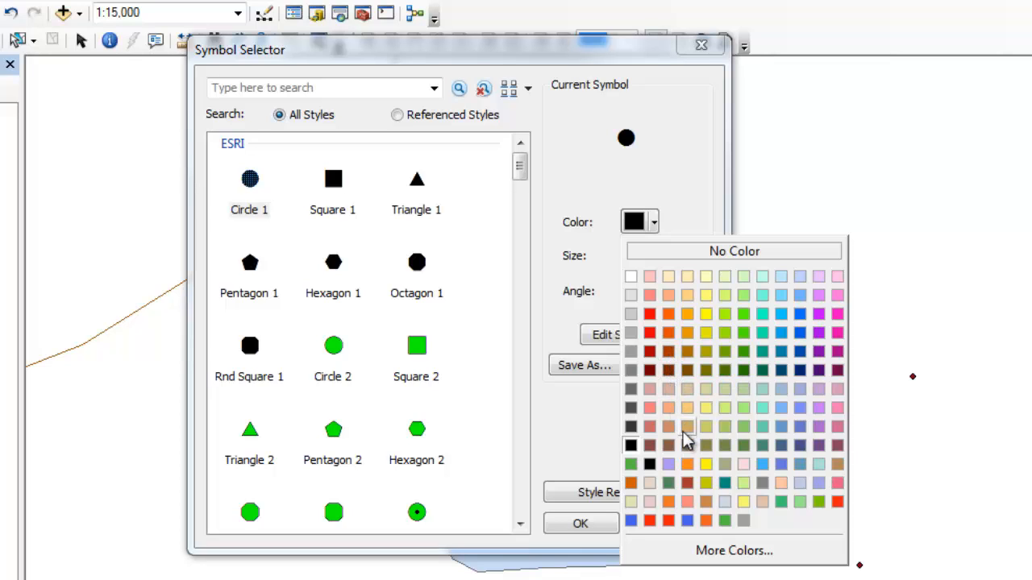
mouse_move(721, 259)
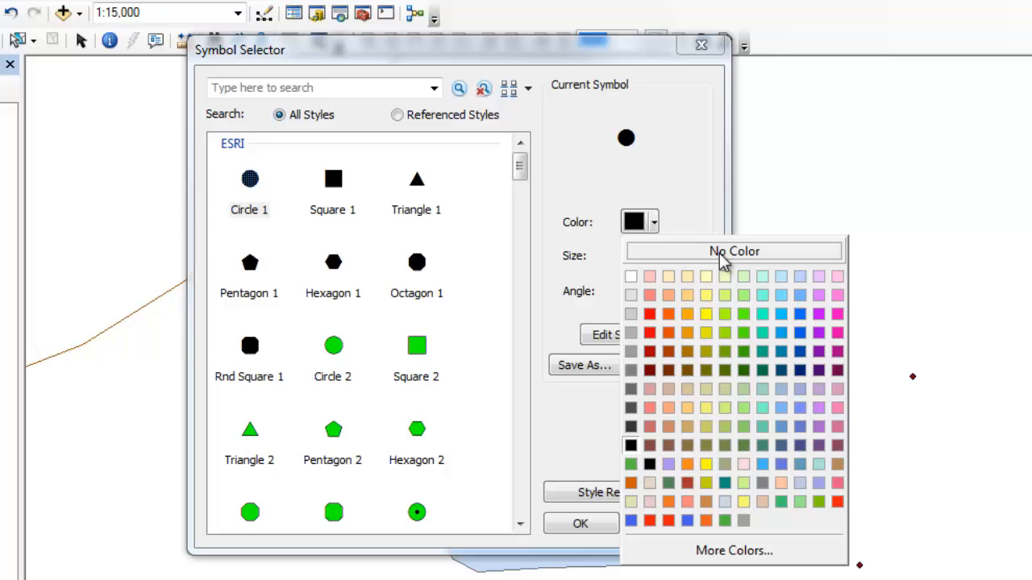
mouse_move(721, 345)
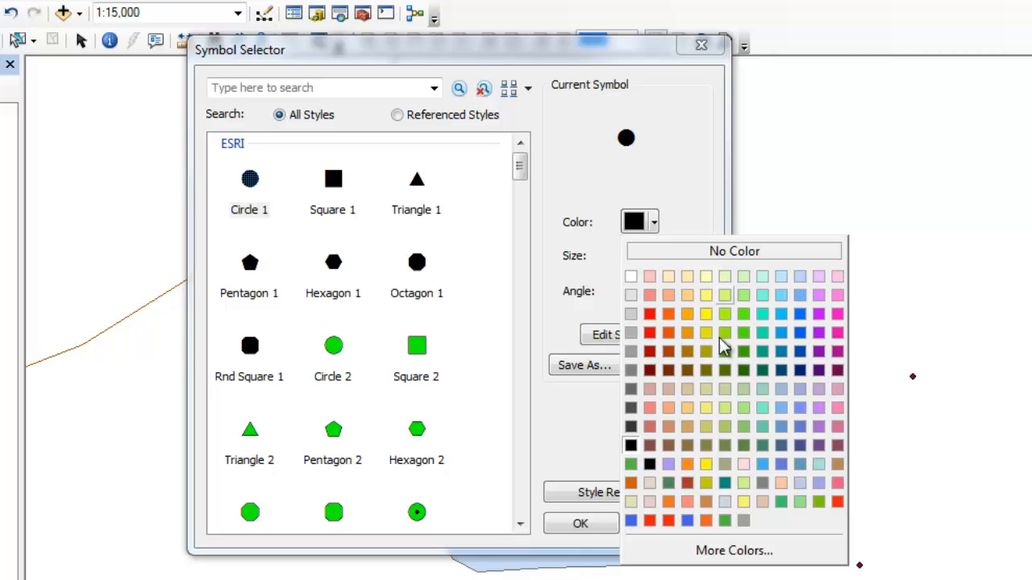
click(732, 551)
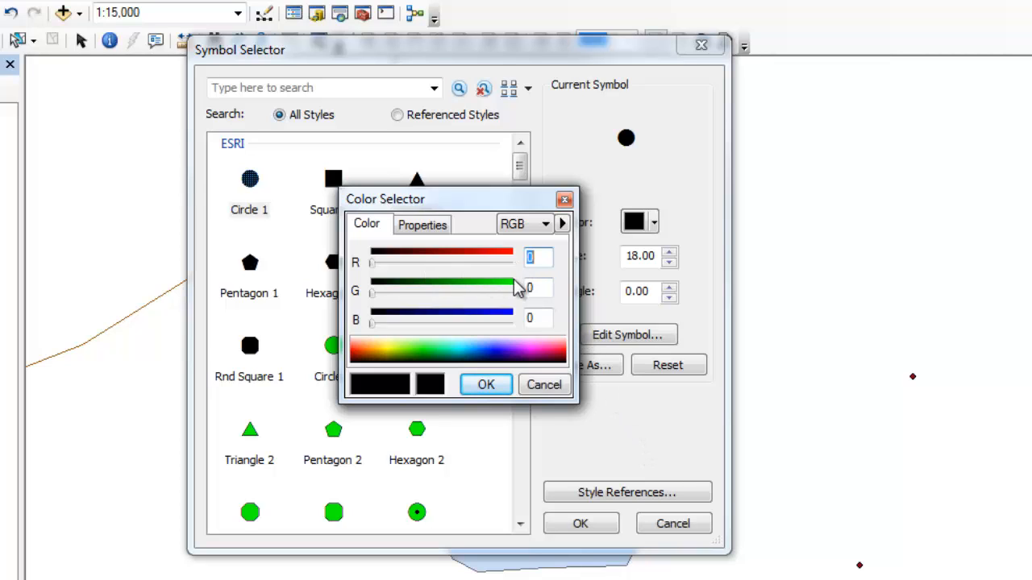
click(561, 223)
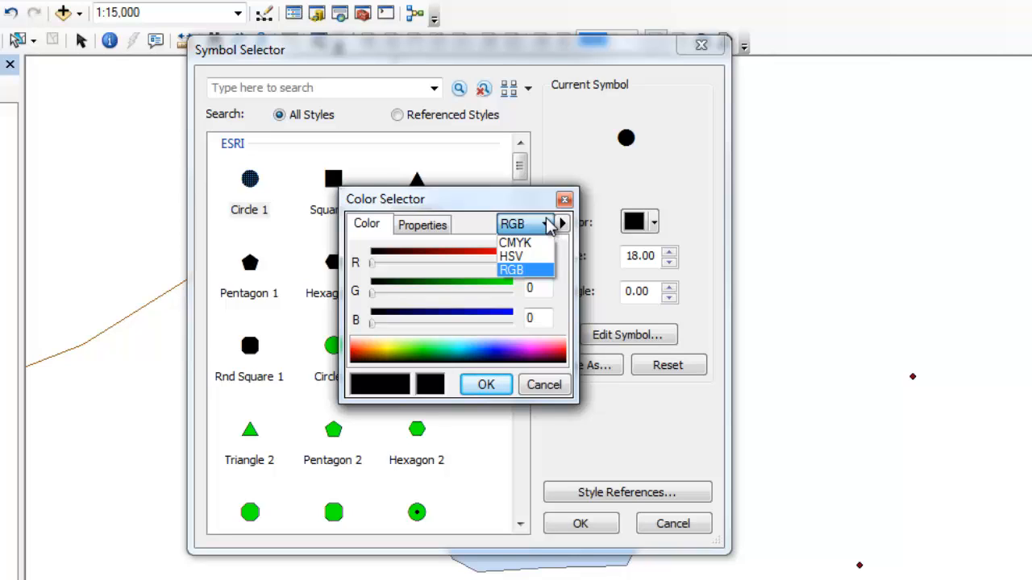
mouse_move(514, 243)
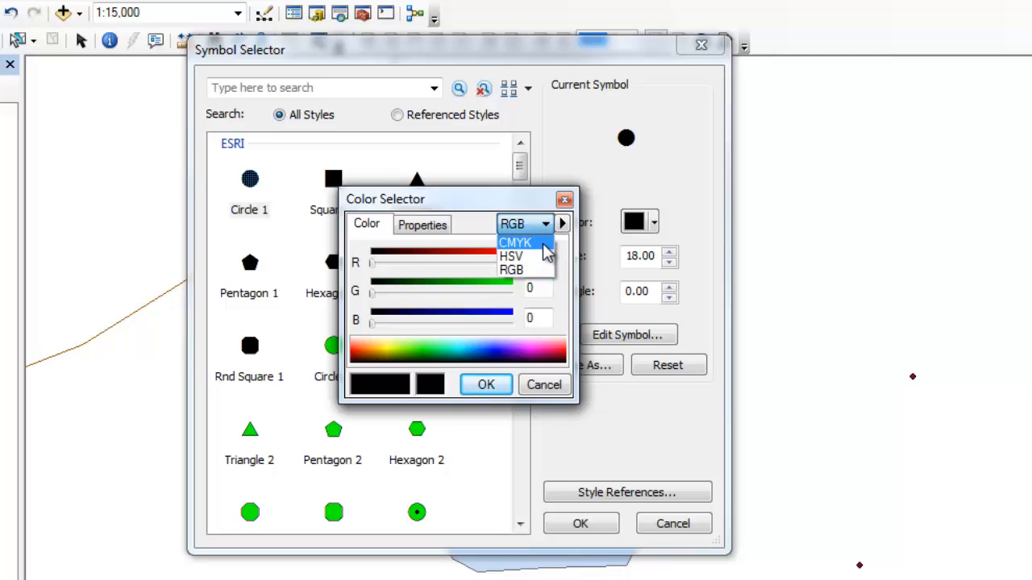
click(511, 256)
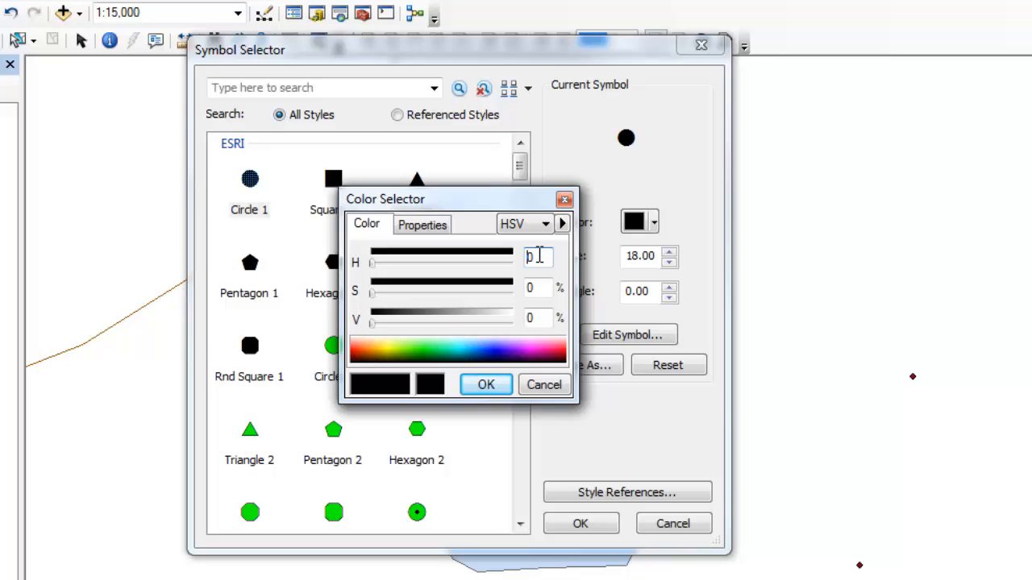
click(422, 225)
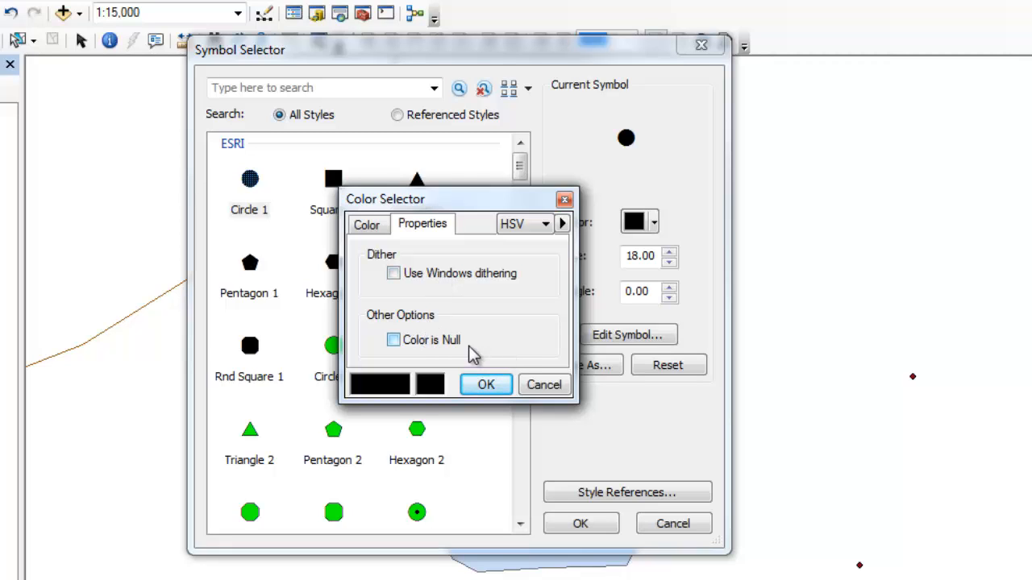
mouse_move(459, 353)
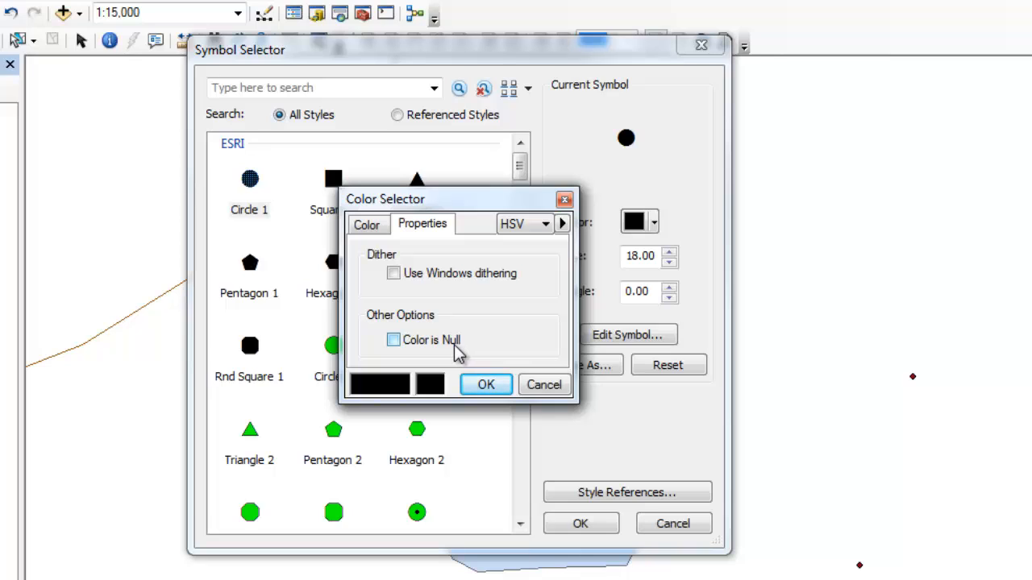
mouse_move(495, 353)
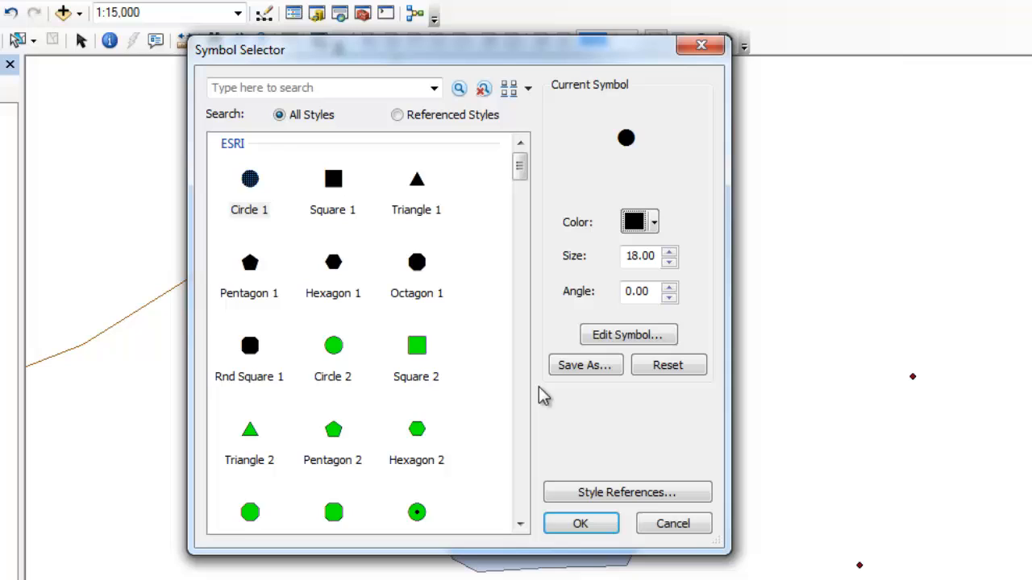
mouse_move(665, 262)
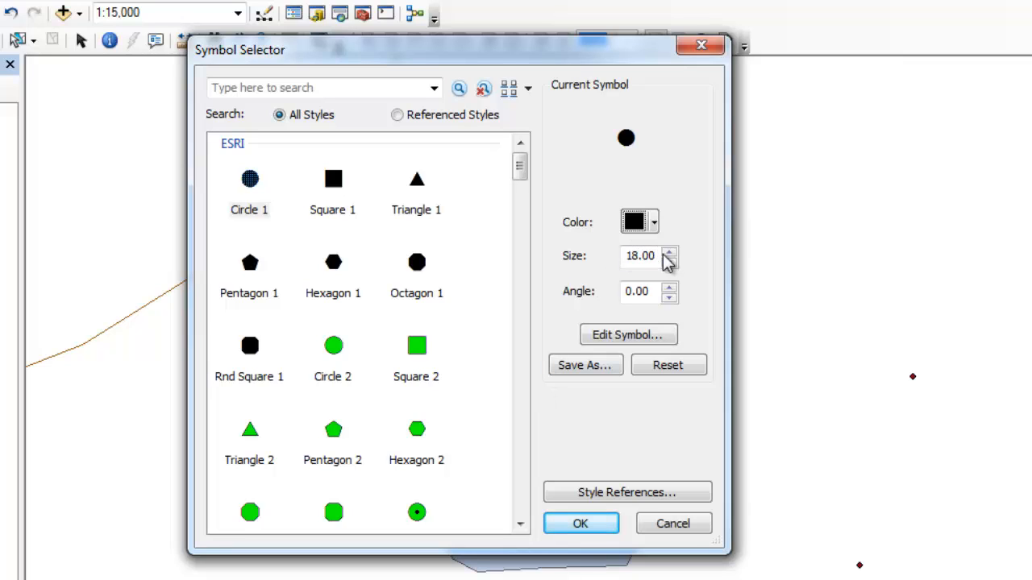
Adjust the Circle 1 size spinner to 23 with a 10-degree angle.
click(669, 260)
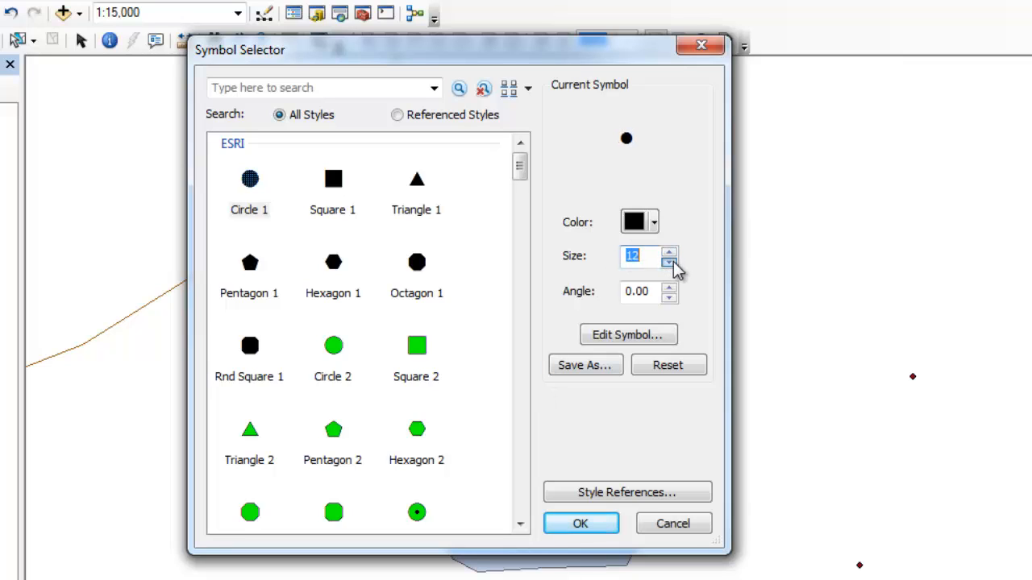
click(669, 250)
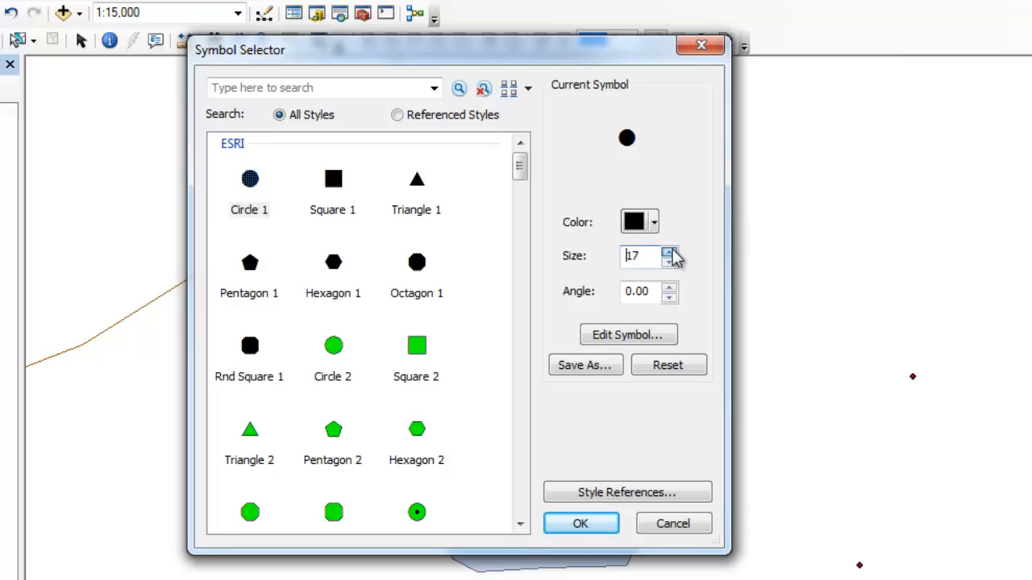
click(669, 252)
text(10)
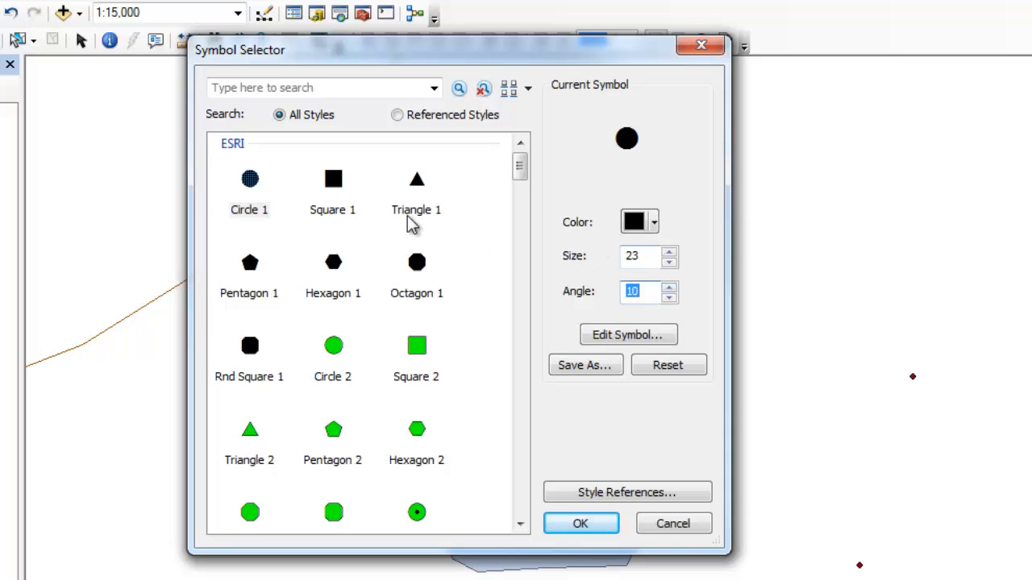
Switch to Square 1, rotate it to 43 degrees as a diamond, and apply.
click(332, 179)
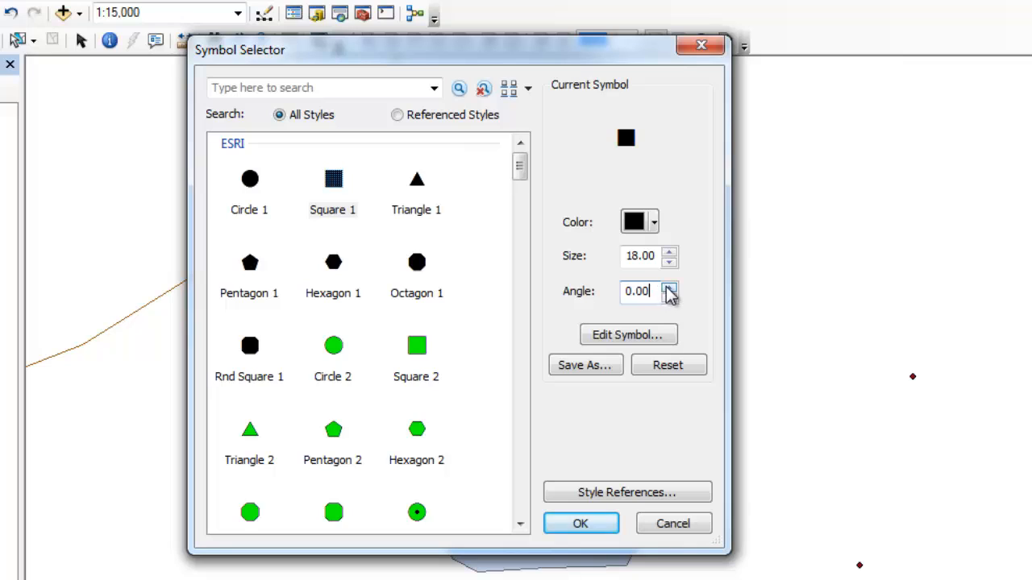
click(669, 287)
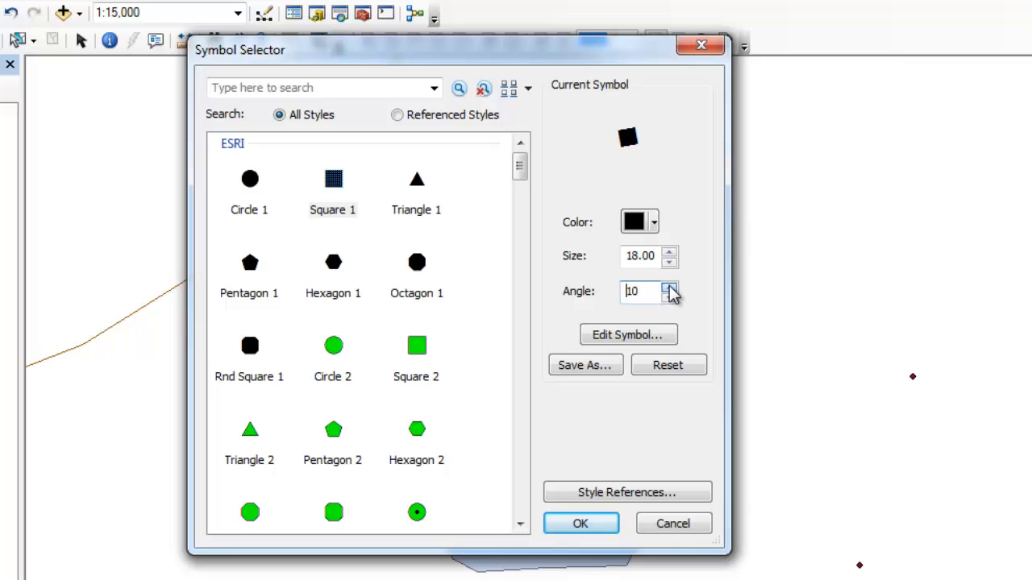
click(670, 287)
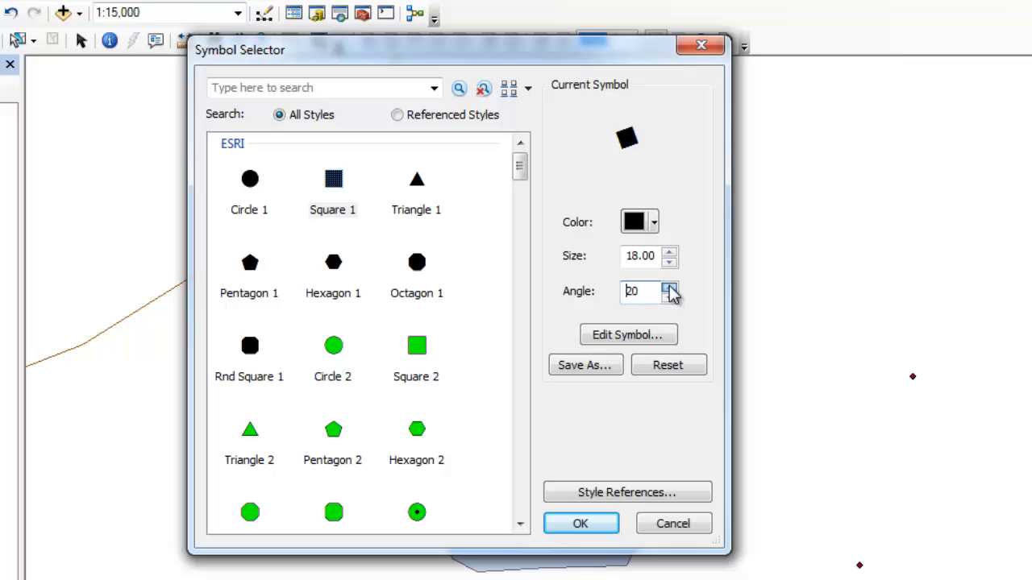
click(669, 287)
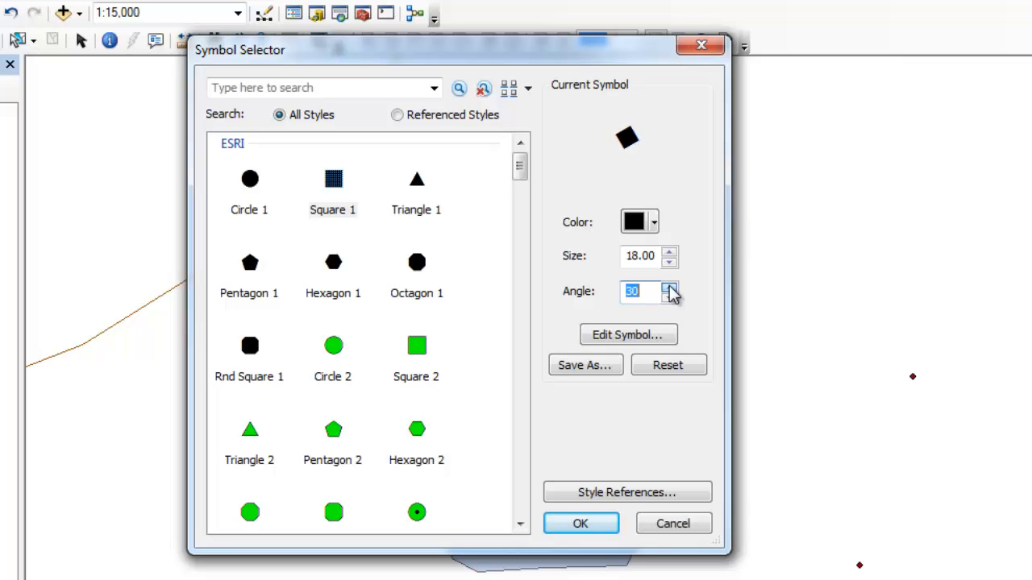
click(670, 288)
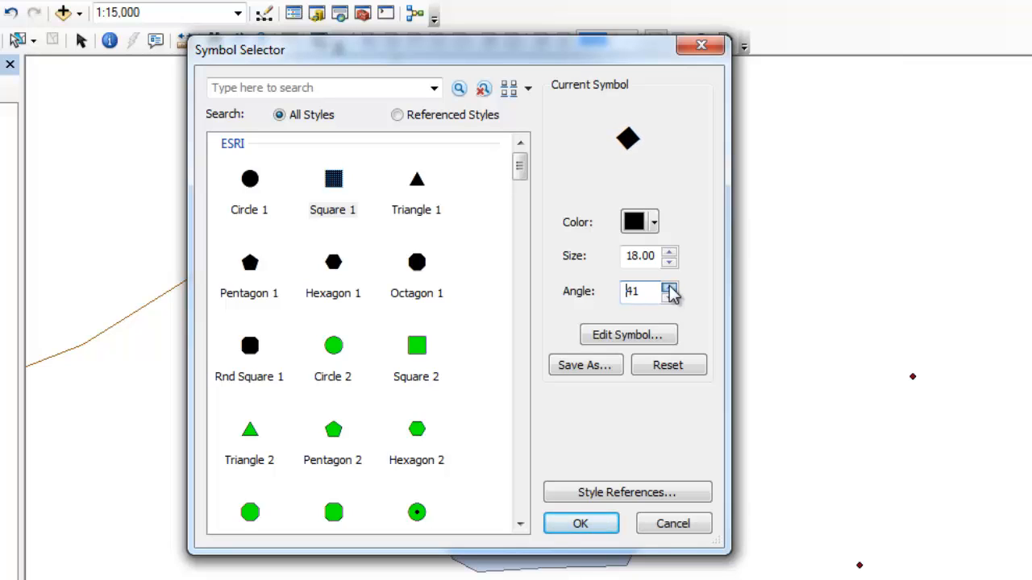
click(669, 287)
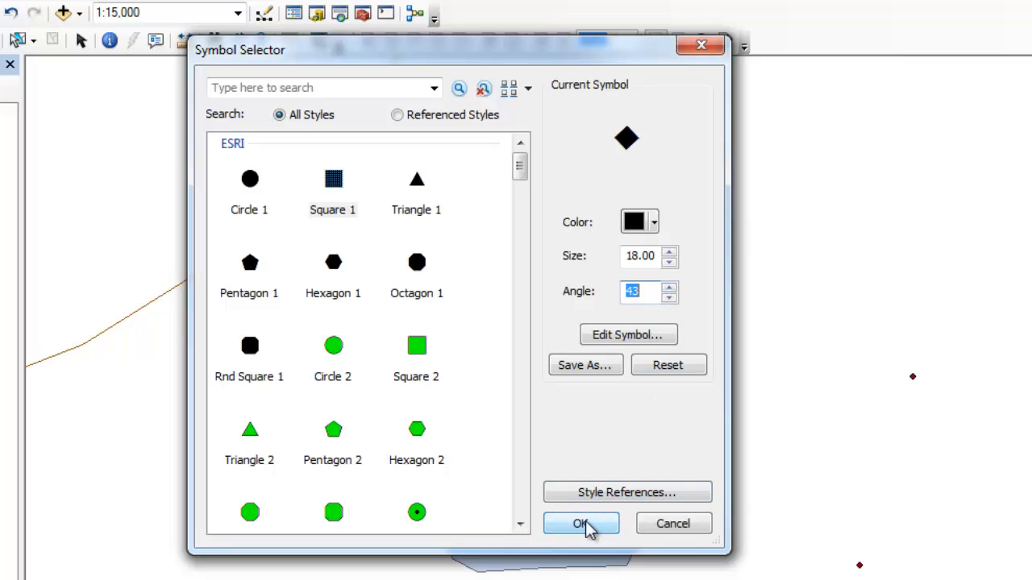
click(581, 523)
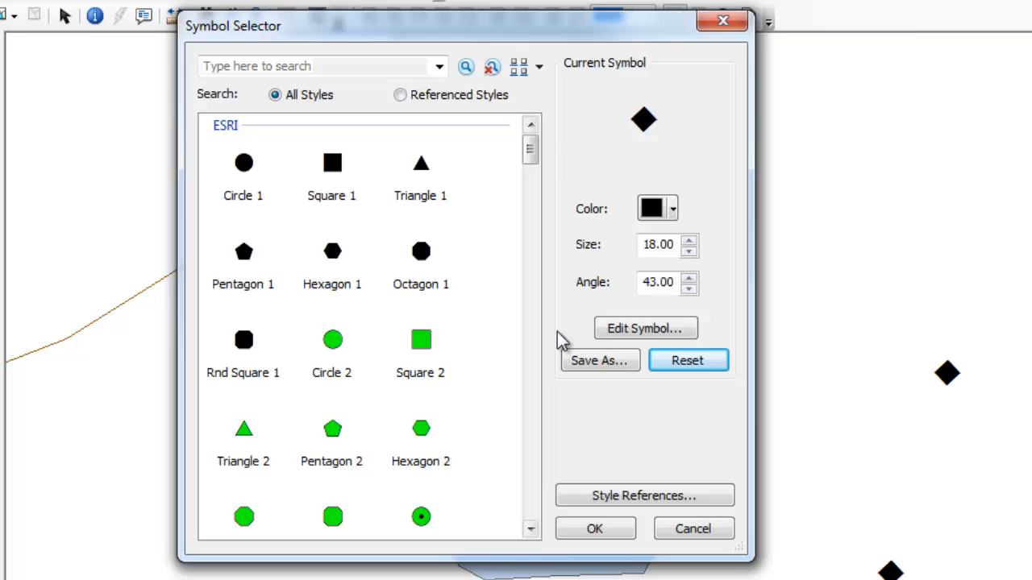
mouse_move(645, 328)
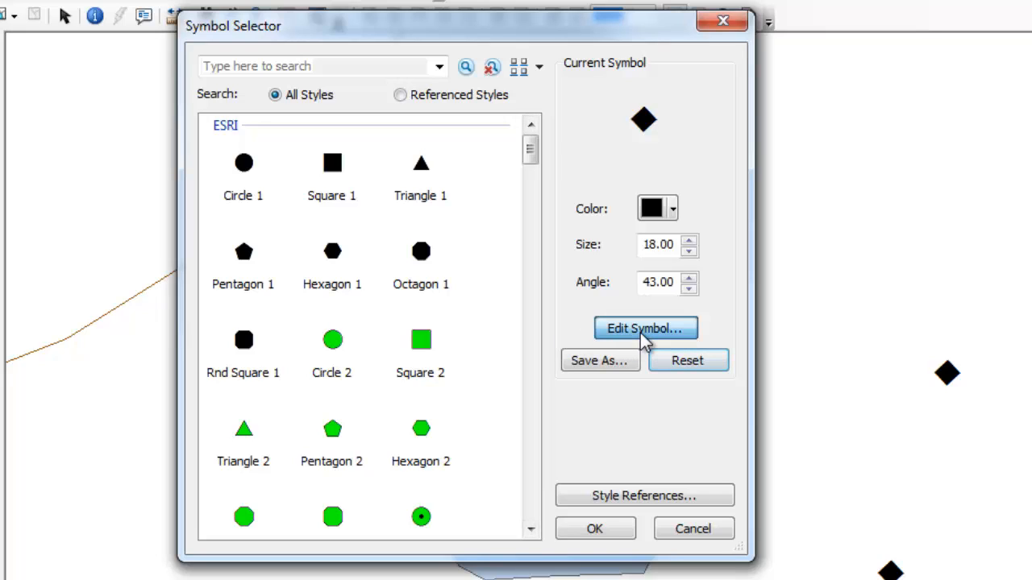
mouse_move(645, 330)
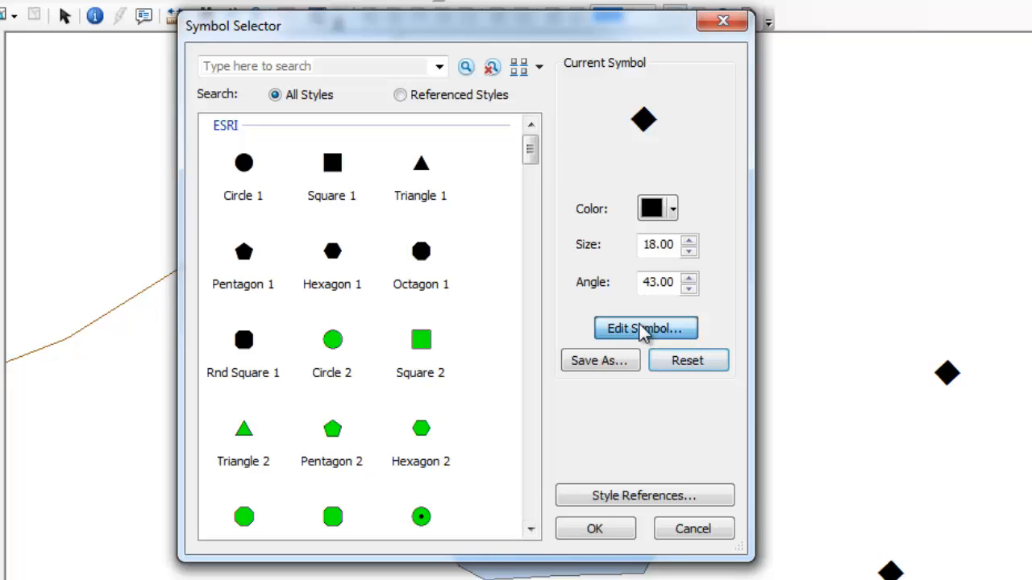
mouse_move(592, 286)
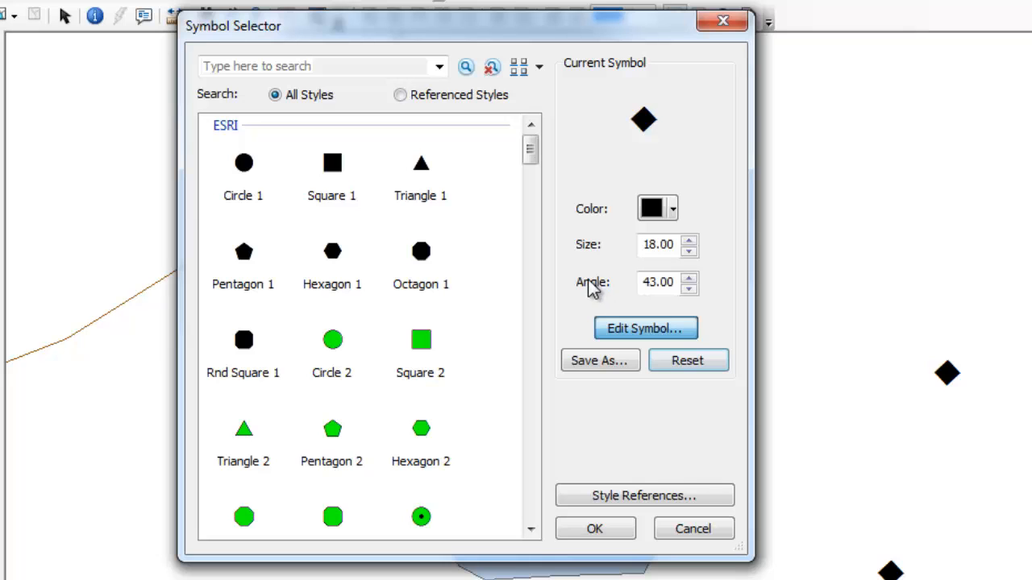
Open Edit Symbol for the 18-point diamond marker at 43 degrees.
click(645, 328)
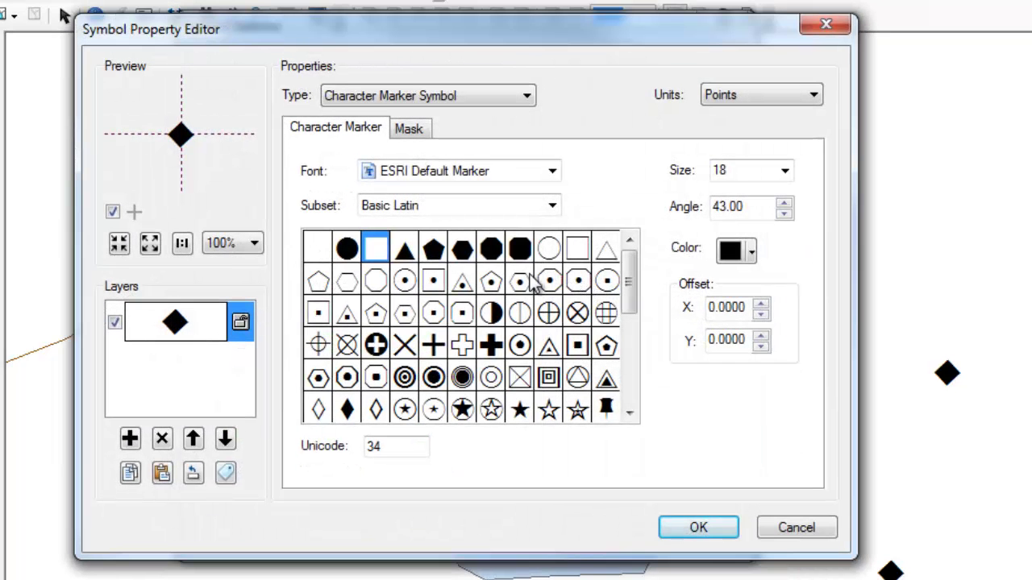
mouse_move(202, 137)
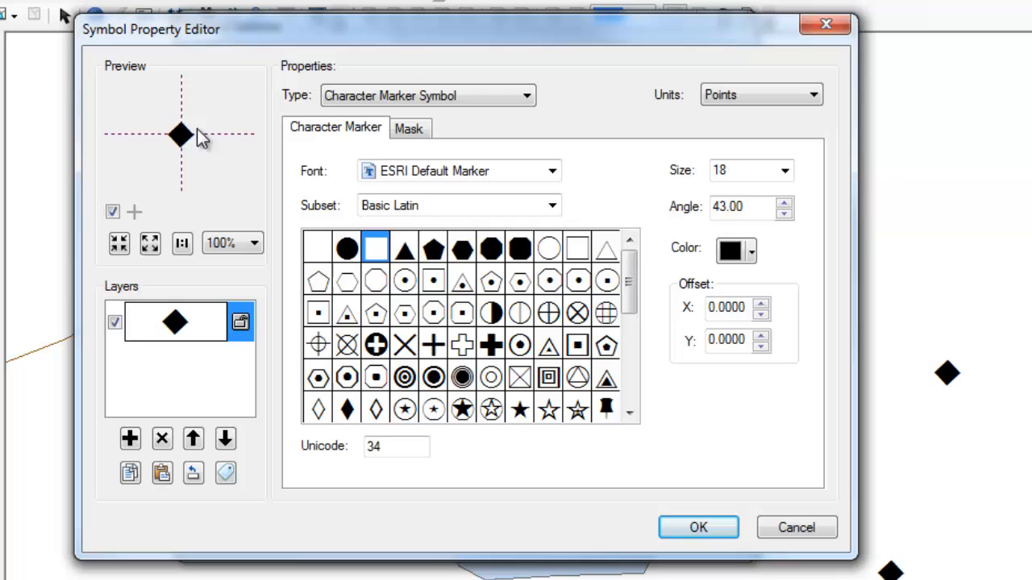
mouse_move(125, 205)
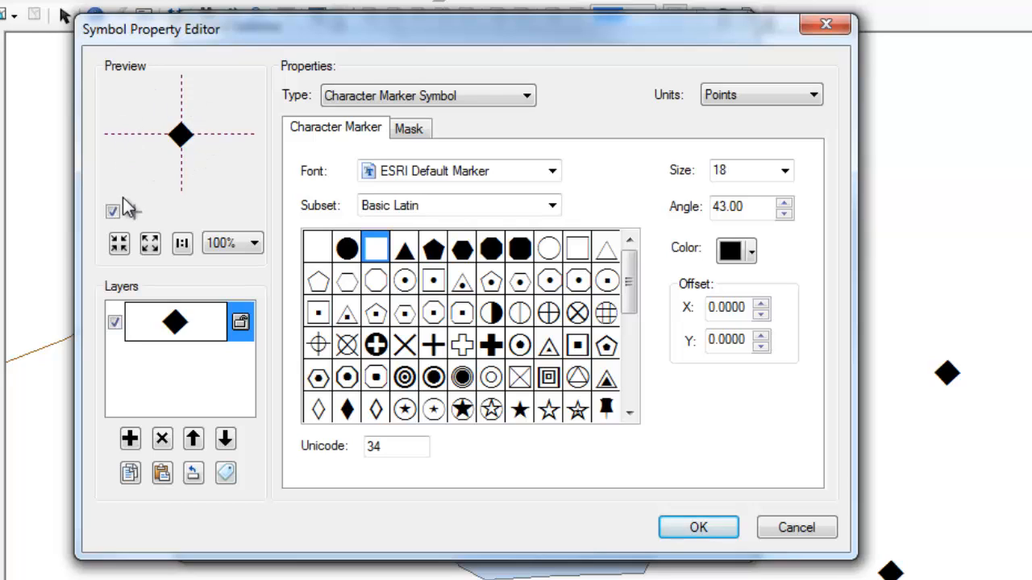
click(150, 244)
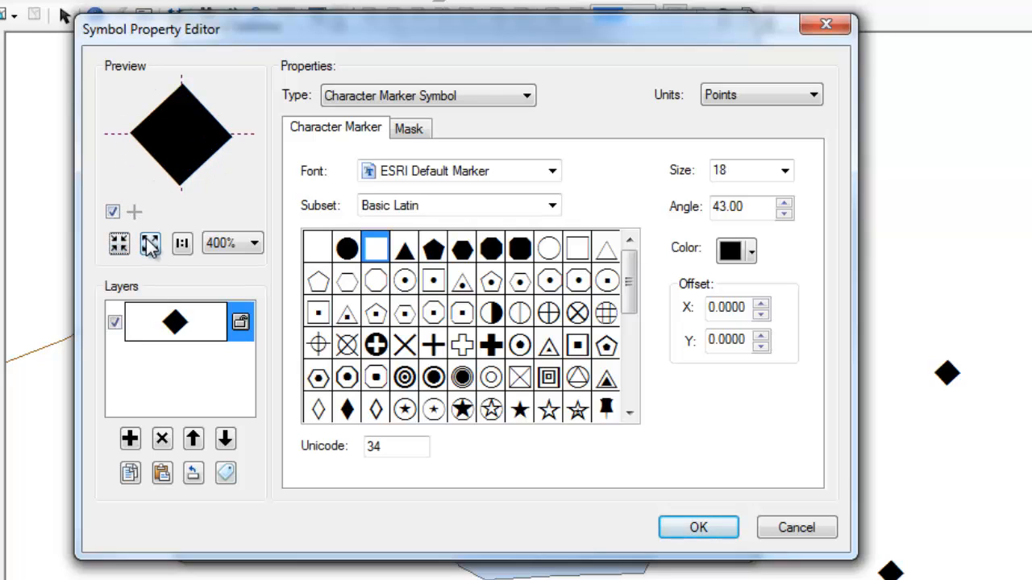
click(181, 243)
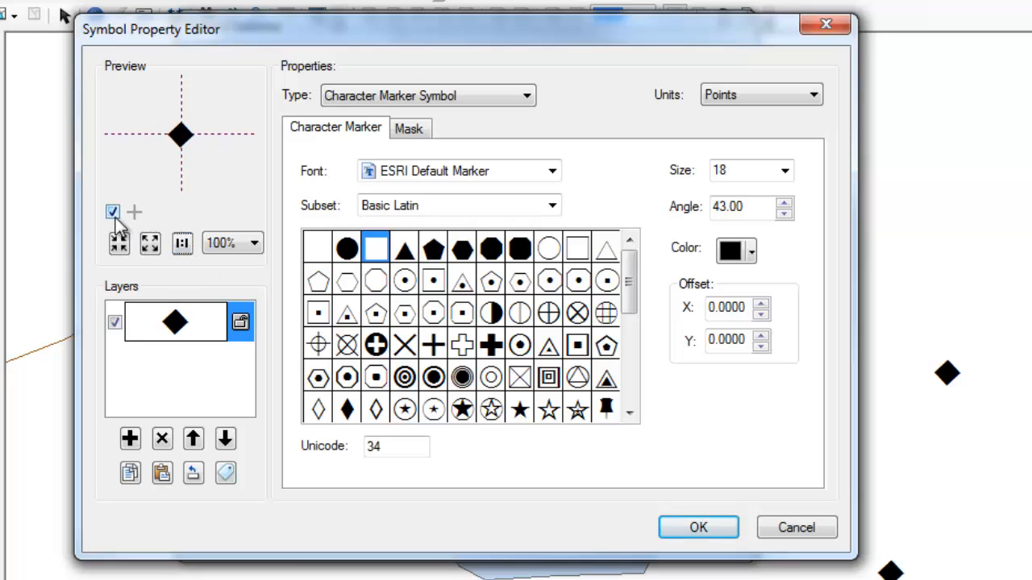
click(113, 212)
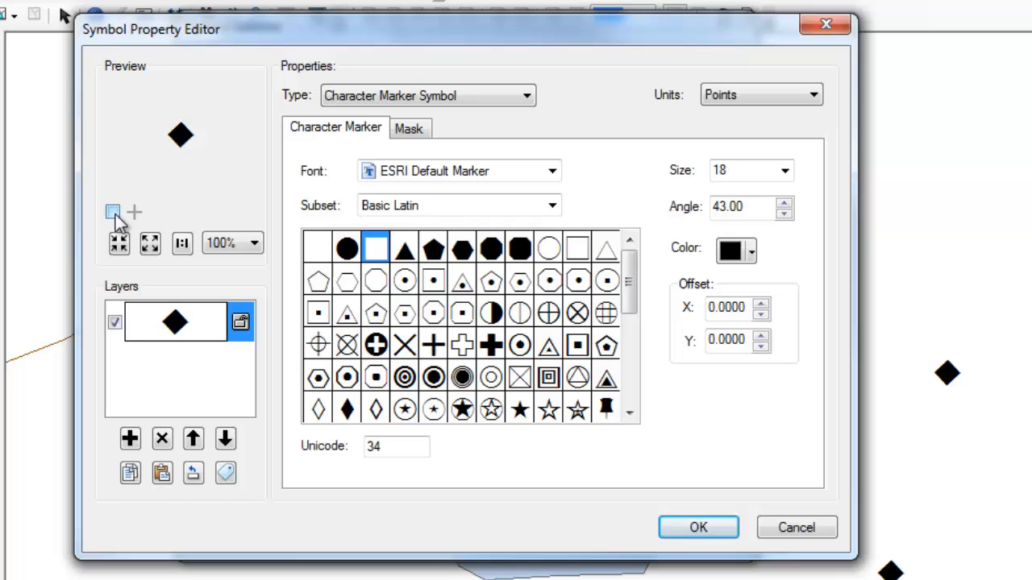
click(113, 212)
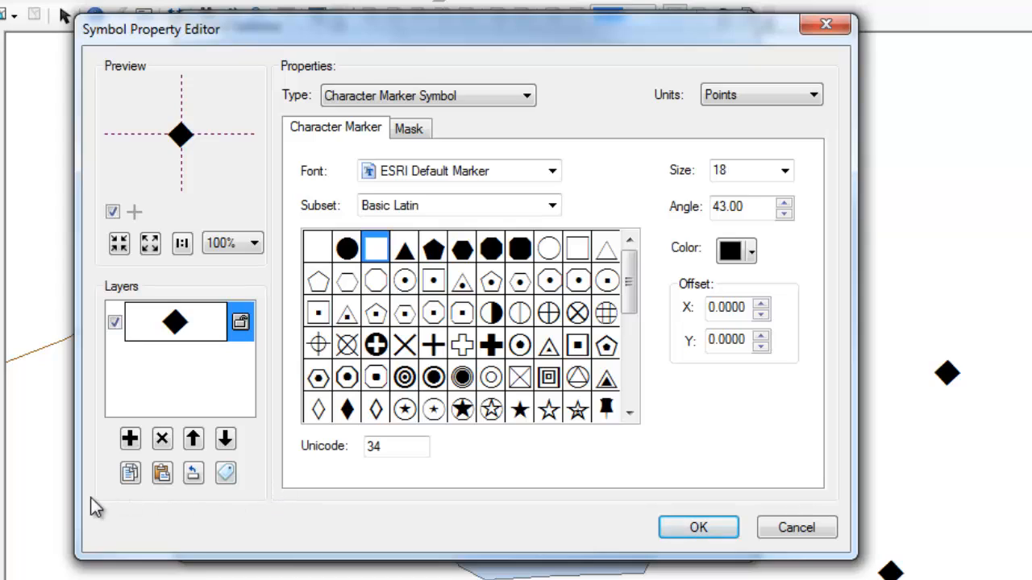
mouse_move(278, 331)
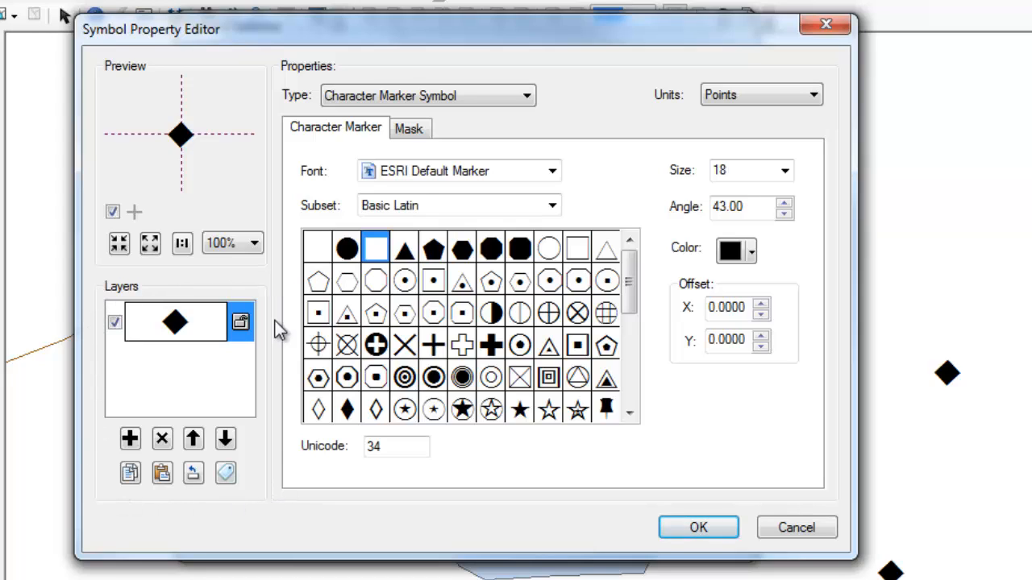
mouse_move(268, 437)
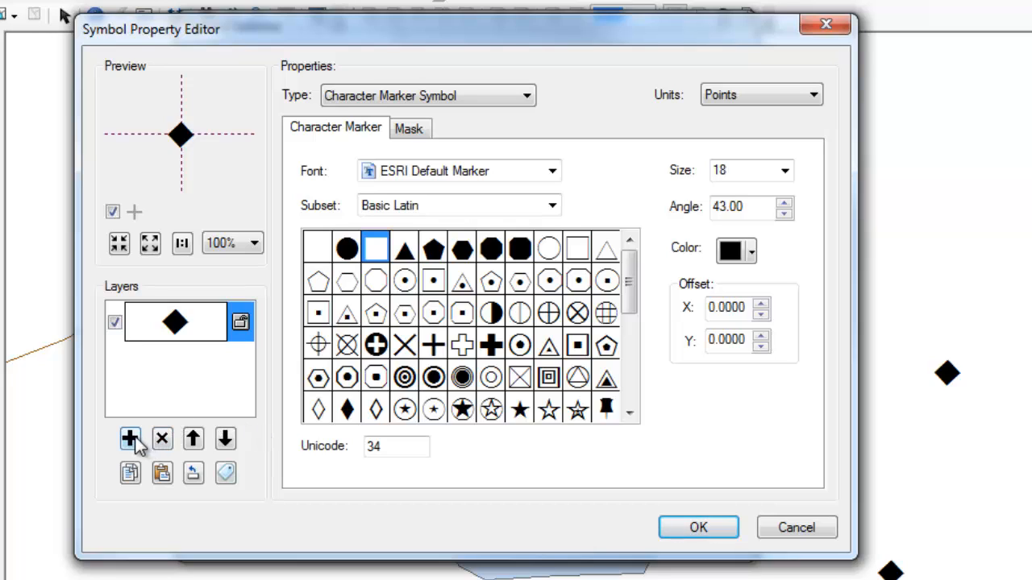
Add a new symbol layer using the ESRI Default Marker circle glyph, coloured red.
click(130, 438)
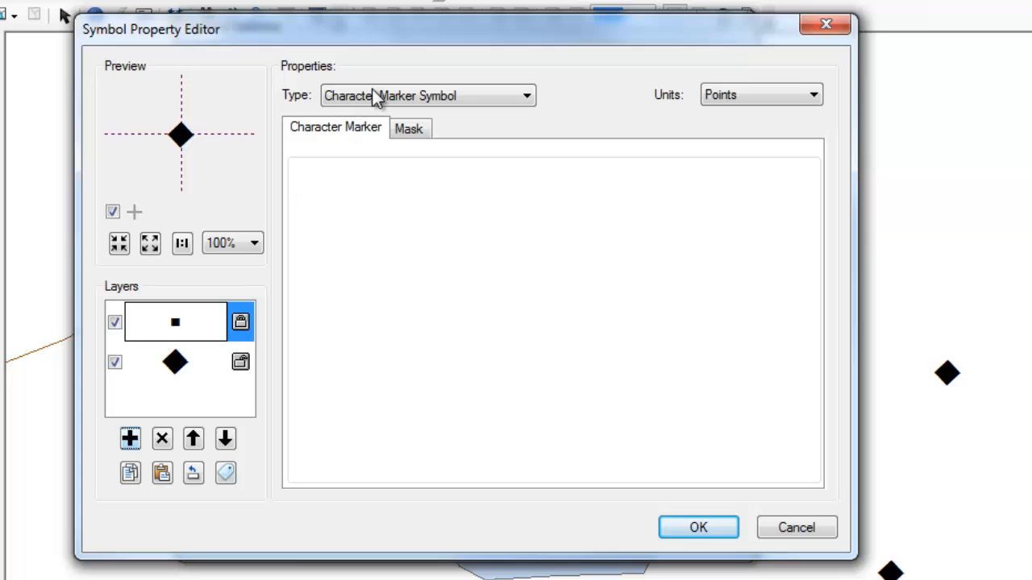
click(526, 95)
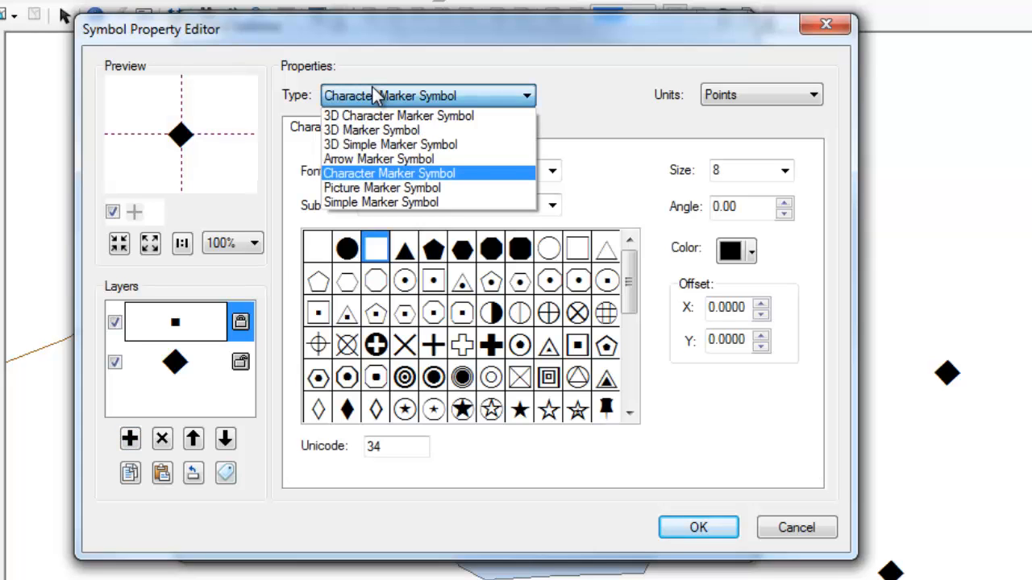
click(388, 173)
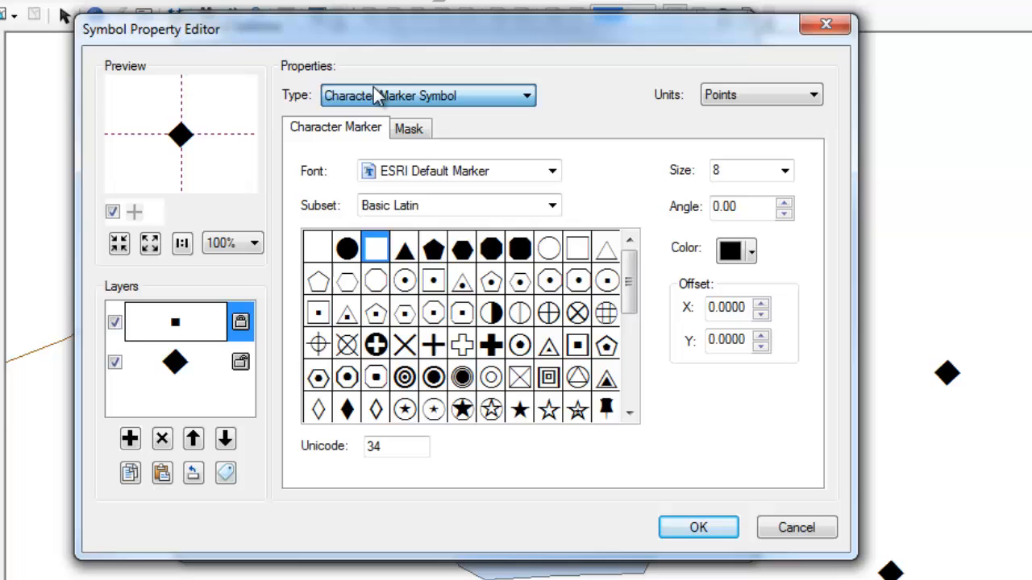
click(552, 170)
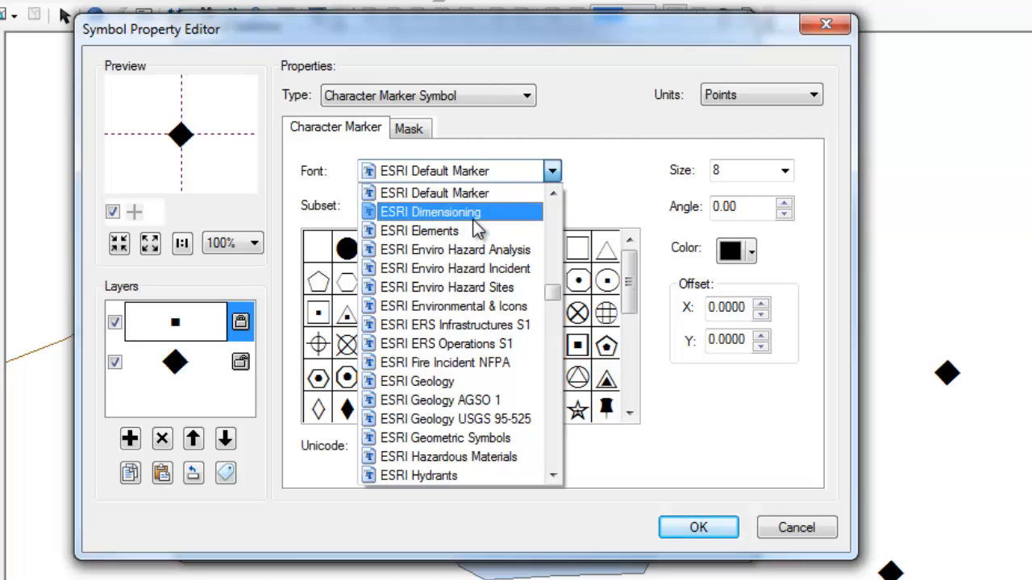
click(433, 192)
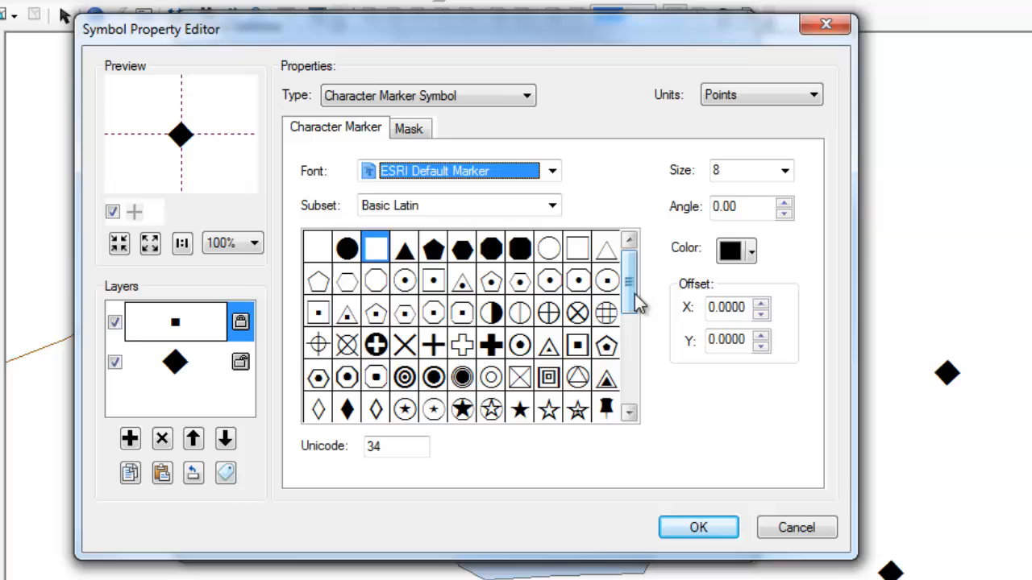
click(346, 247)
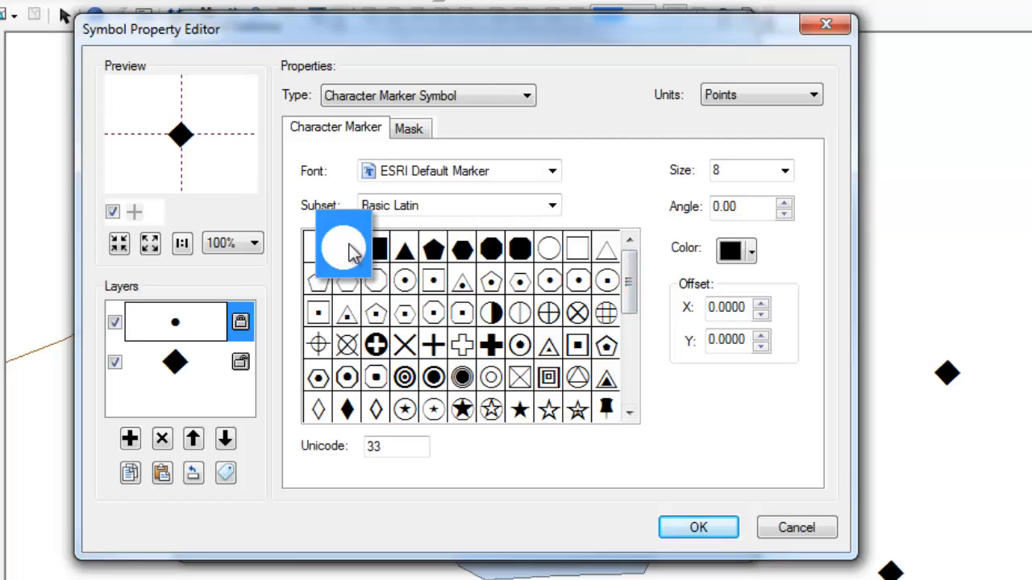
click(345, 248)
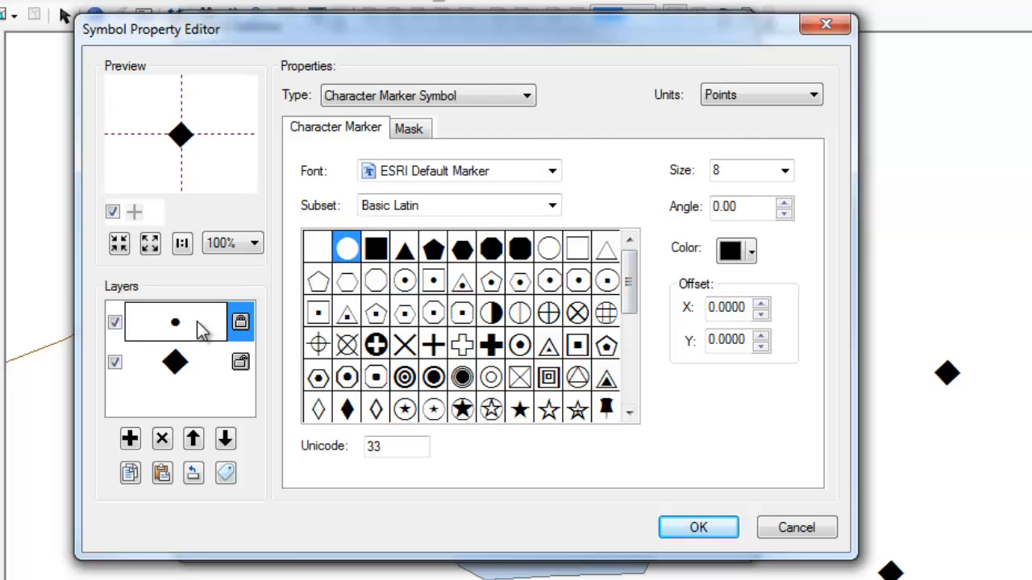
click(175, 361)
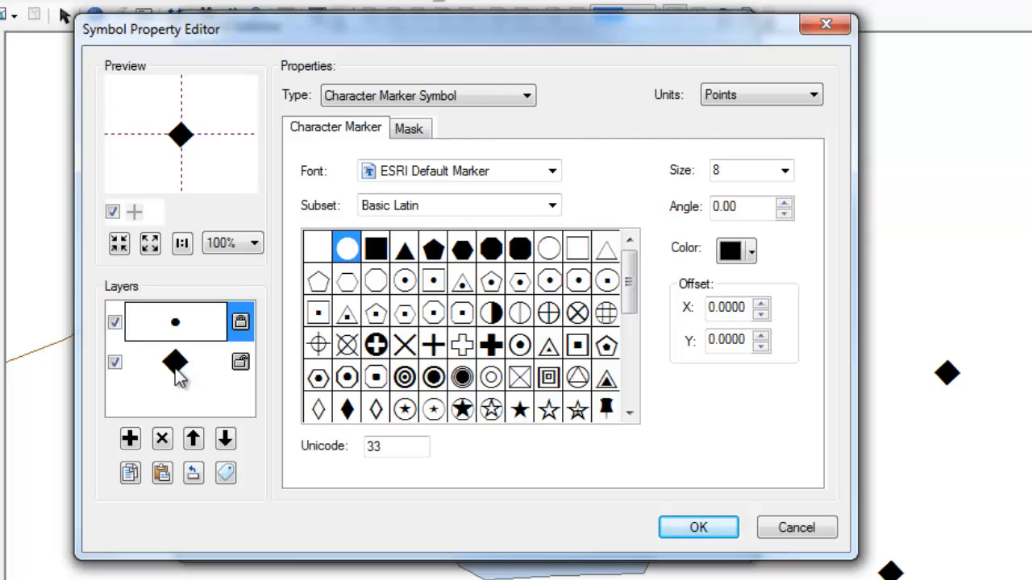
mouse_move(210, 322)
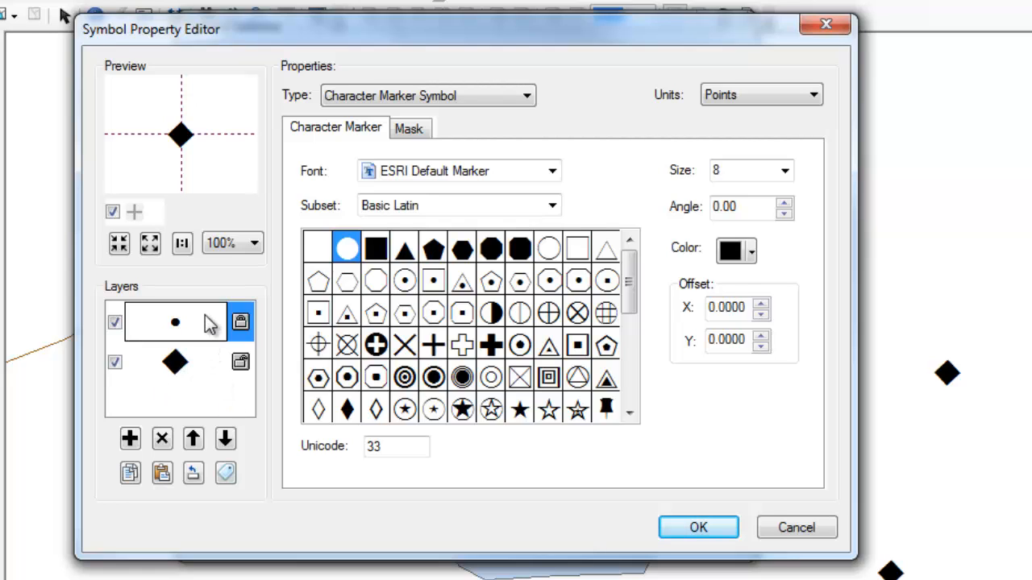
click(751, 250)
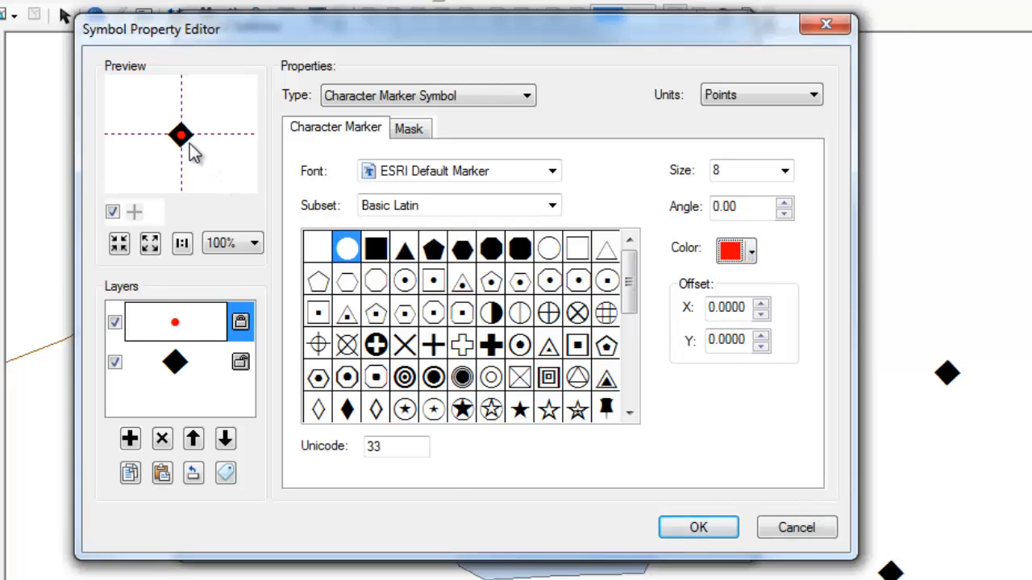
Change the diamond layer's type to Simple Marker Symbol.
click(175, 362)
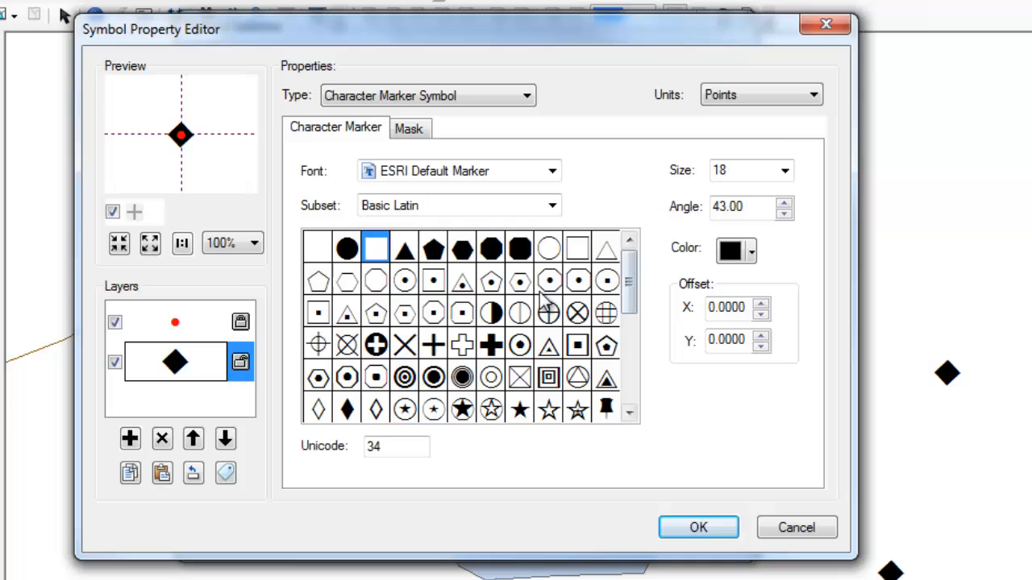
scroll(down, 3)
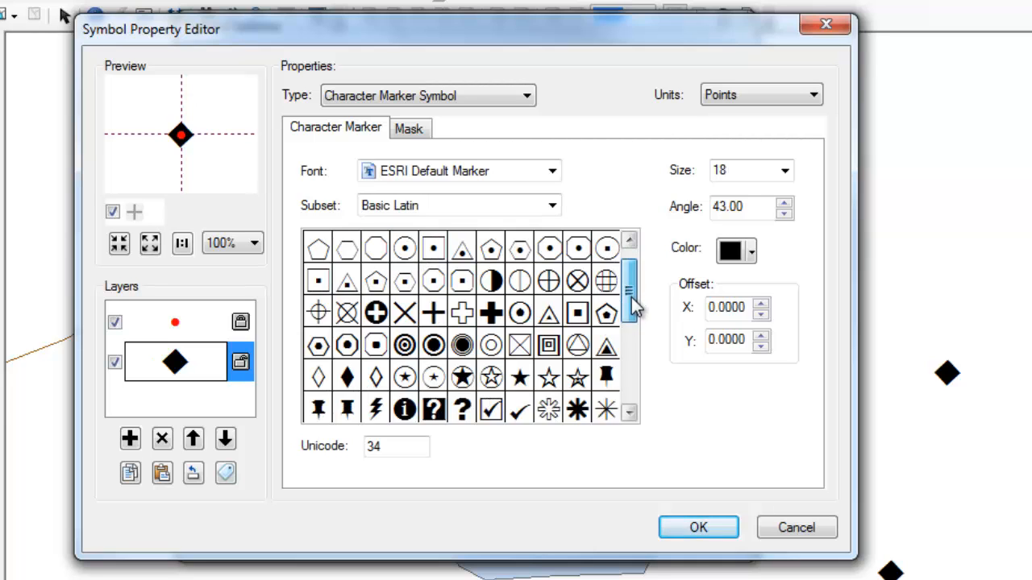
scroll(up, 3)
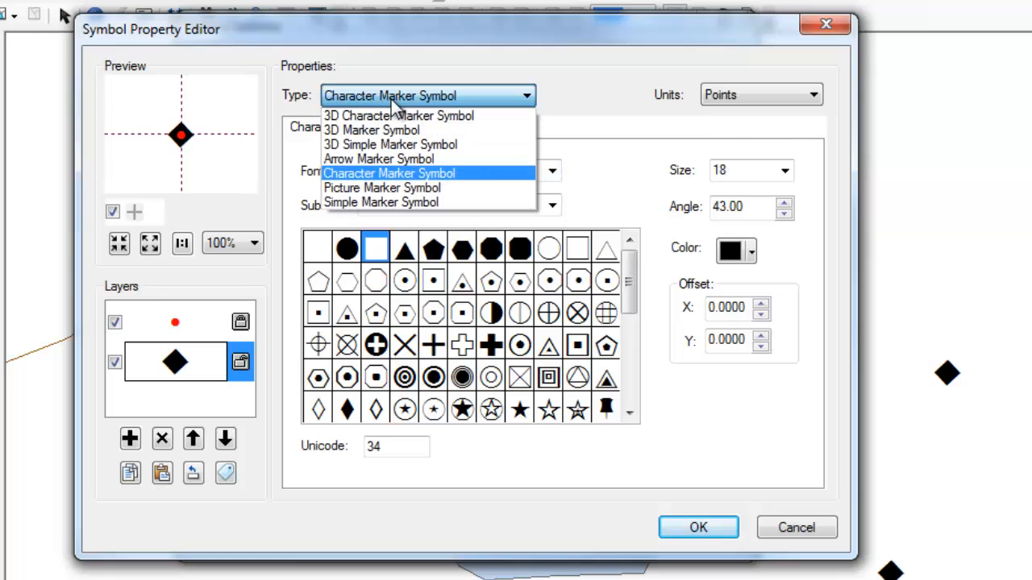
click(380, 202)
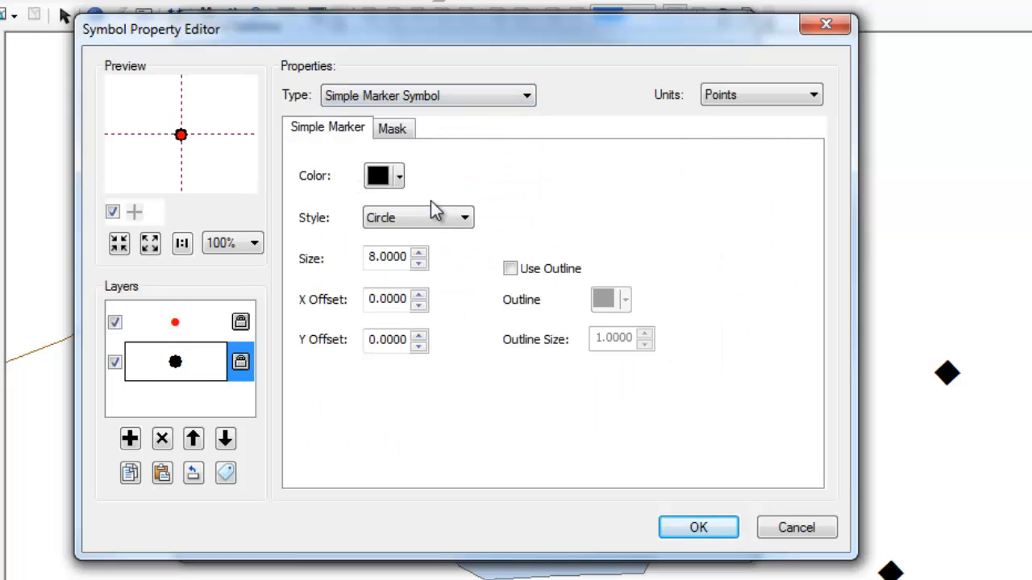
mouse_move(395, 214)
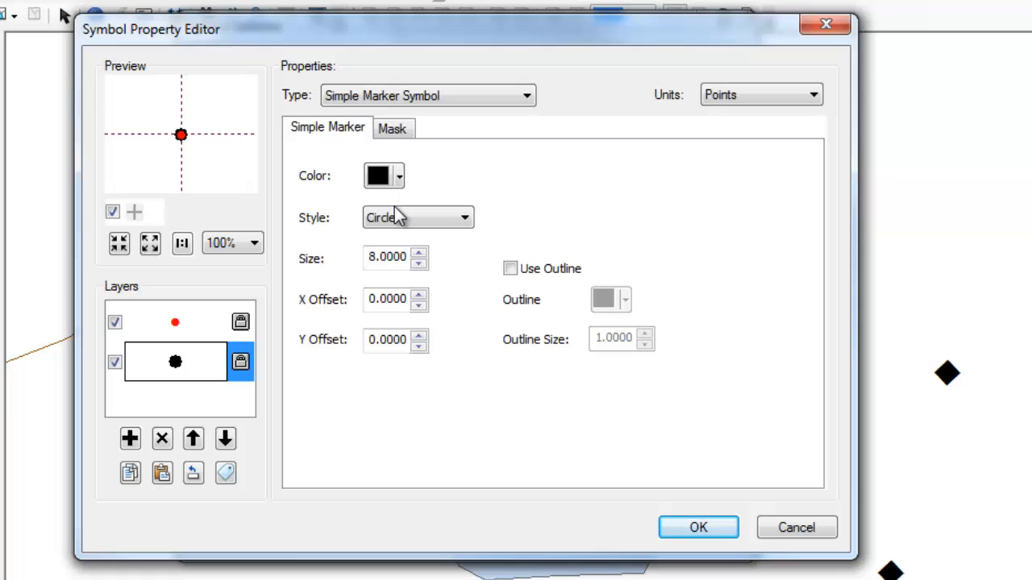
click(463, 217)
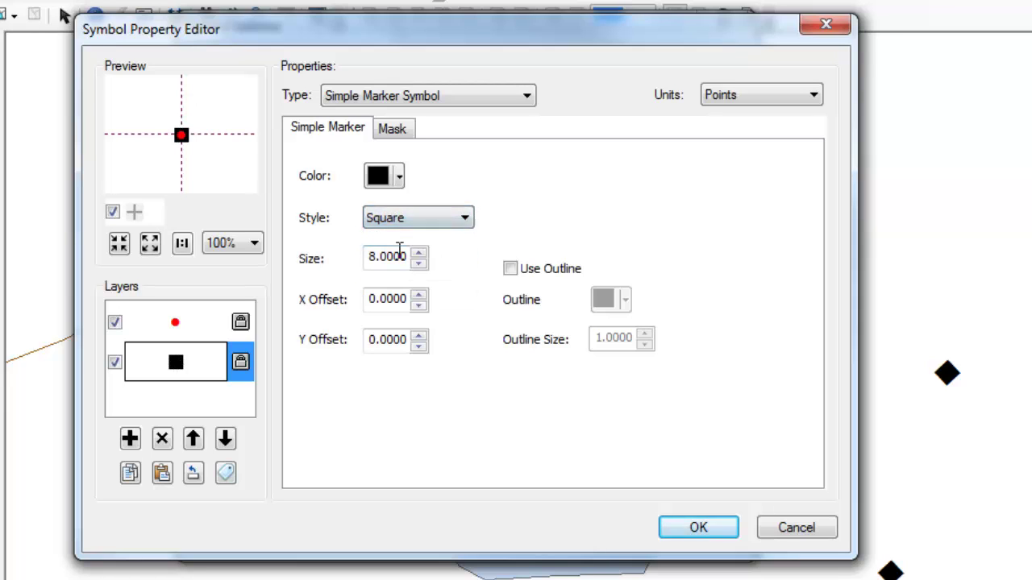
click(509, 267)
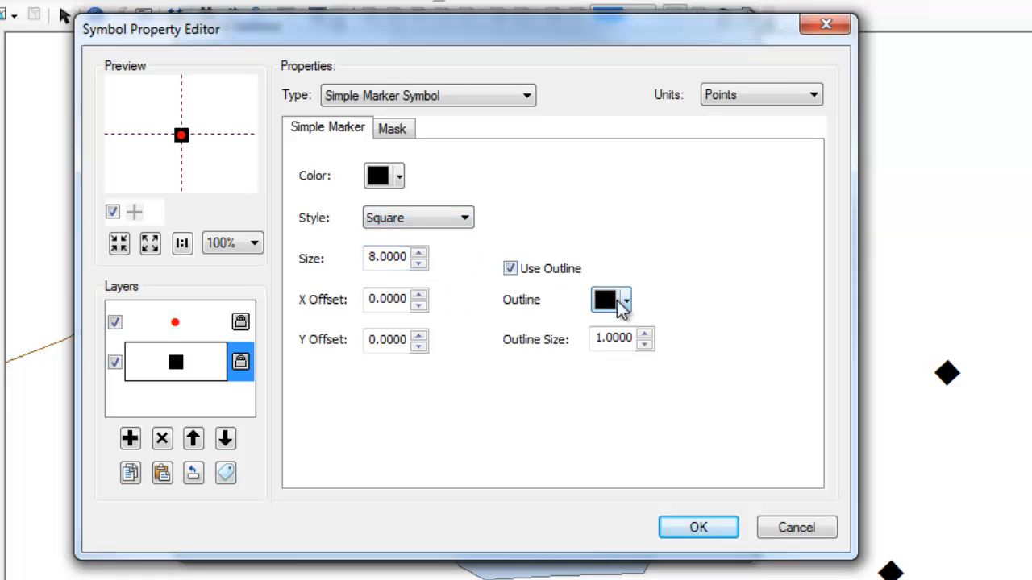
click(622, 299)
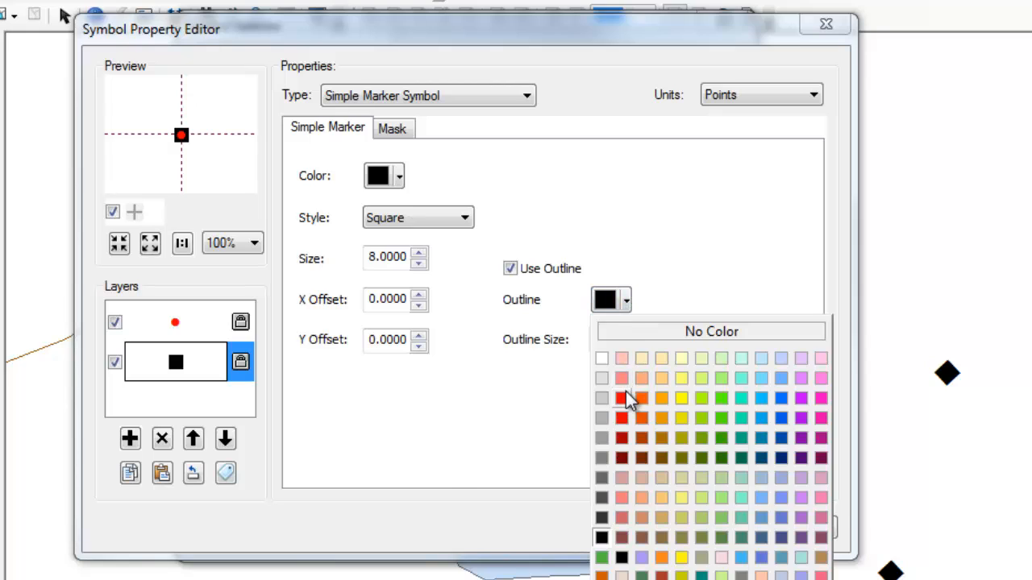
click(621, 398)
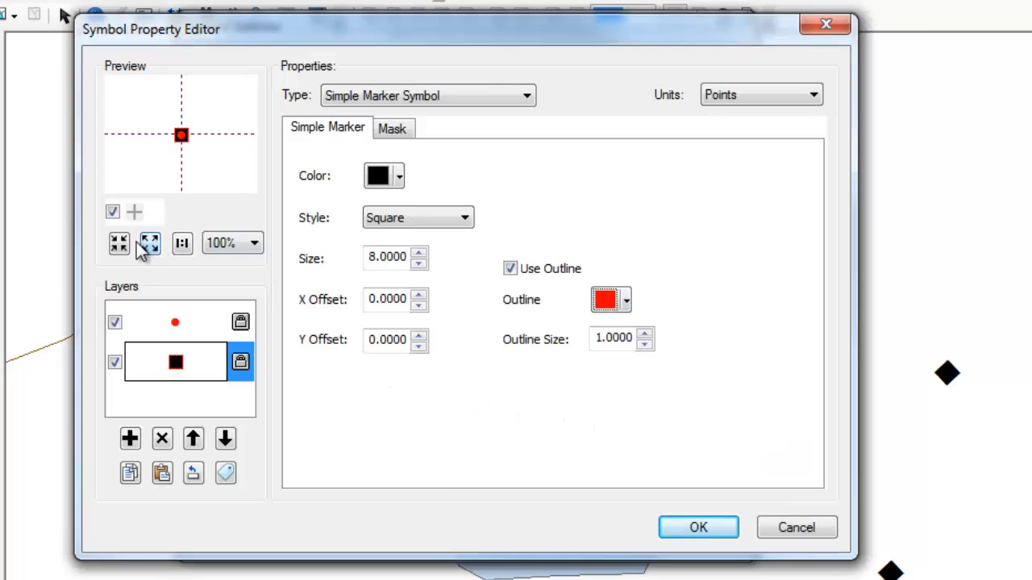
click(118, 243)
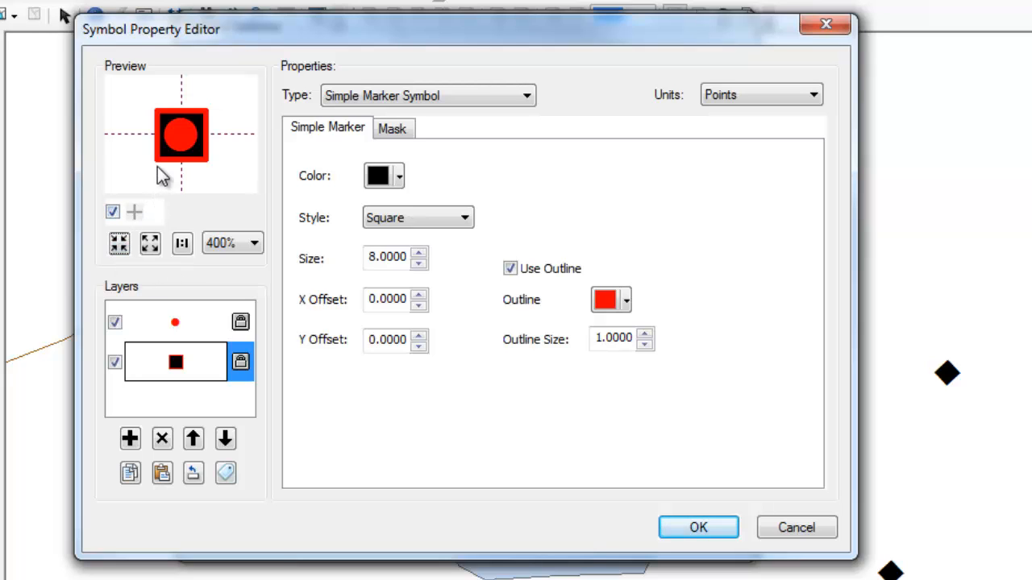
mouse_move(179, 121)
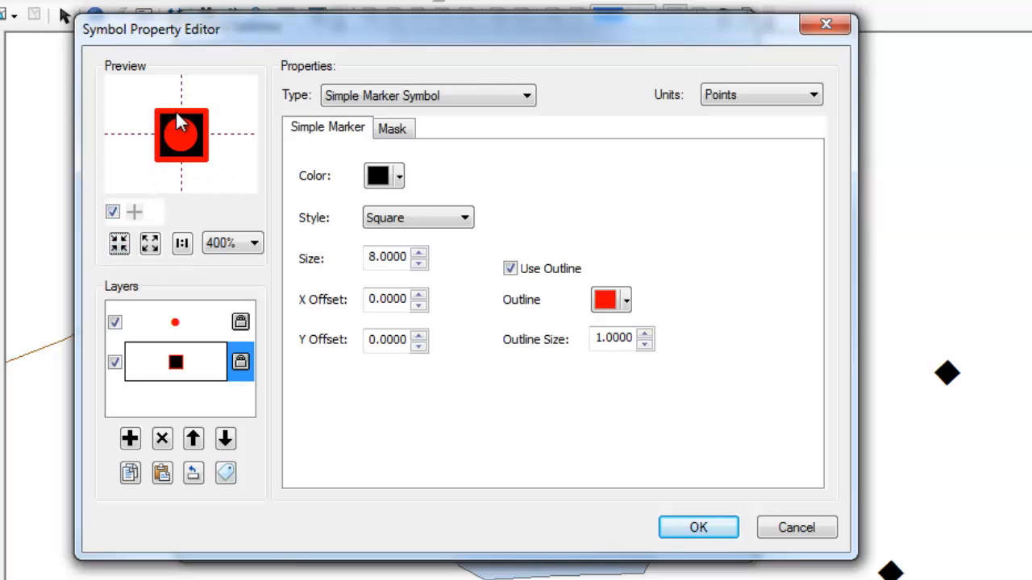
mouse_move(210, 160)
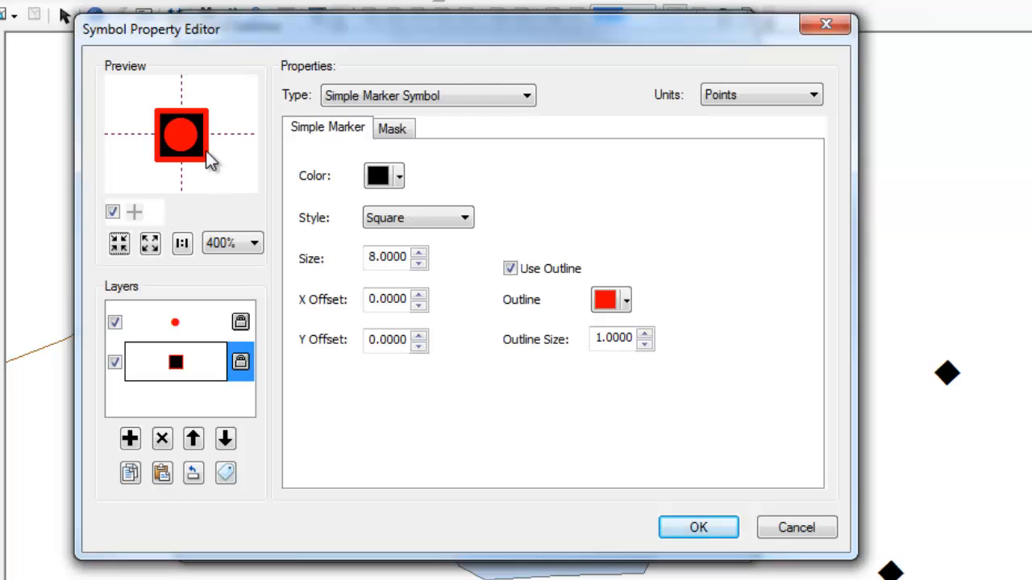
mouse_move(193, 155)
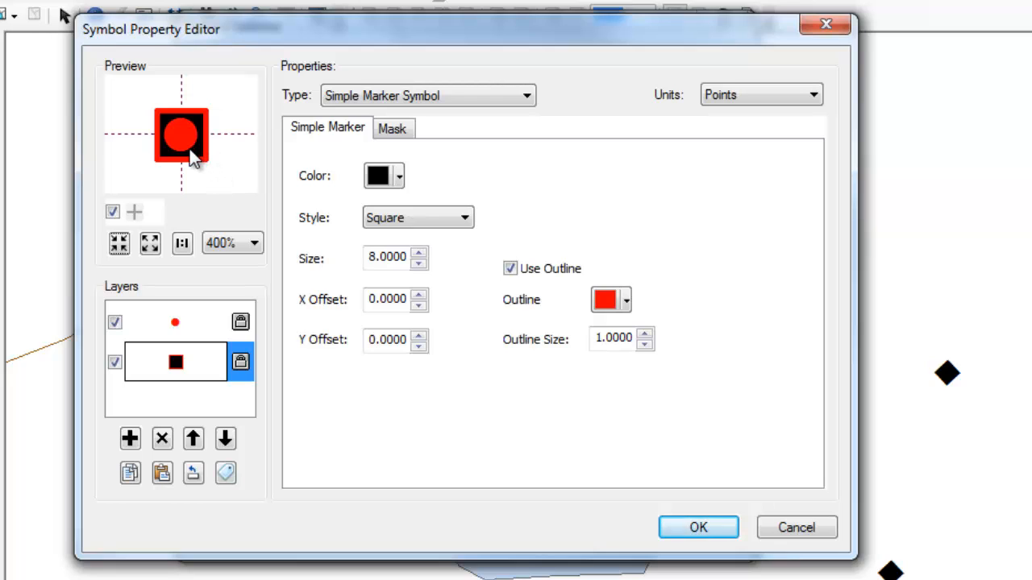
mouse_move(199, 151)
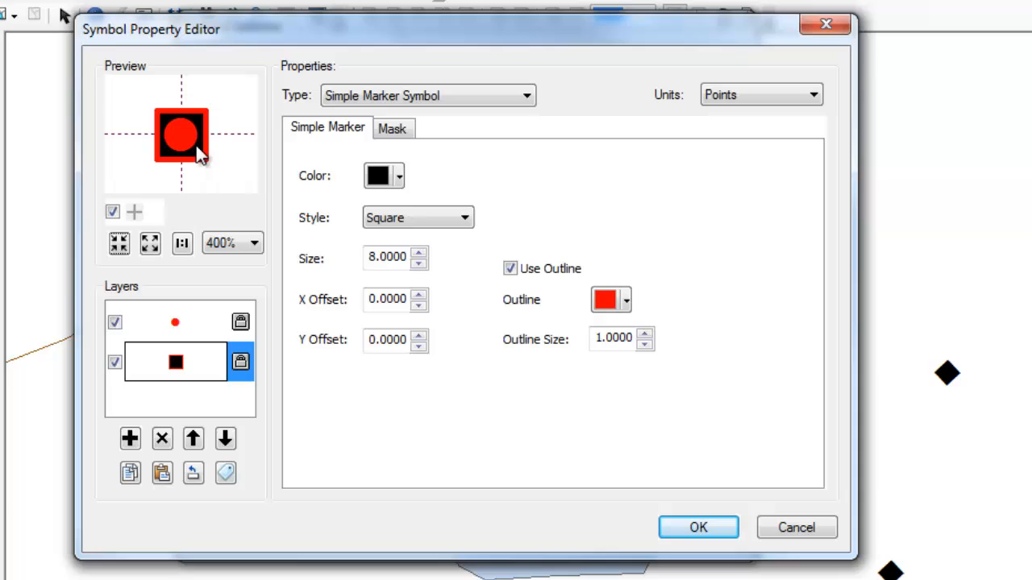
mouse_move(319, 141)
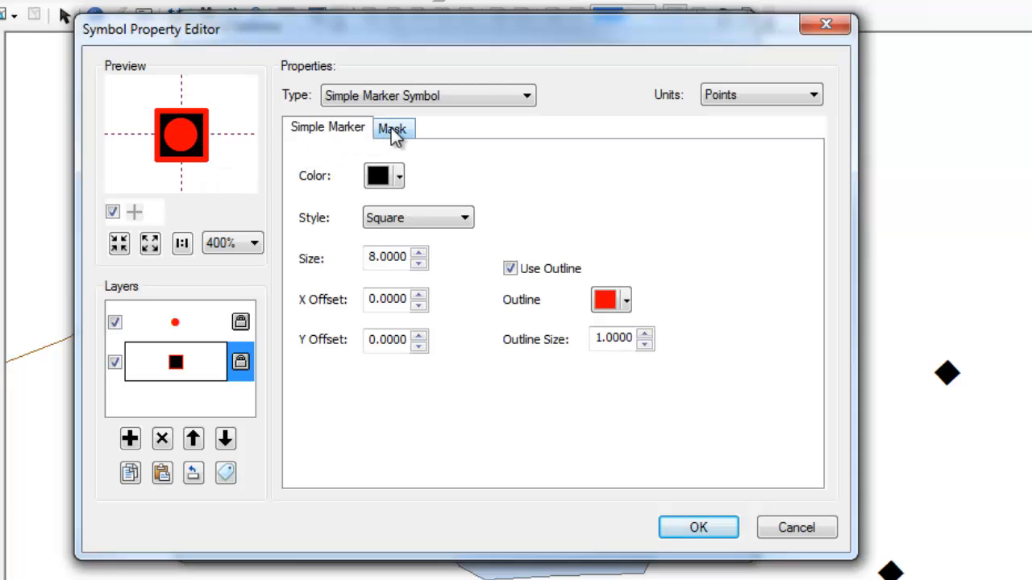
Give the square marker layer a light blue Halo mask and adjust its size.
click(392, 128)
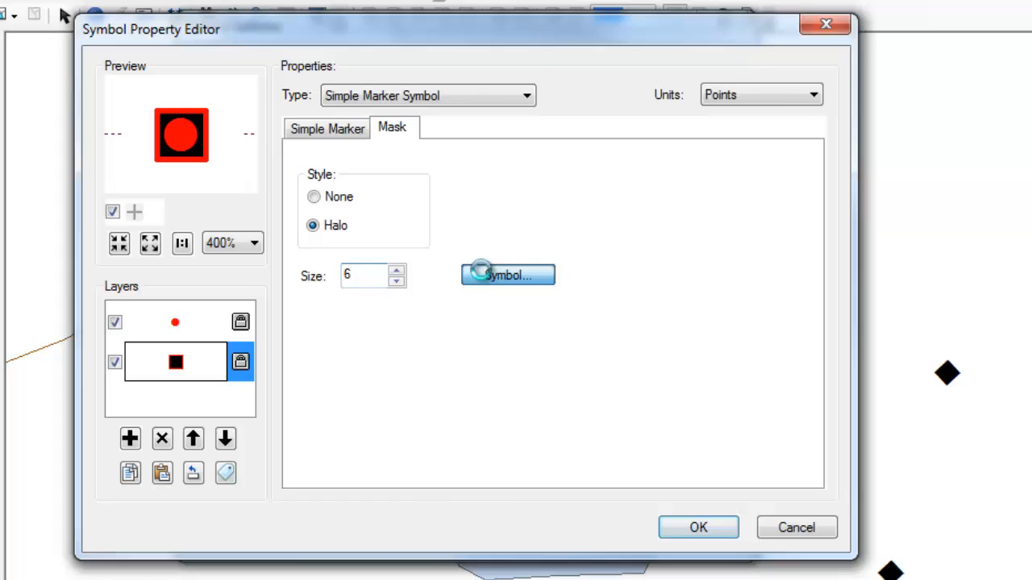
click(508, 275)
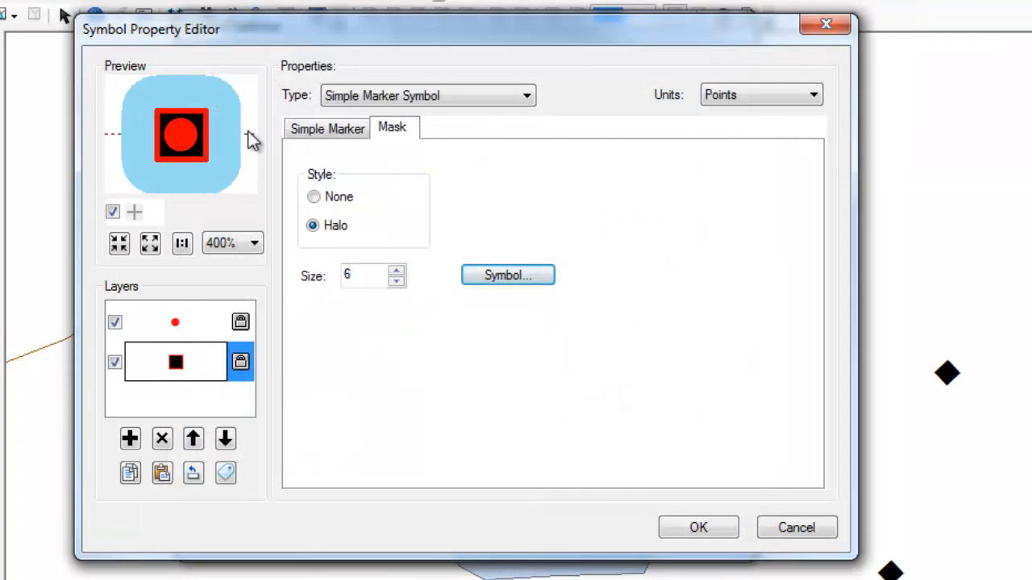
click(396, 281)
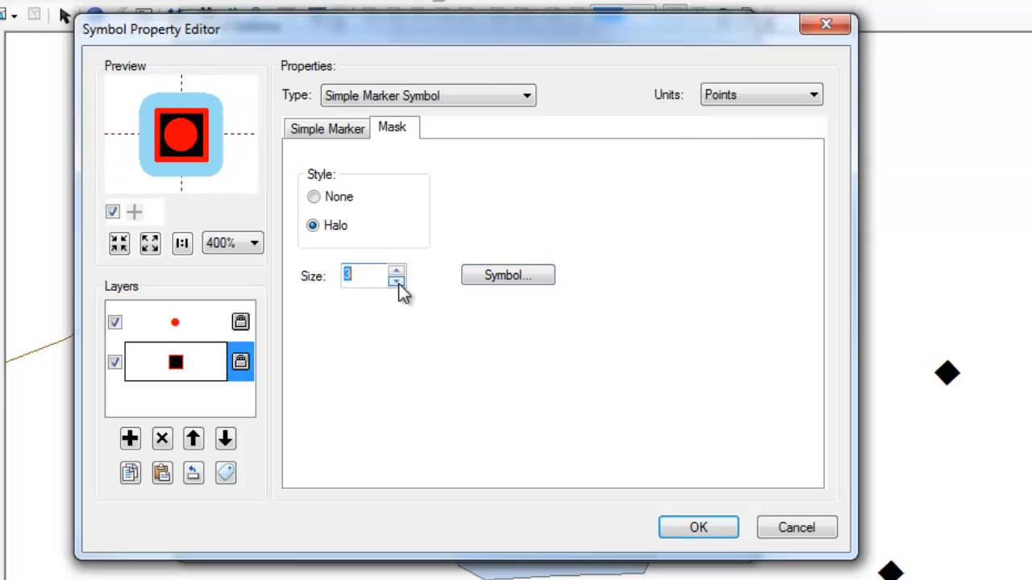
click(397, 281)
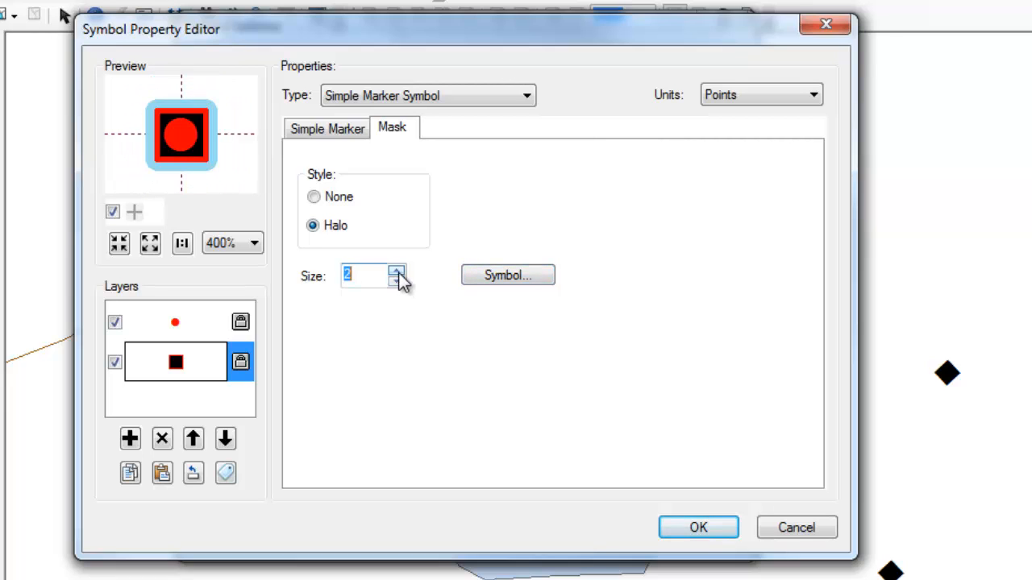
click(396, 270)
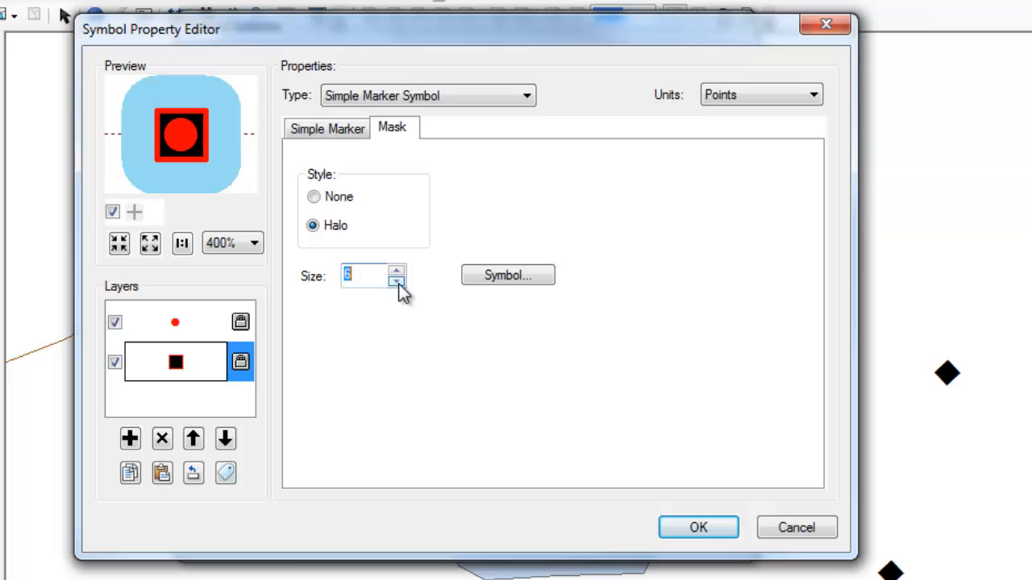
click(395, 281)
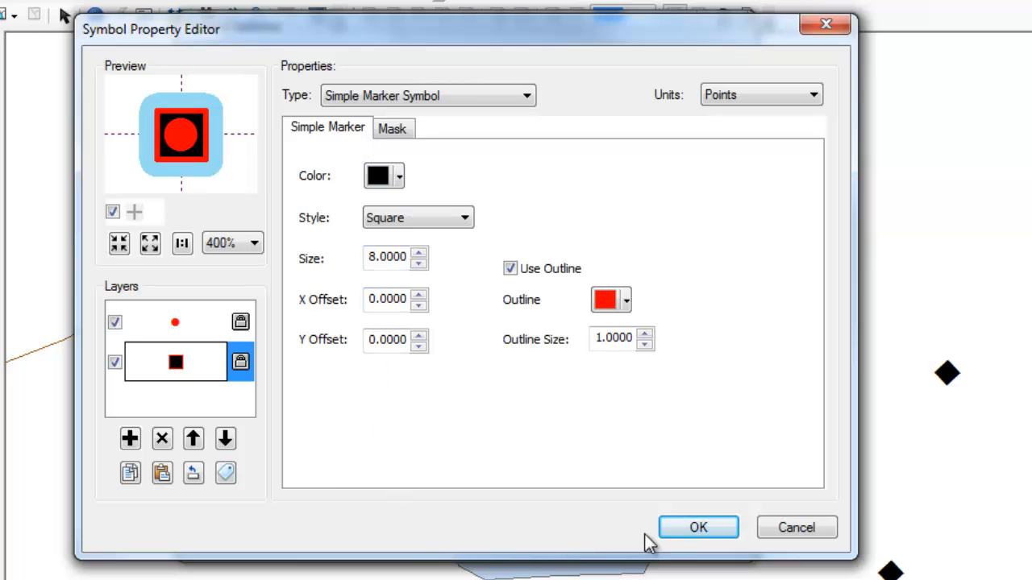
Accept the haloed multilayer marker and begin saving it as a style item.
click(698, 527)
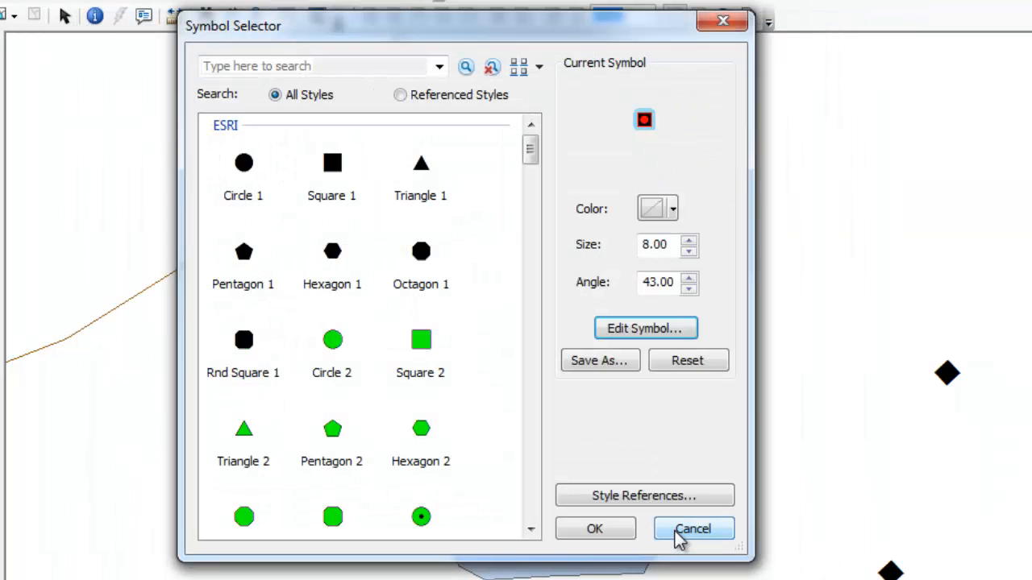
mouse_move(599, 360)
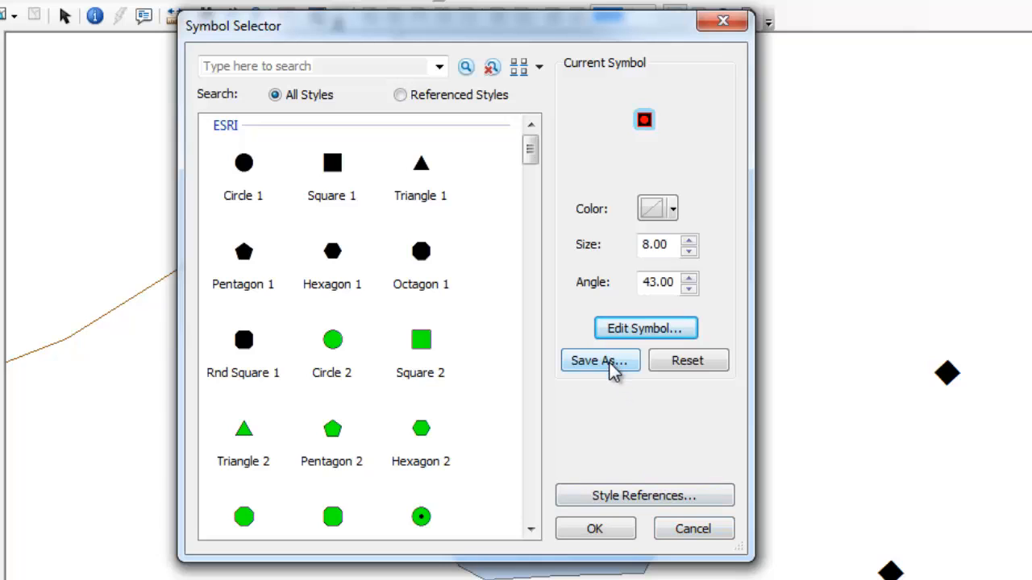
click(599, 360)
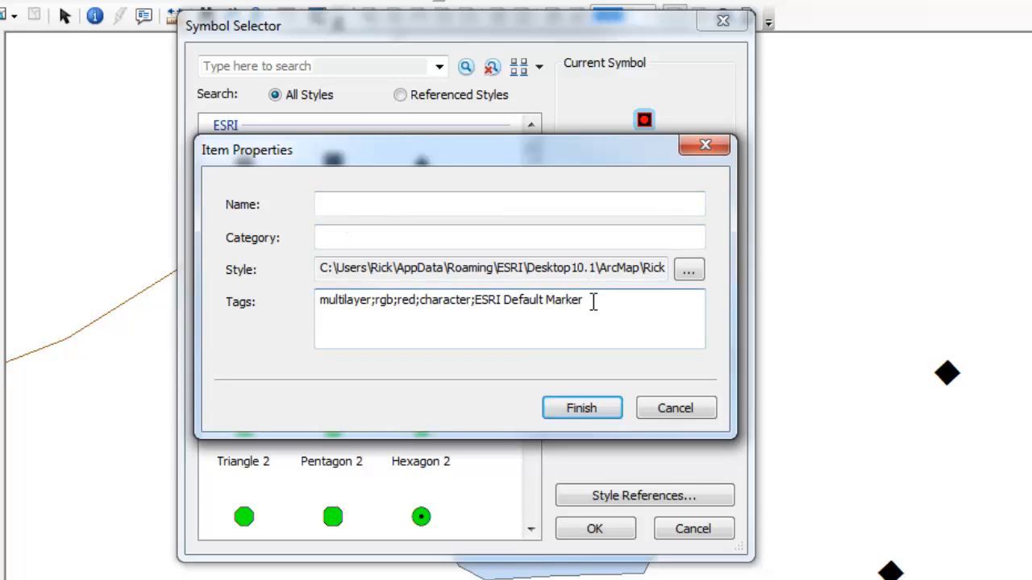
mouse_move(631, 367)
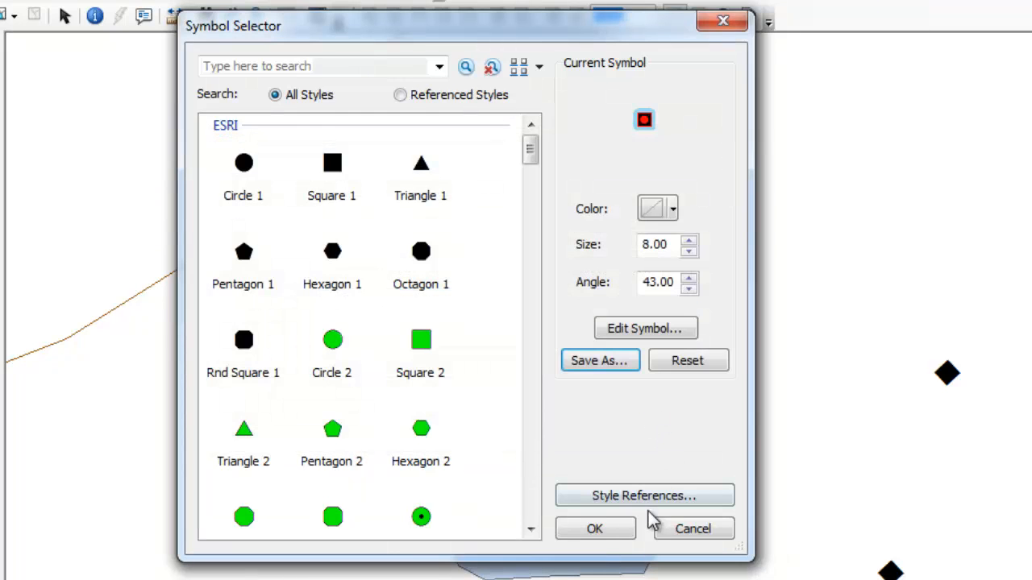
Apply the haloed red marker to points, then make the Highway line brown, width 3.
click(594, 528)
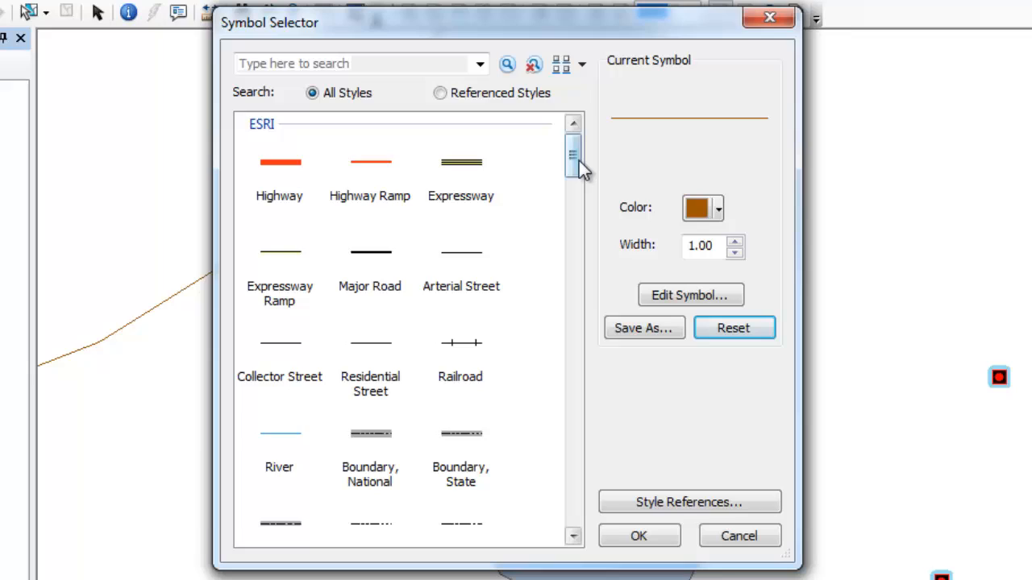
scroll(down, 3)
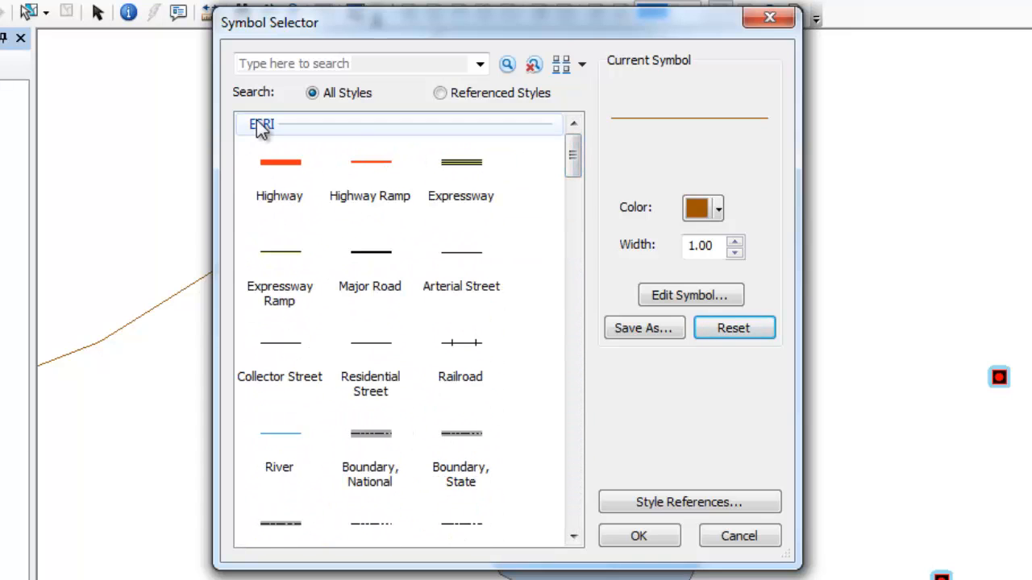
click(689, 502)
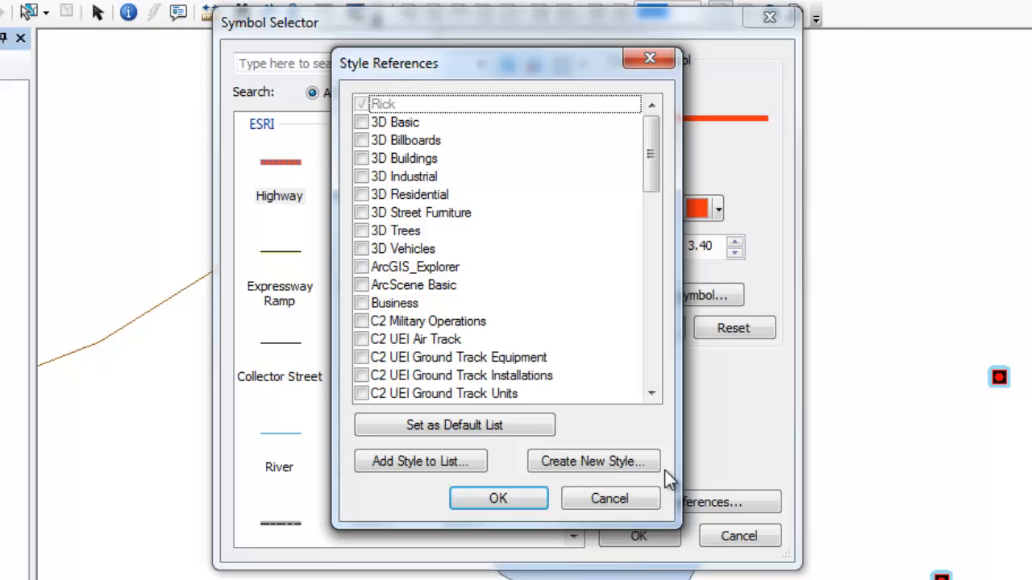
scroll(down, 3)
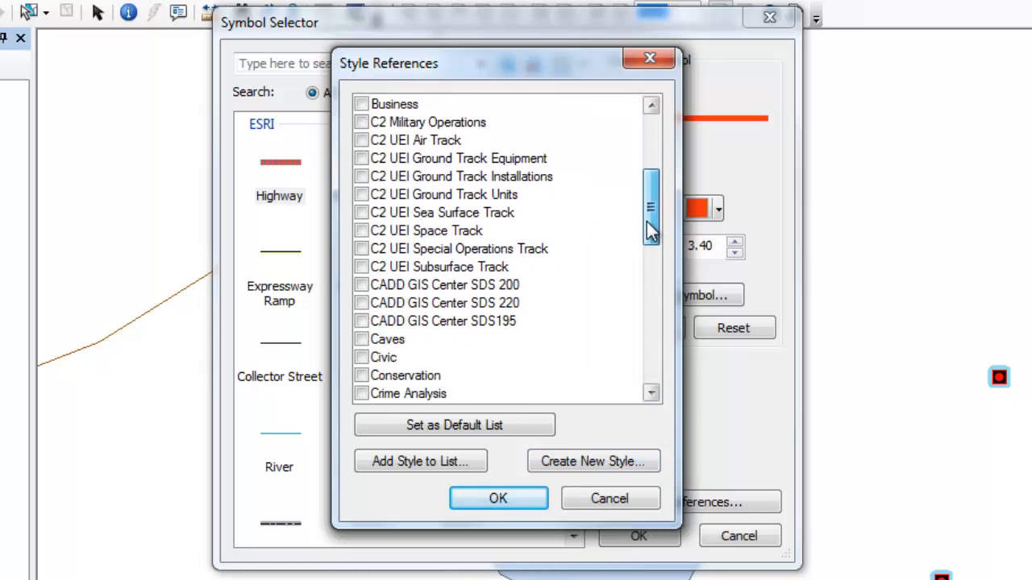
scroll(down, 3)
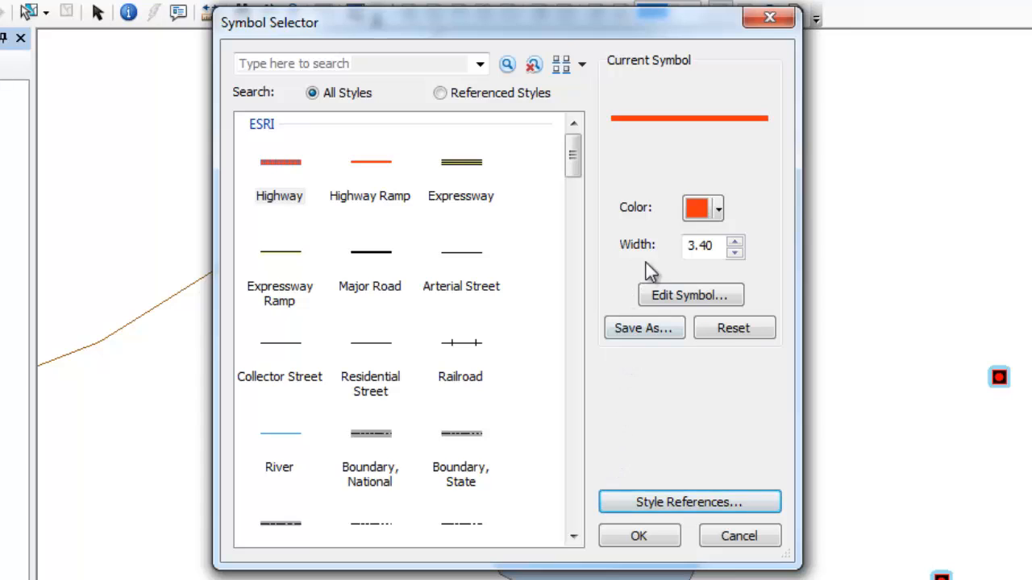
click(716, 208)
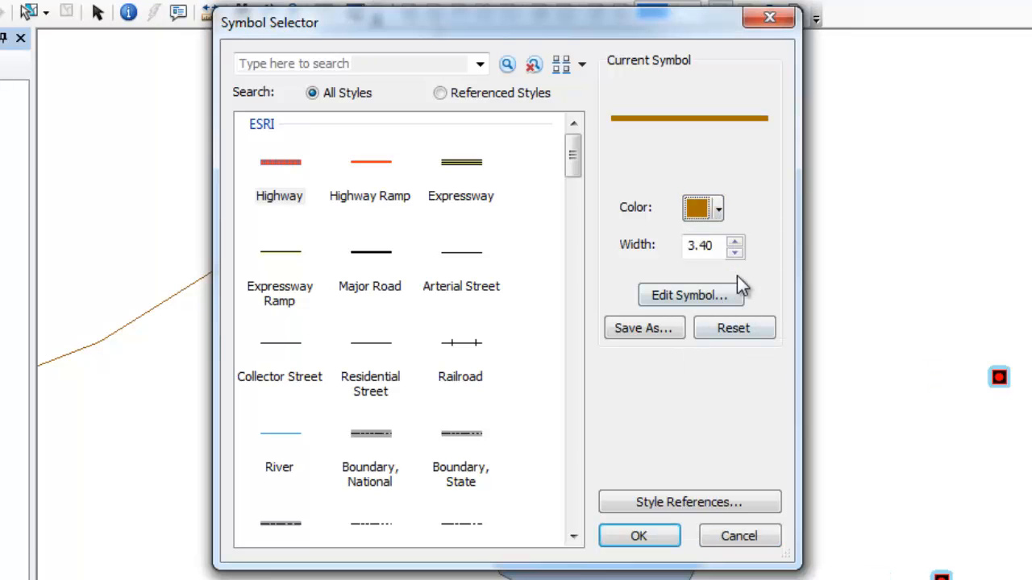
click(734, 251)
text(3)
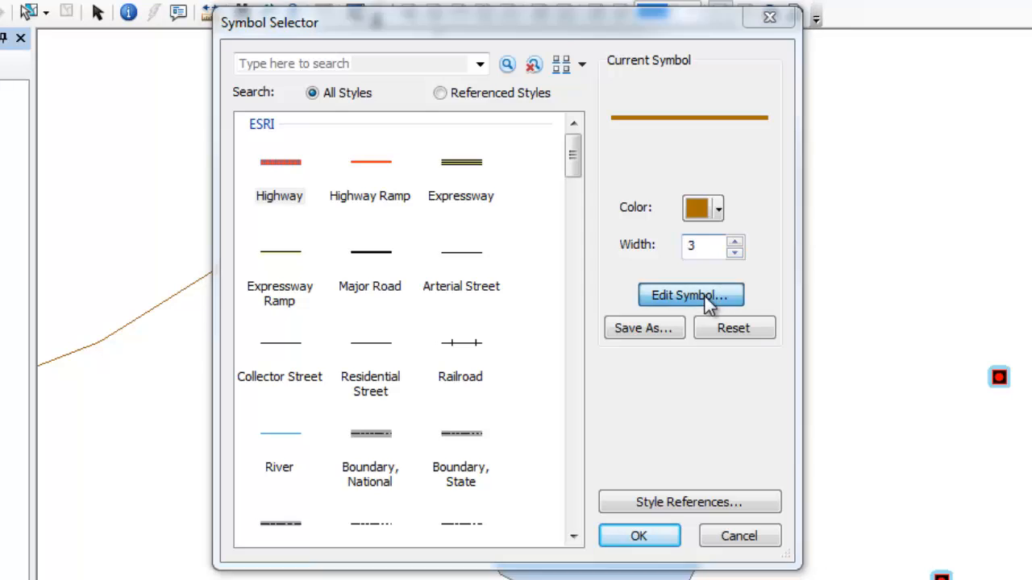
Stack a new black 1-point layer over the brown 3-point line and view its dash pattern.
click(689, 295)
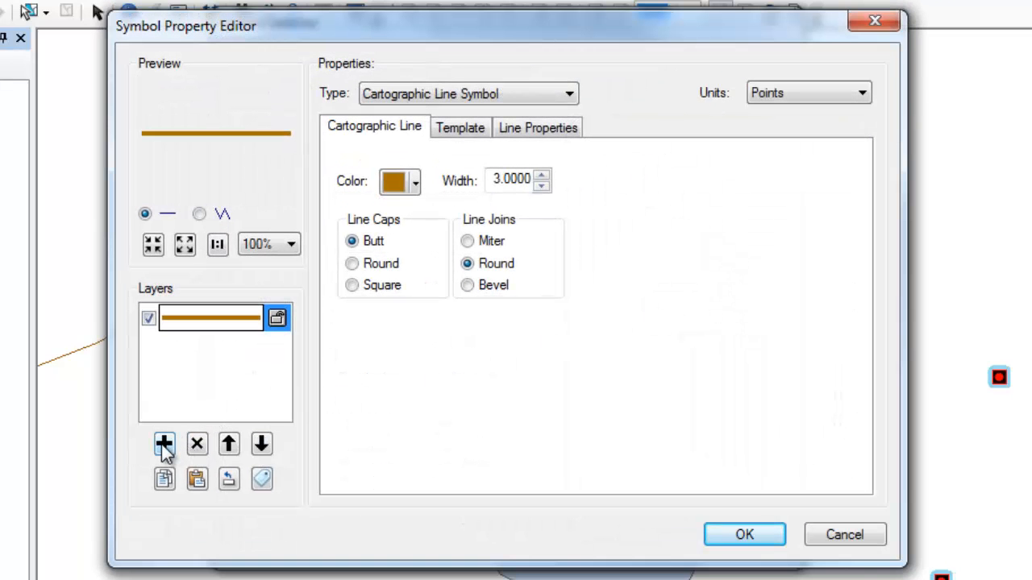
click(164, 444)
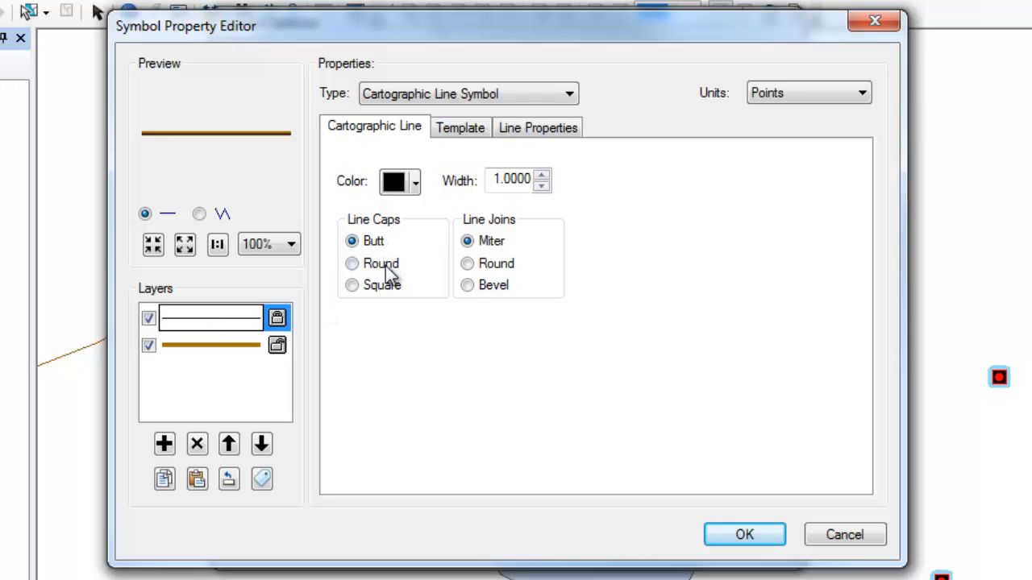
mouse_move(508, 286)
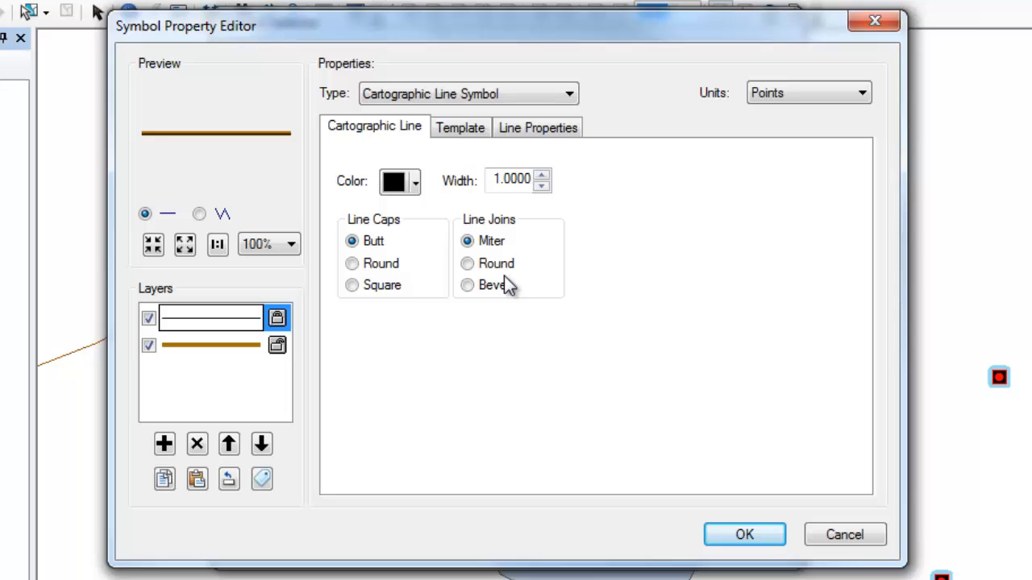
click(459, 127)
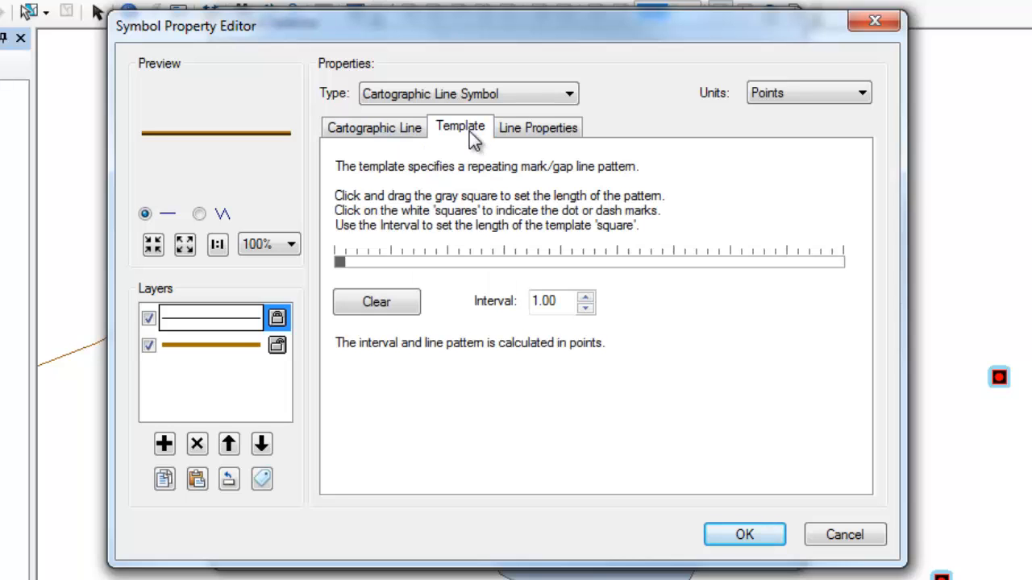
mouse_move(387, 268)
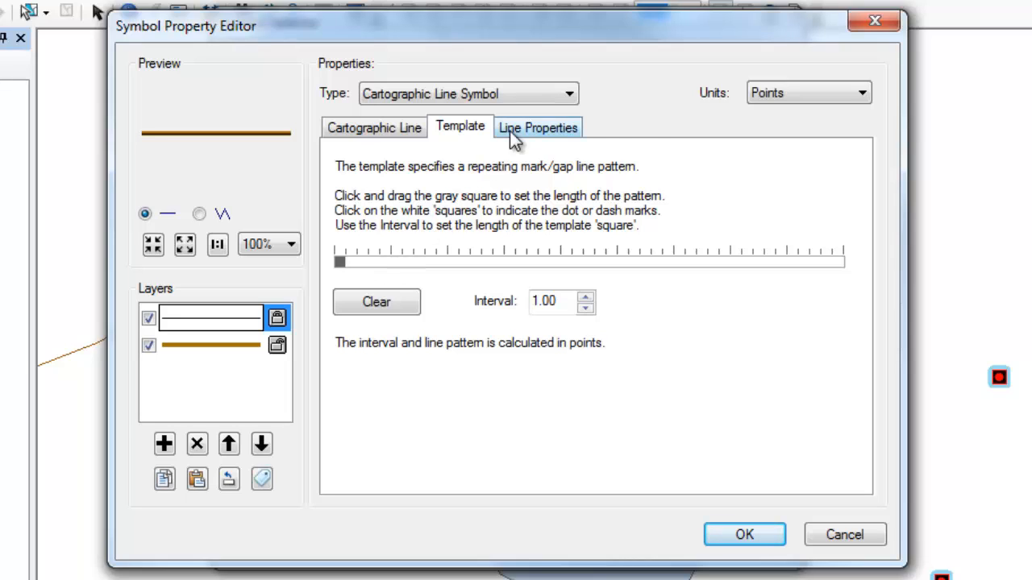
Decorate the black top line layer with arrowheads at both ends and accept the symbol.
click(537, 127)
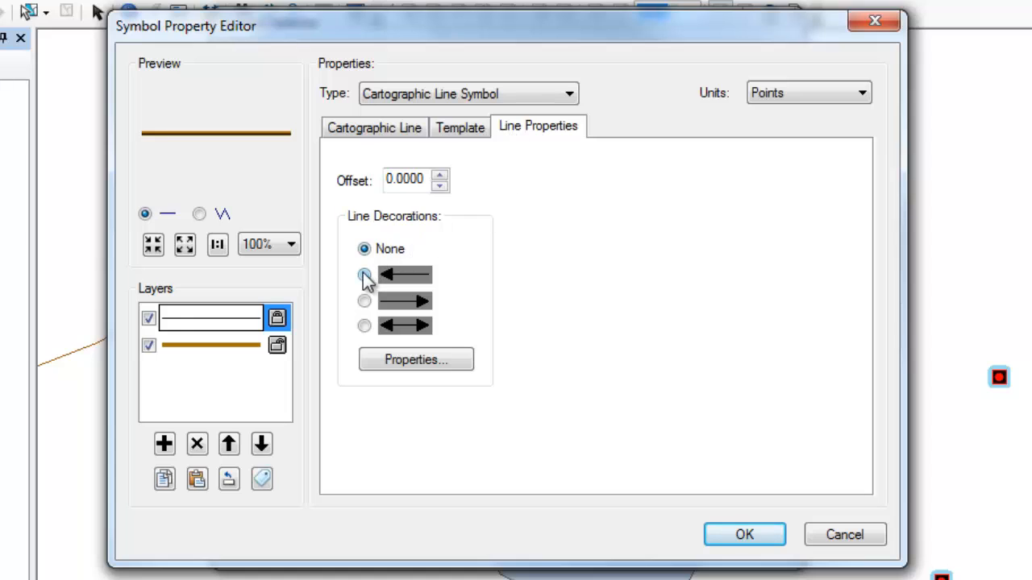
click(364, 301)
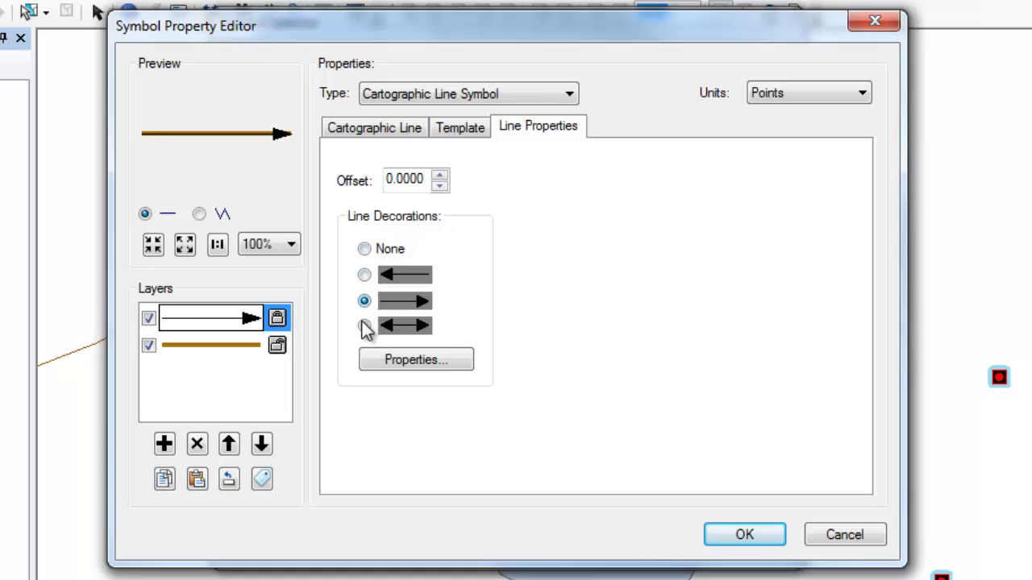
click(364, 324)
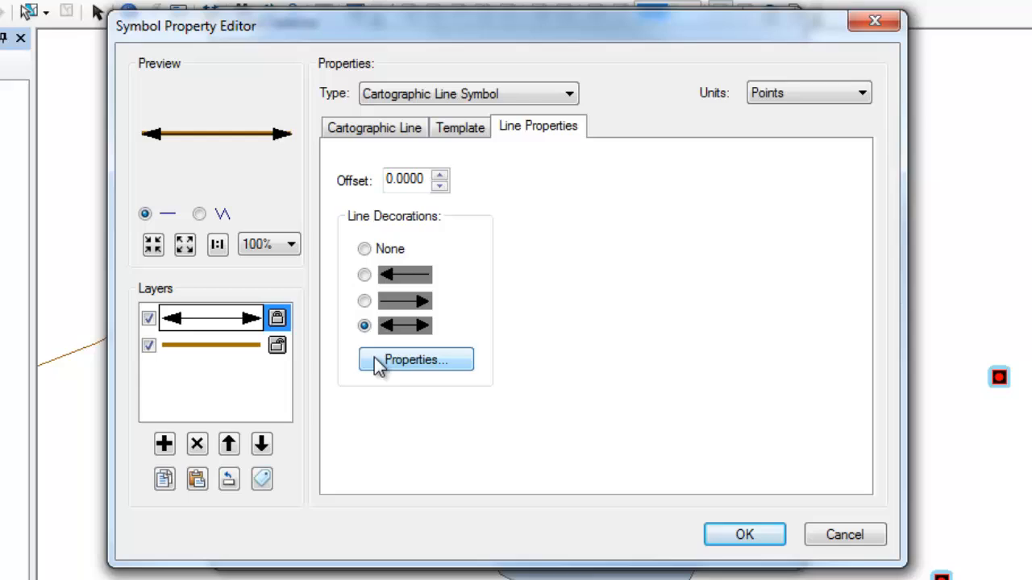
click(415, 359)
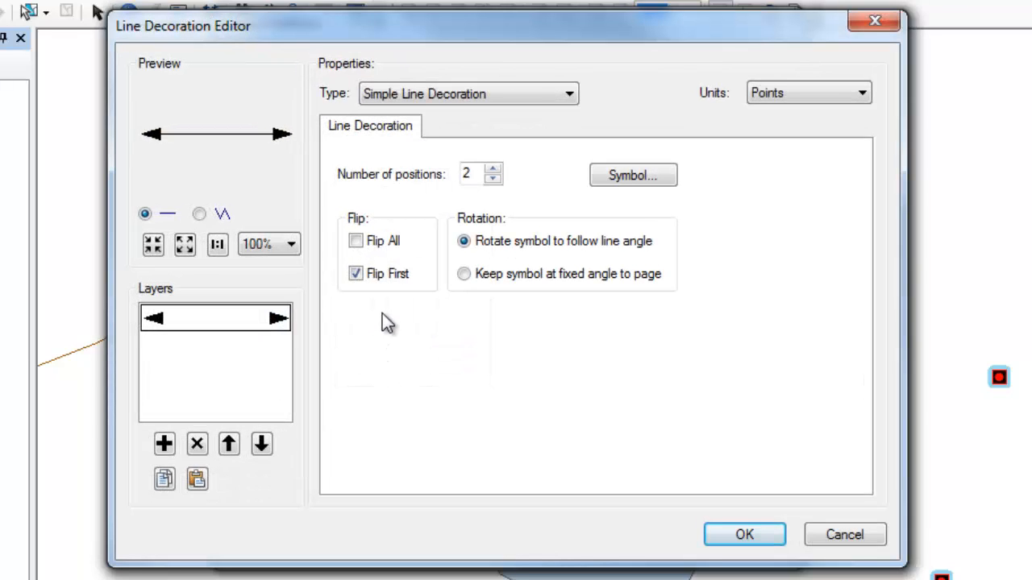
click(493, 169)
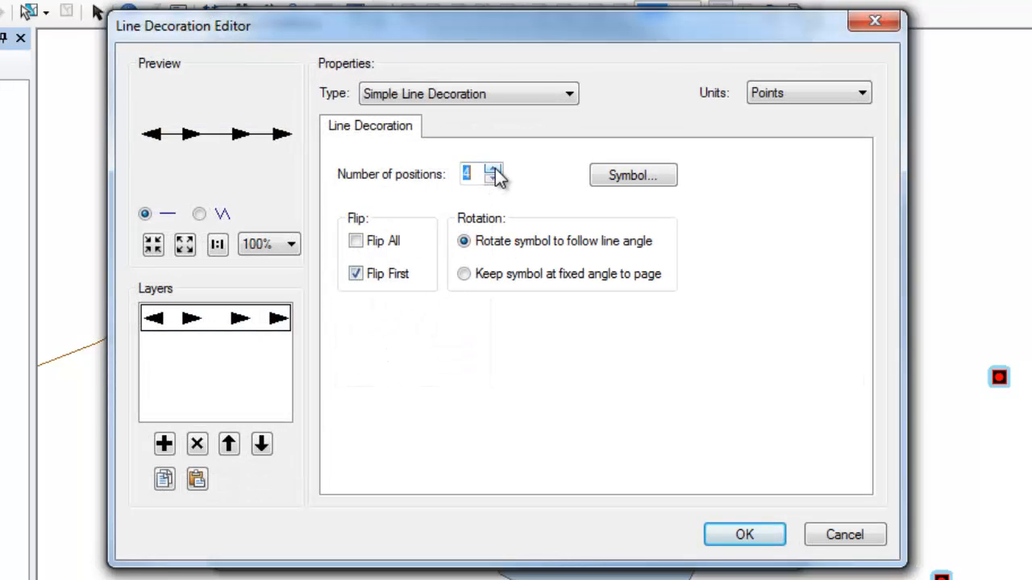
click(493, 169)
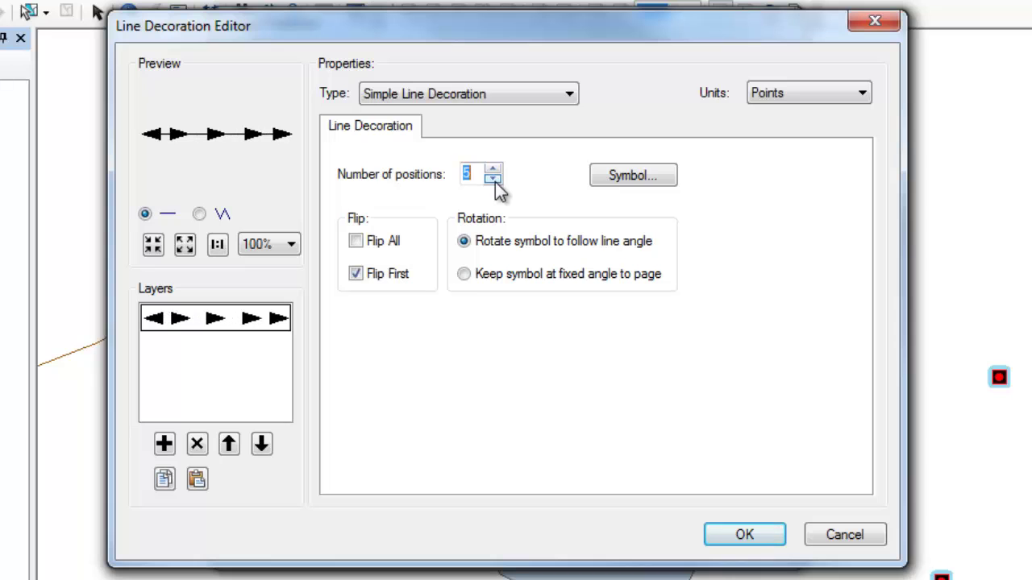
click(494, 179)
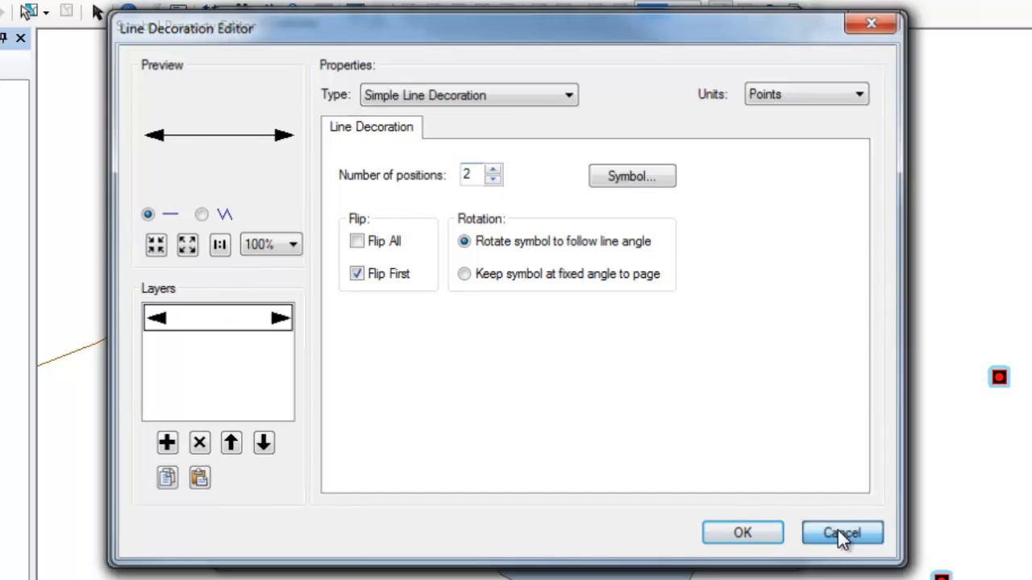
click(842, 532)
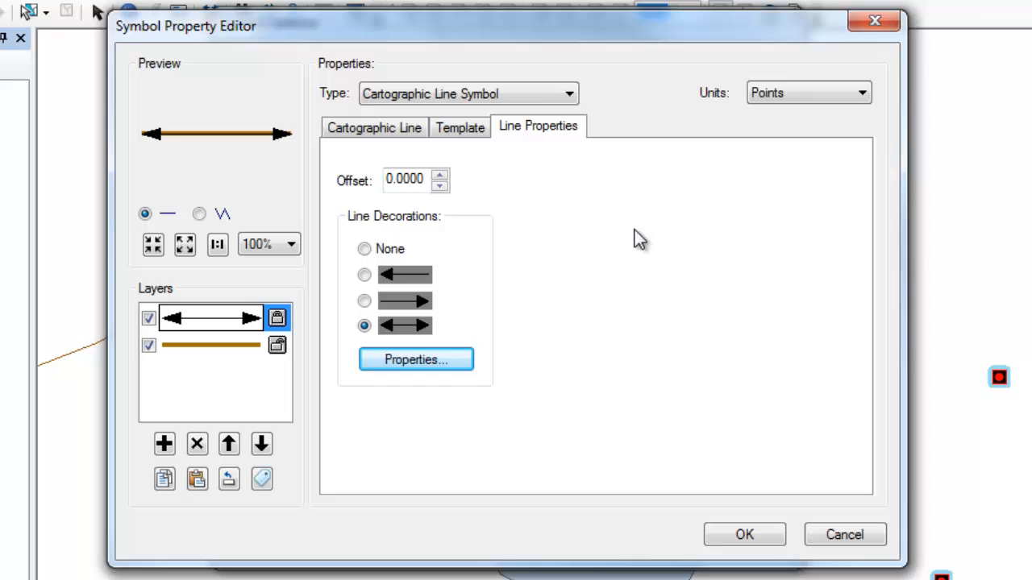
click(743, 535)
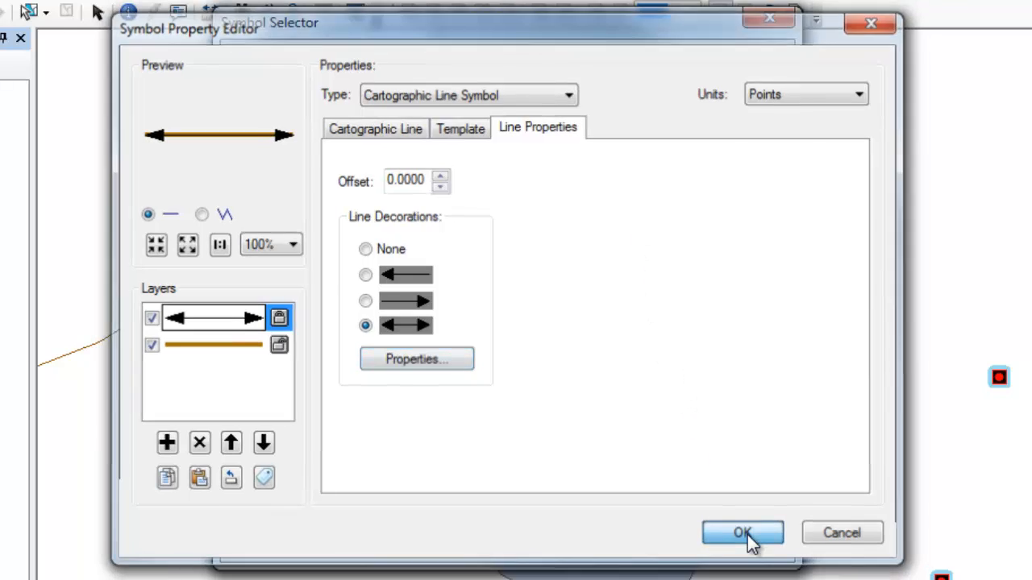
Apply the decorated line, then give the polygon a salmon fill with a wider outline.
click(741, 532)
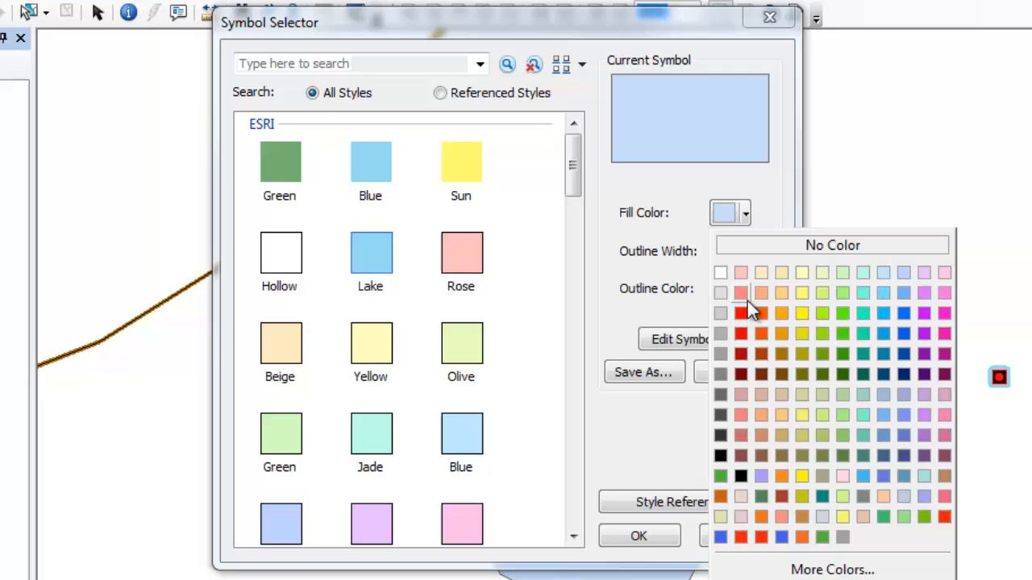
click(741, 292)
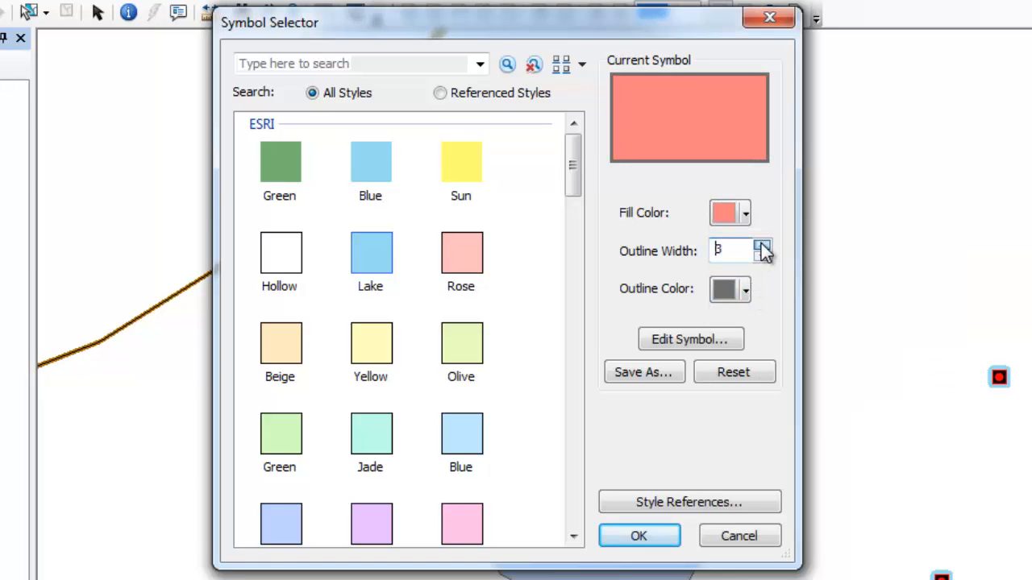
click(743, 289)
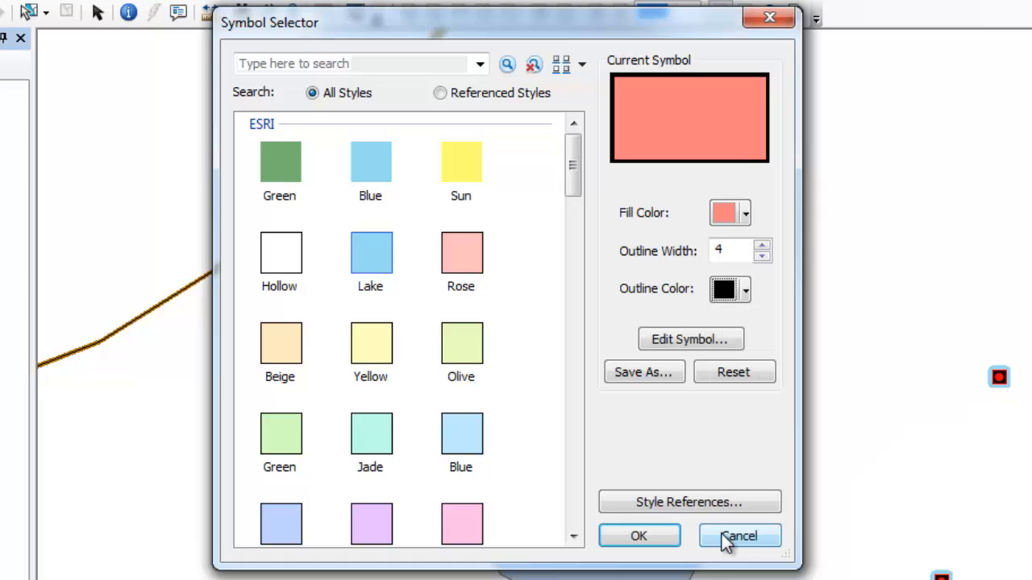
mouse_move(697, 448)
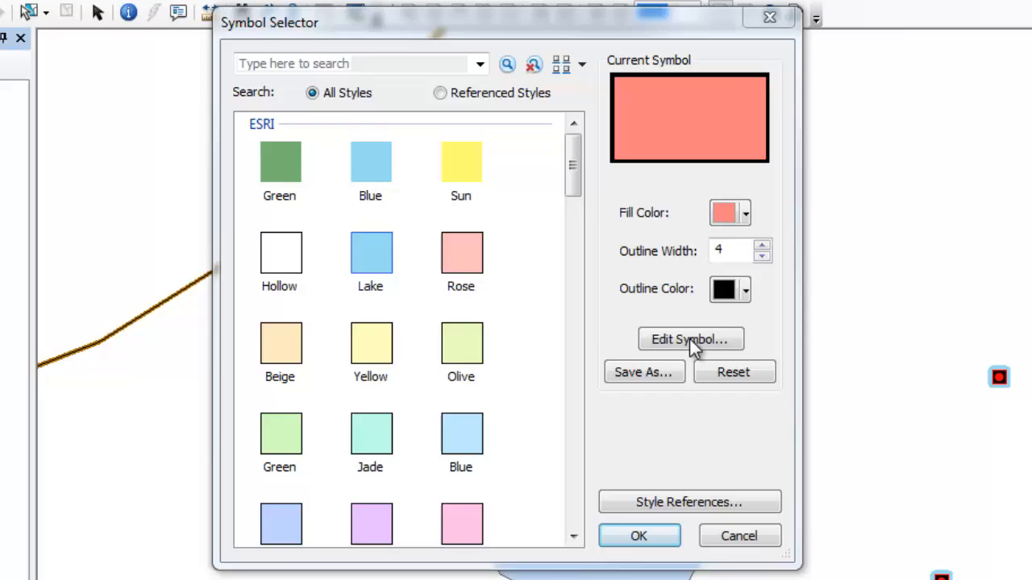
Open the polygon's detailed editor, showing a simple fill with a 1-point grey outline.
click(689, 339)
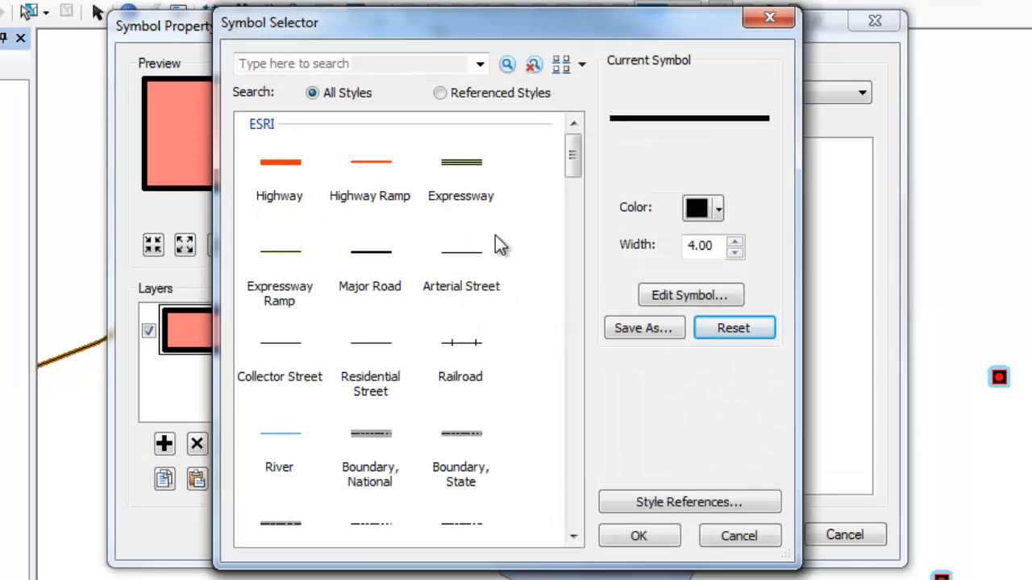
scroll(down, 3)
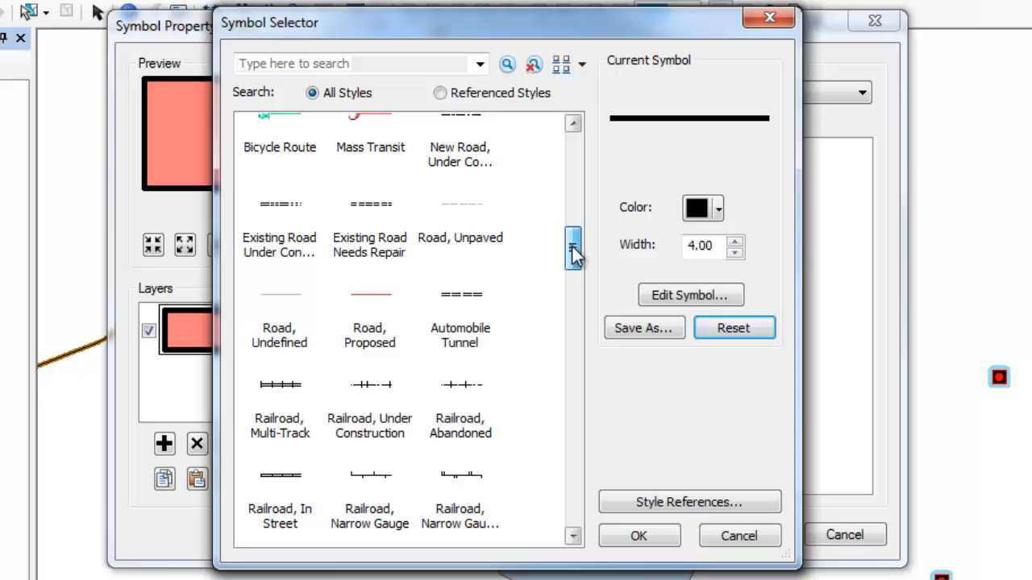
click(690, 295)
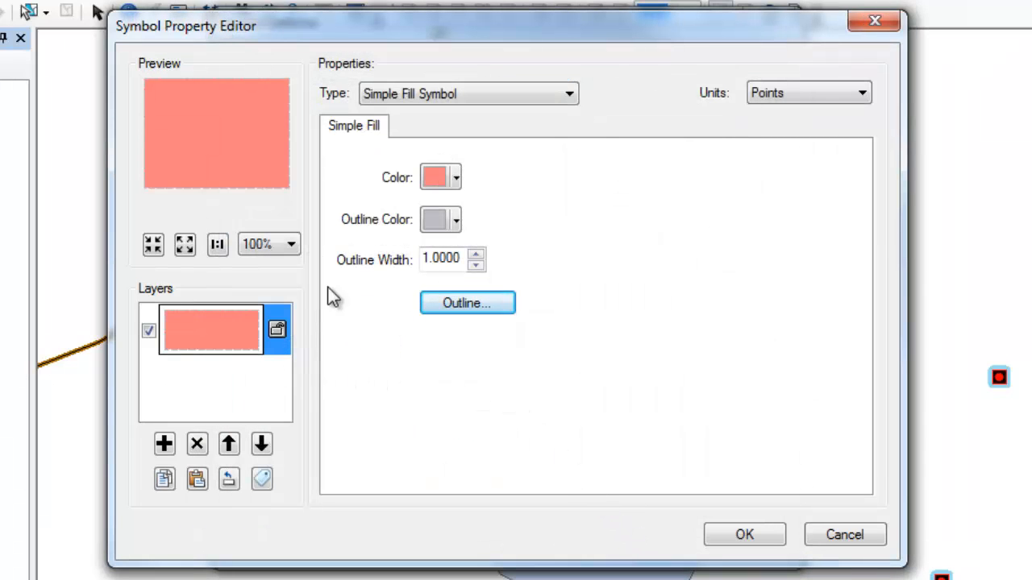
Preview gradient and 3D texture fills on the polygon symbol.
click(568, 94)
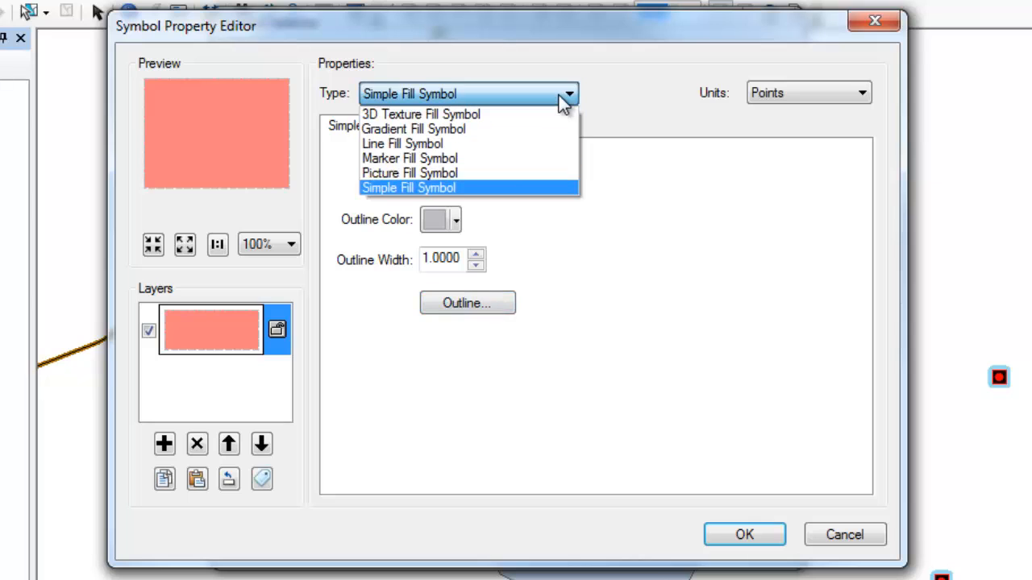
mouse_move(540, 129)
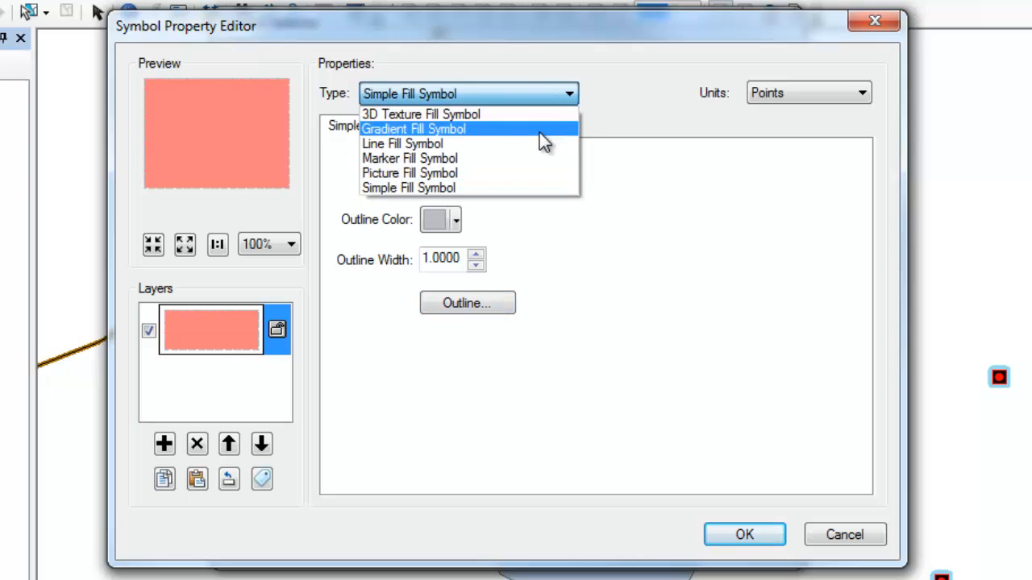
click(413, 129)
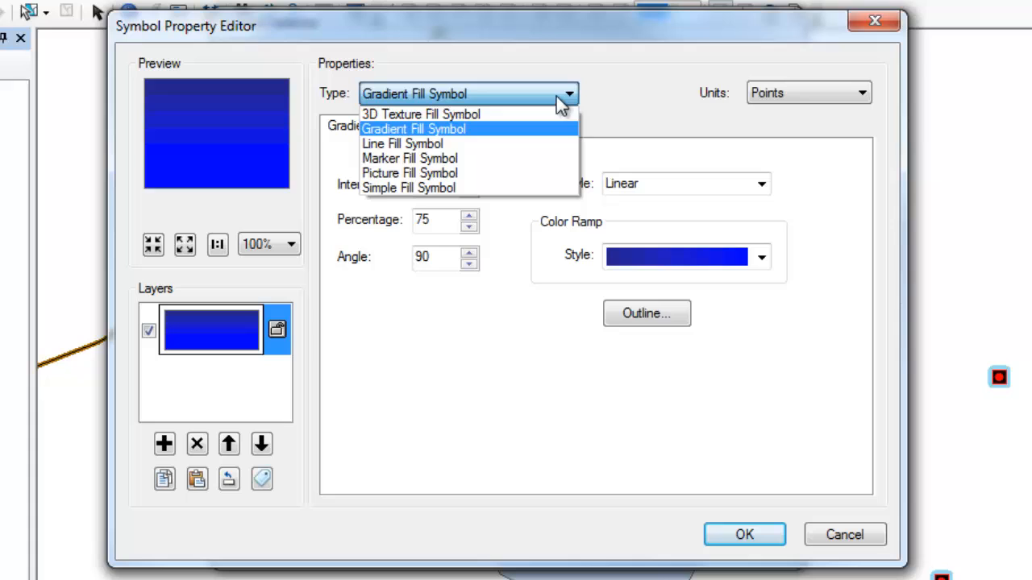
click(409, 173)
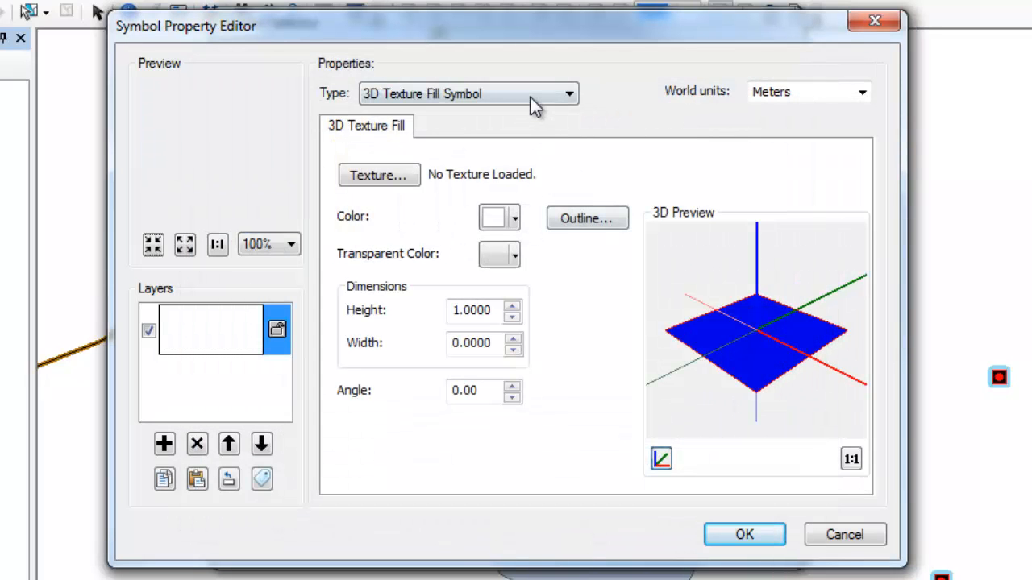
Switch to a diagonal line fill angled at 55 degrees, leaving the hatch line style unchanged.
click(568, 94)
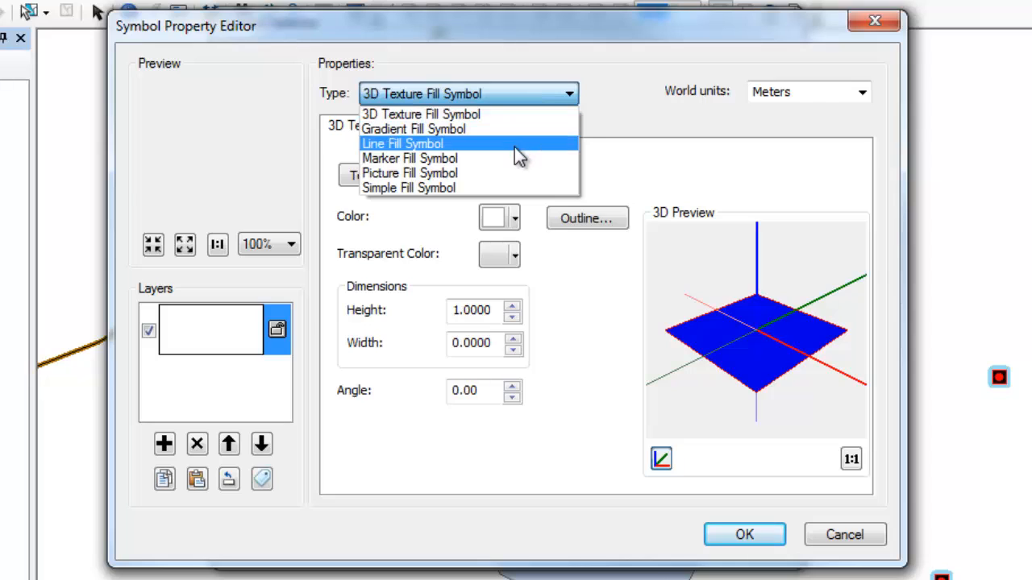
click(402, 143)
text(4)
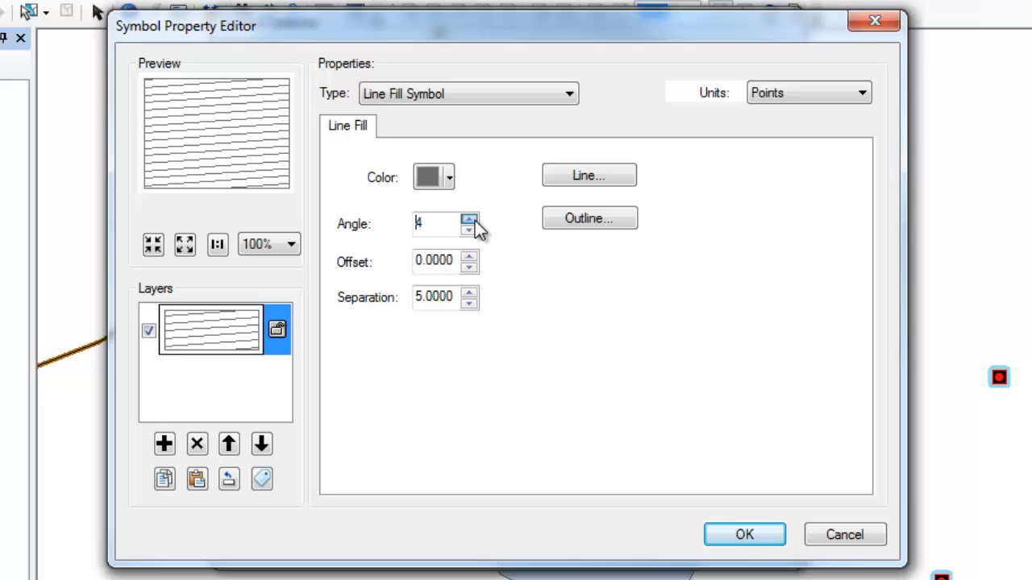
text(25)
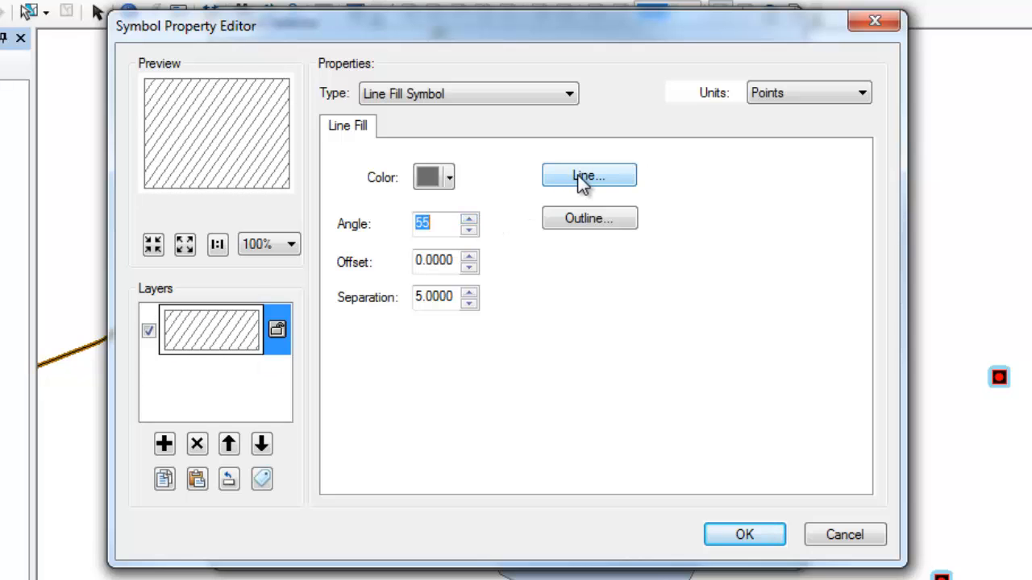
click(589, 176)
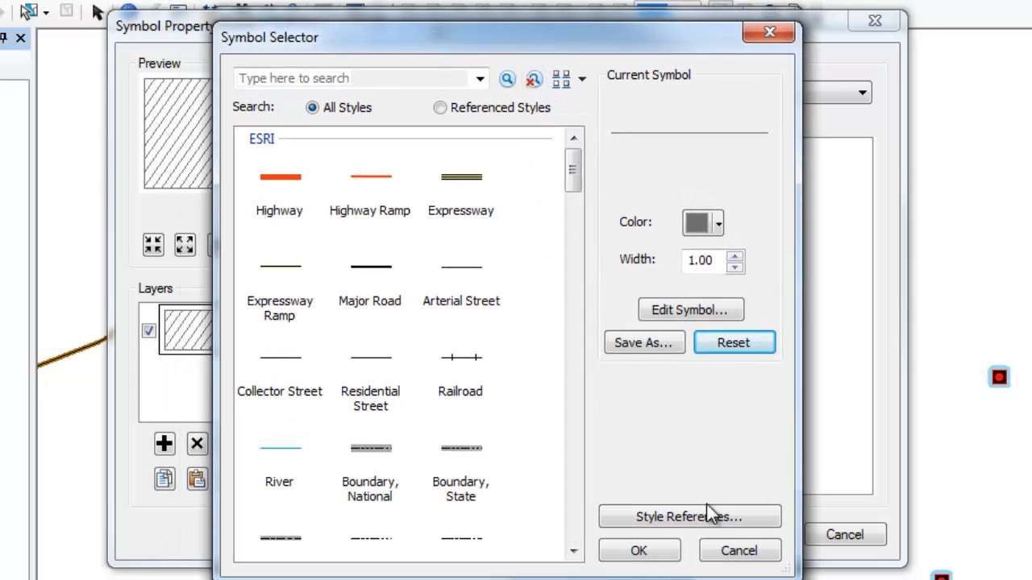
click(689, 309)
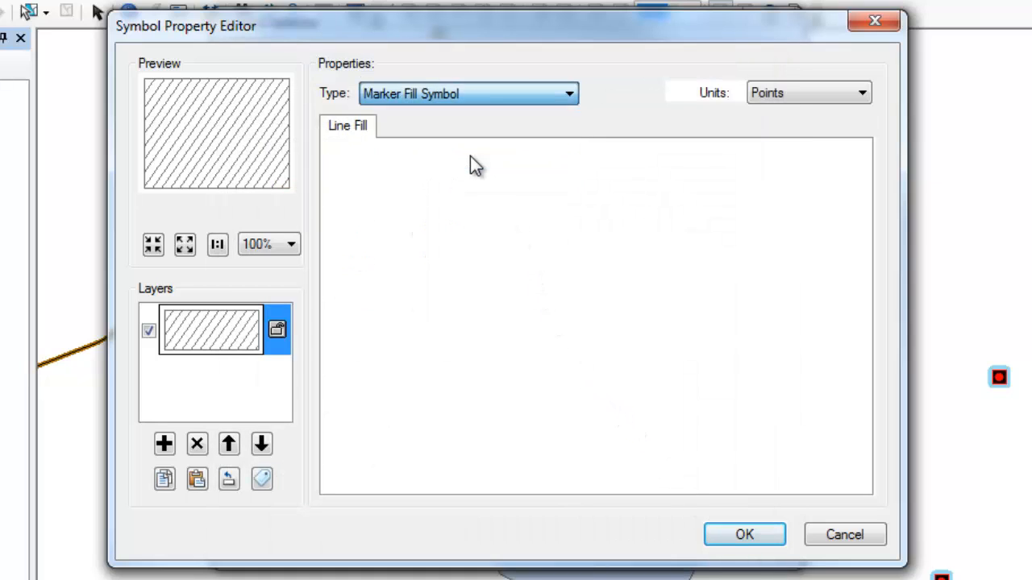
Try a black dot marker fill, then a picture fill with no image loaded.
click(469, 93)
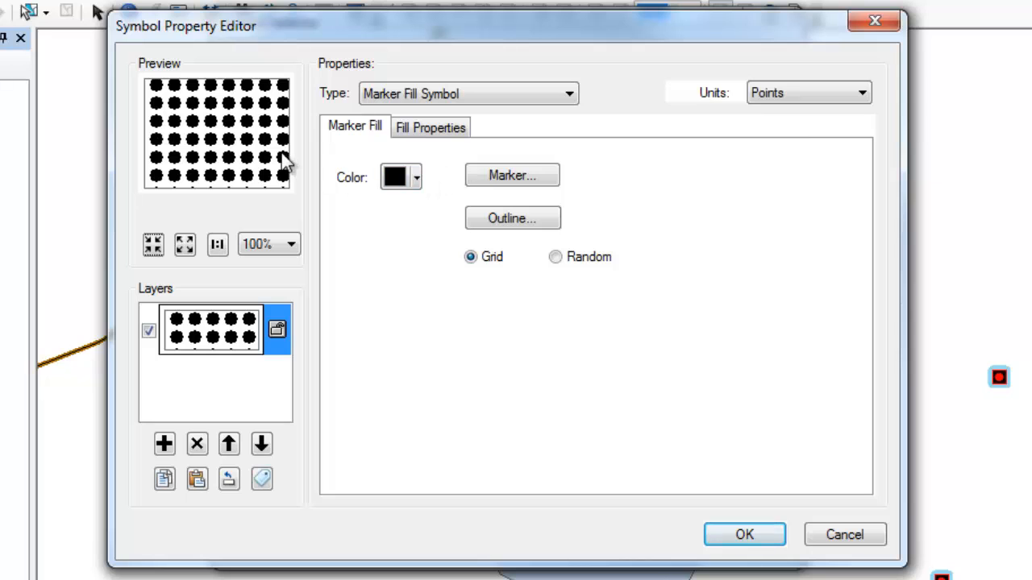
click(511, 175)
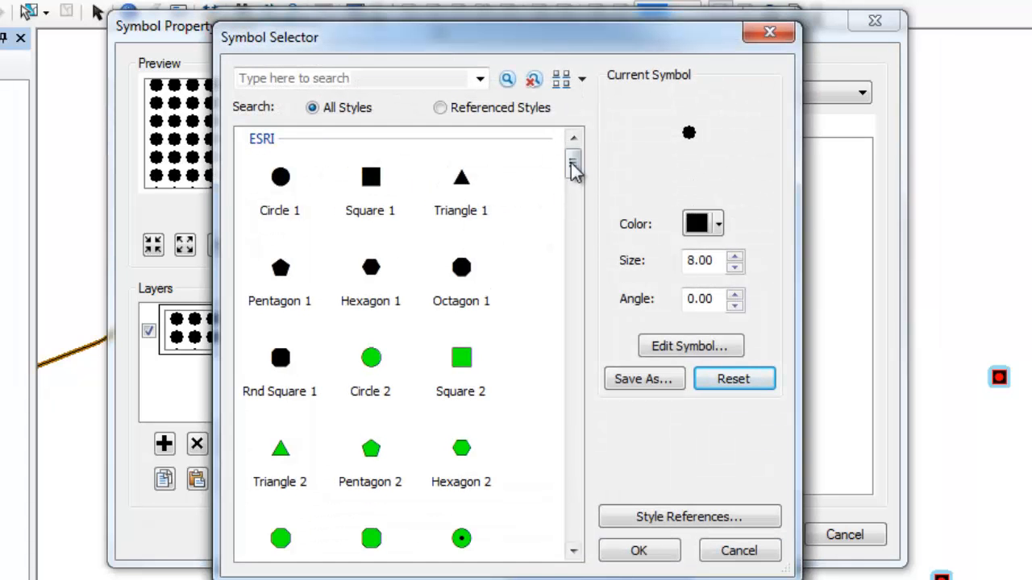
scroll(down, 3)
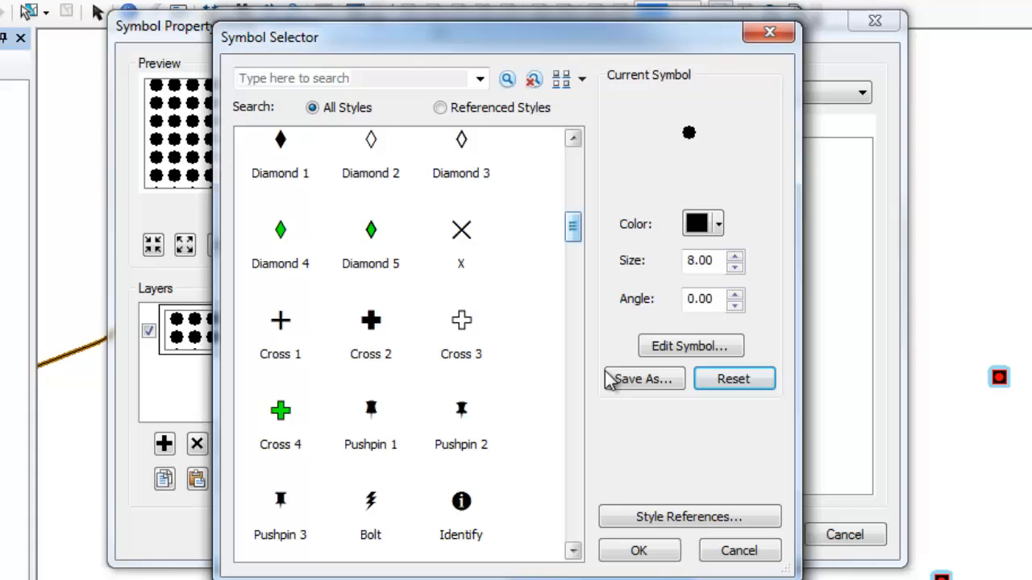
click(690, 345)
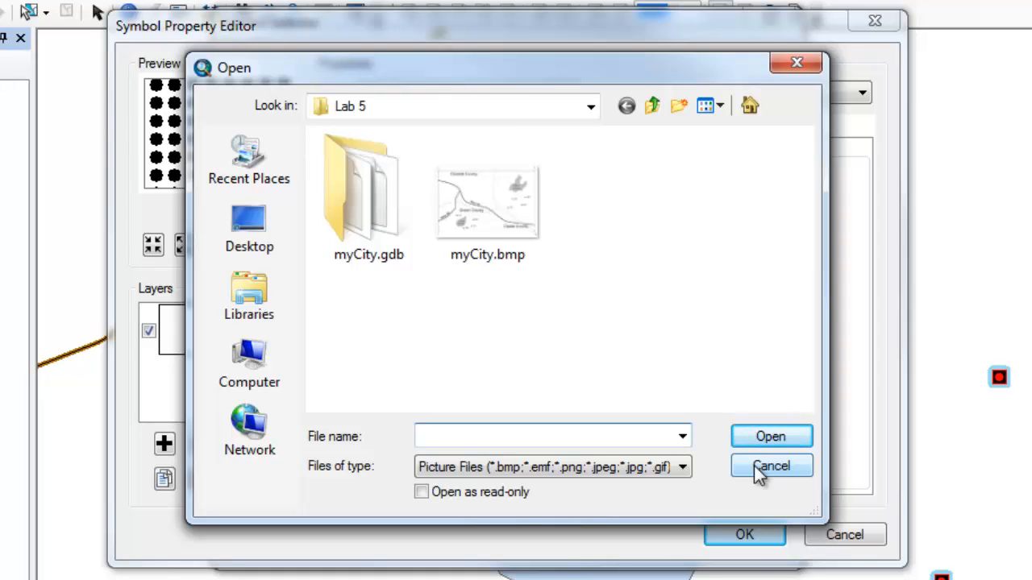
click(770, 466)
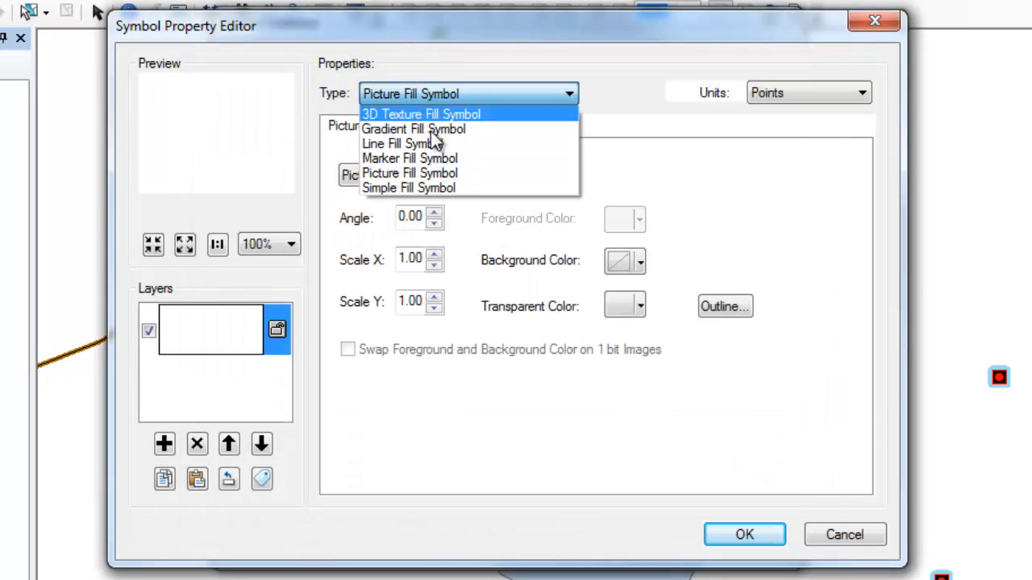
Return to a simple solid black fill with 1-point grey outline and apply it to the map.
click(409, 187)
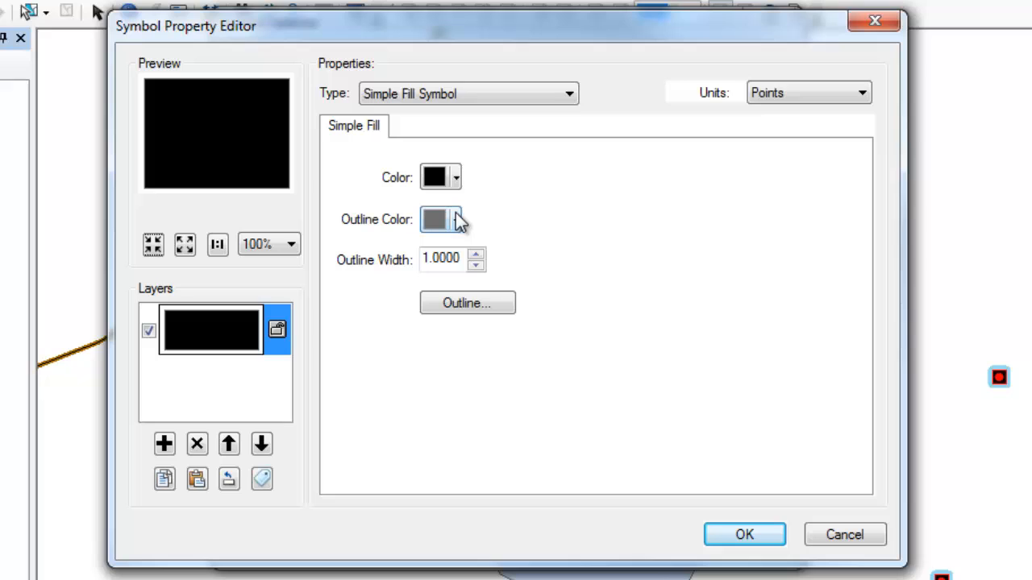
mouse_move(458, 244)
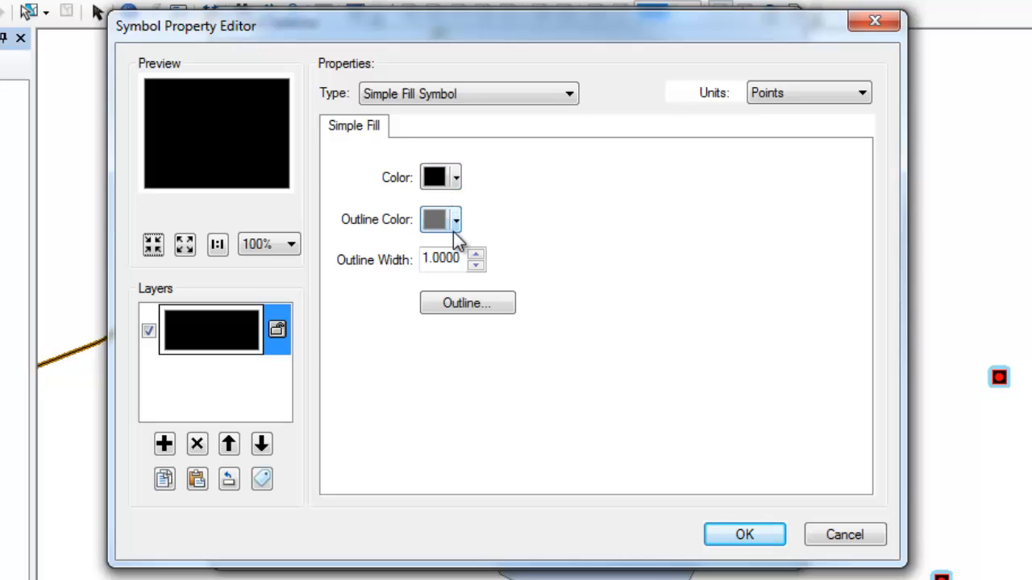
mouse_move(677, 424)
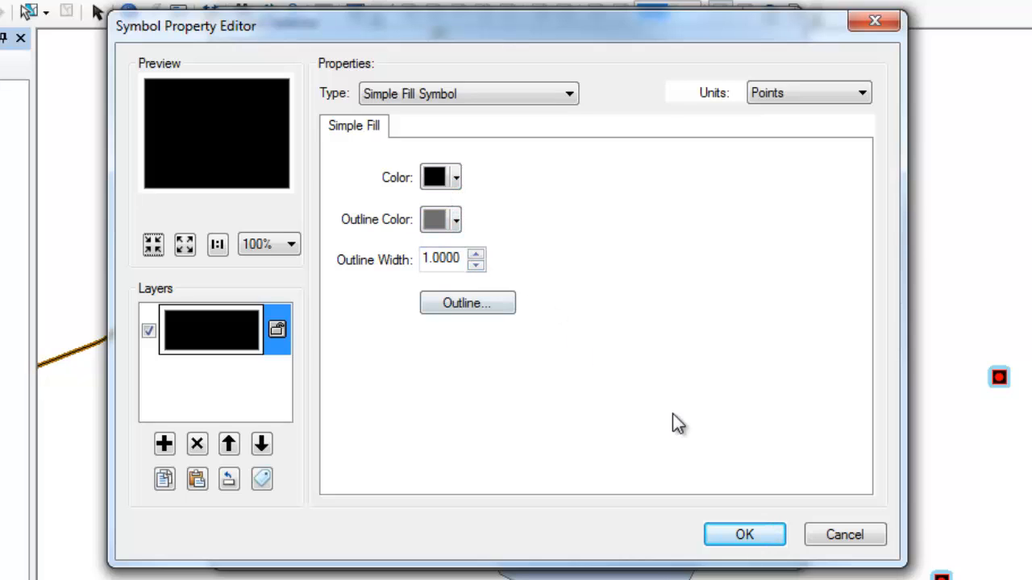
click(744, 534)
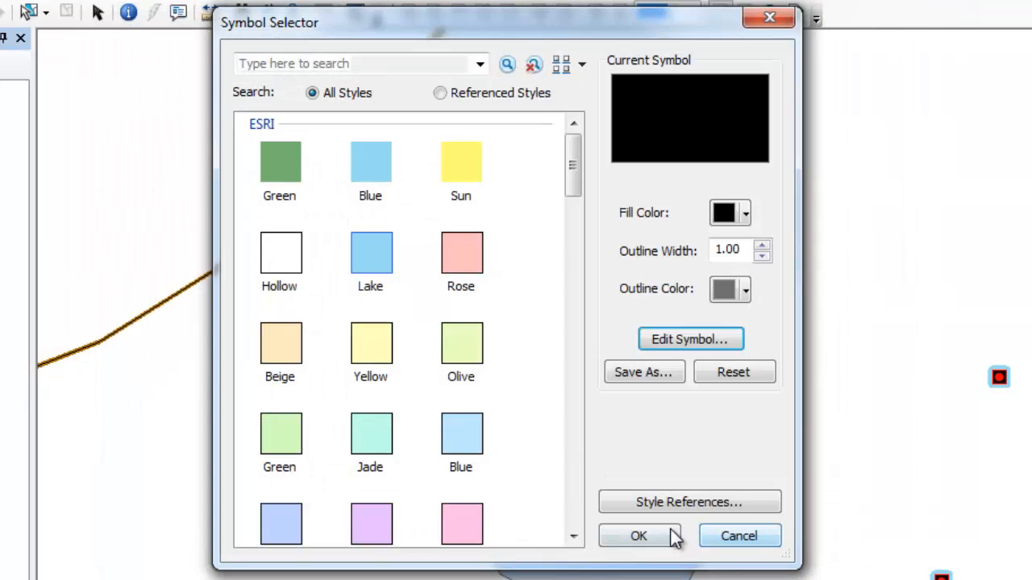
click(638, 536)
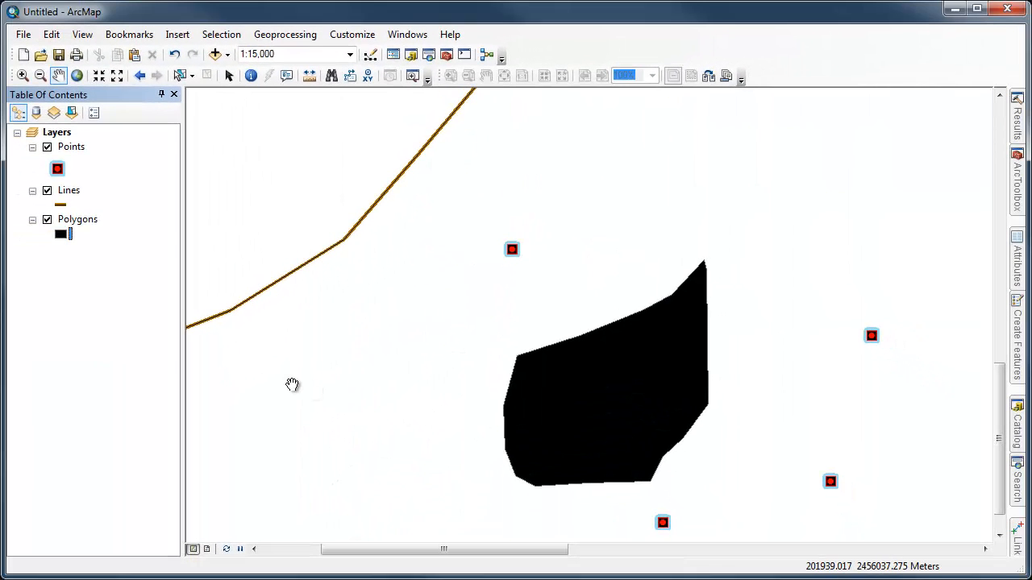